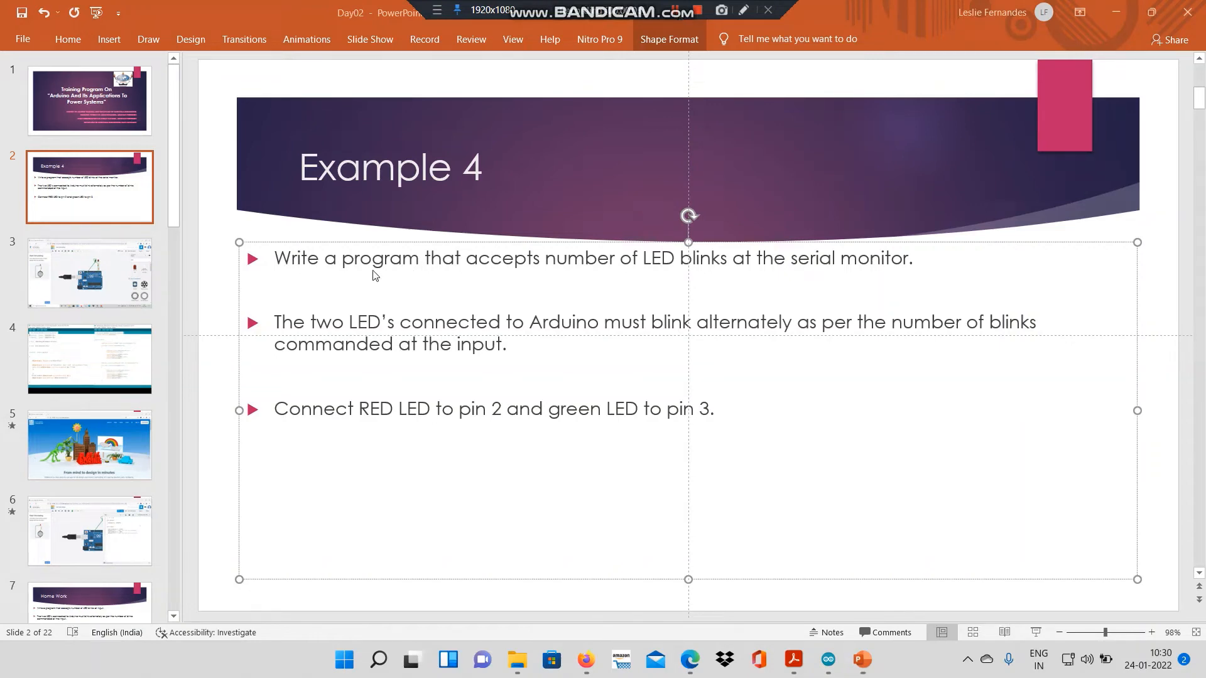
mouse_move(483, 294)
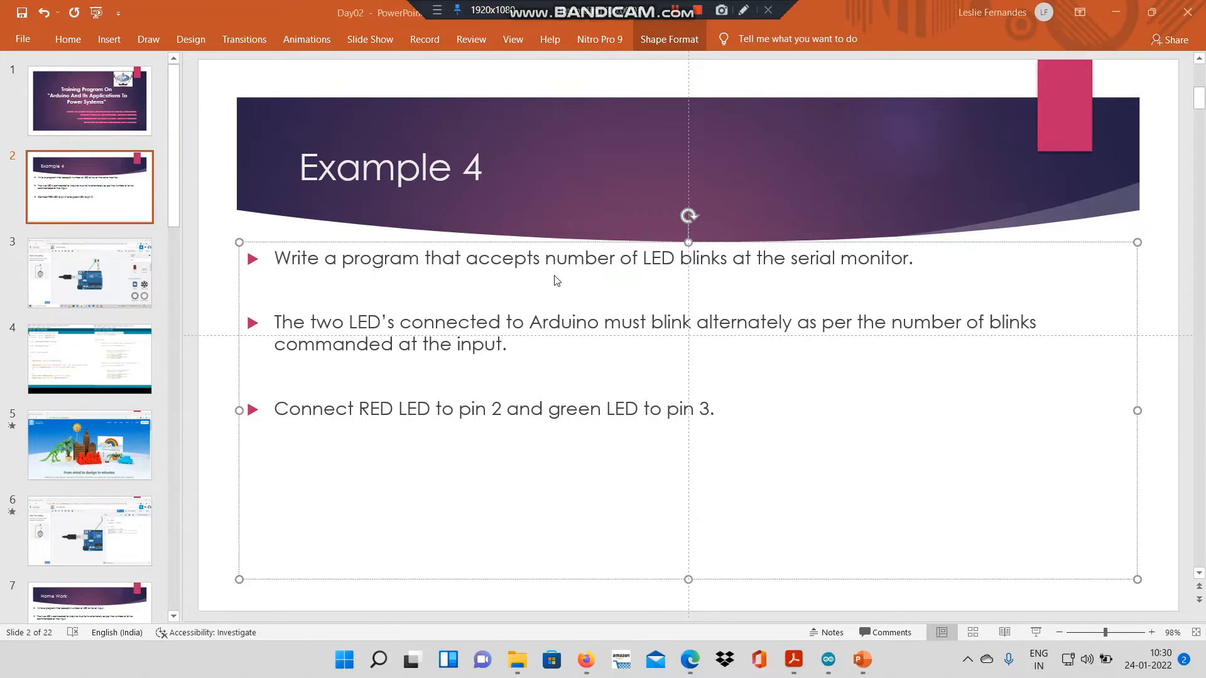
mouse_move(699, 280)
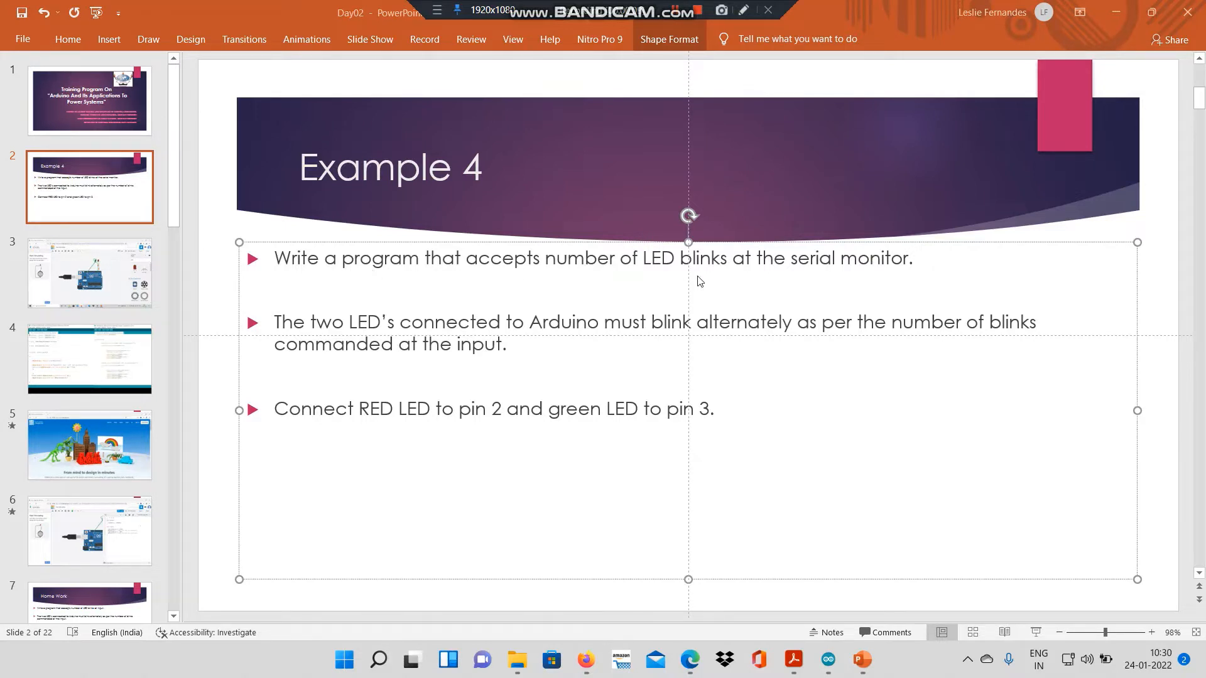
mouse_move(880, 282)
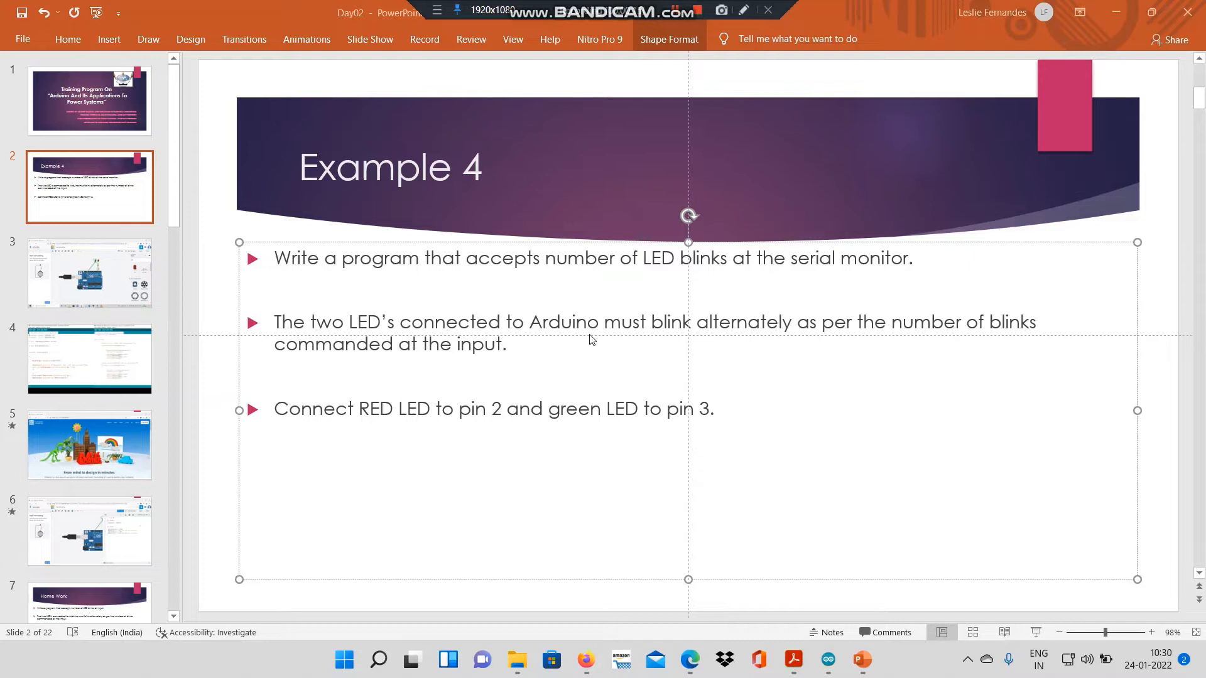
mouse_move(759, 341)
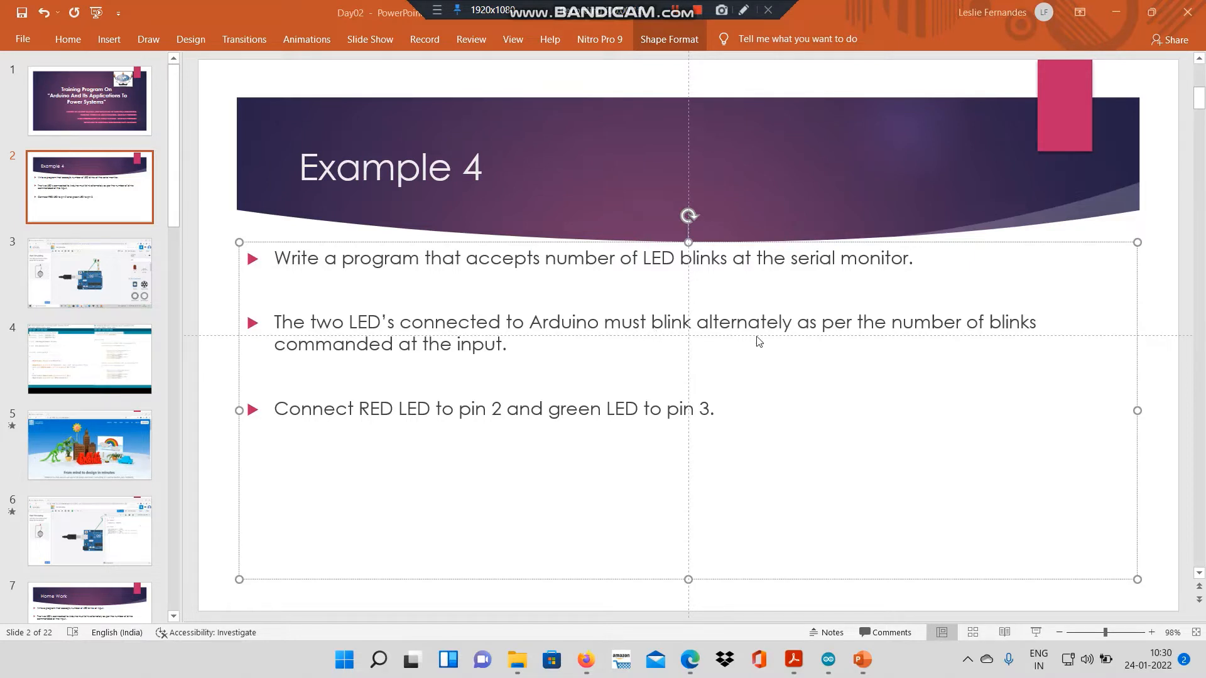
mouse_move(1122, 390)
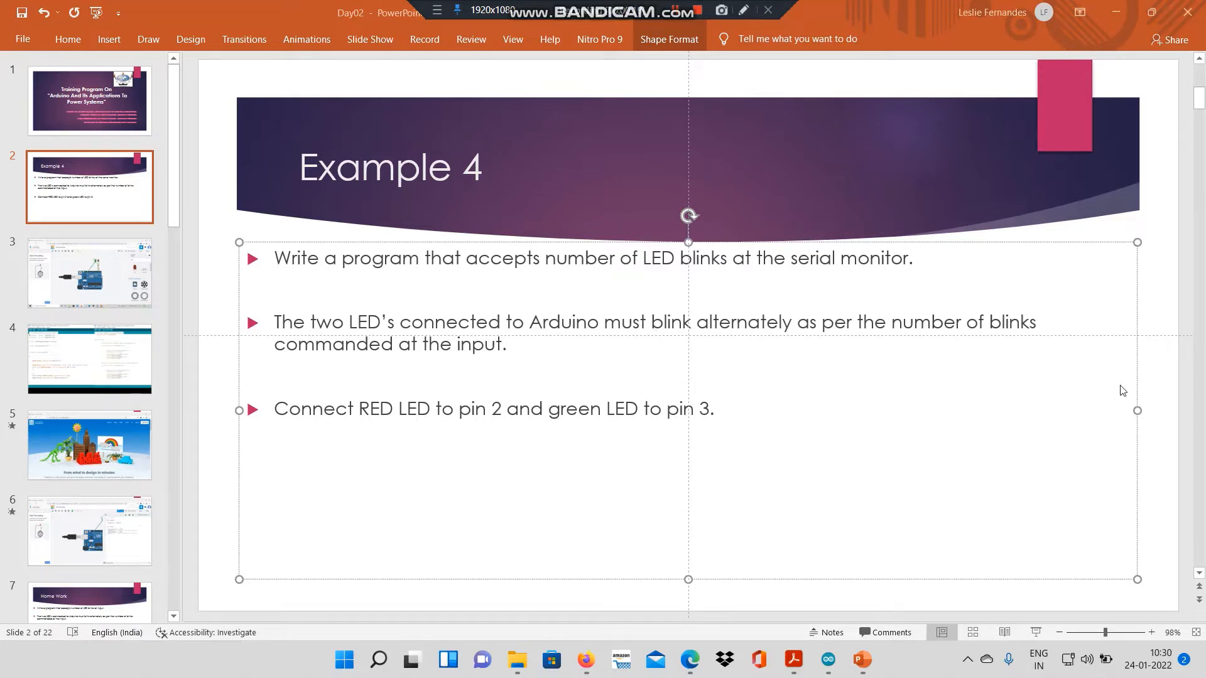
mouse_move(485, 360)
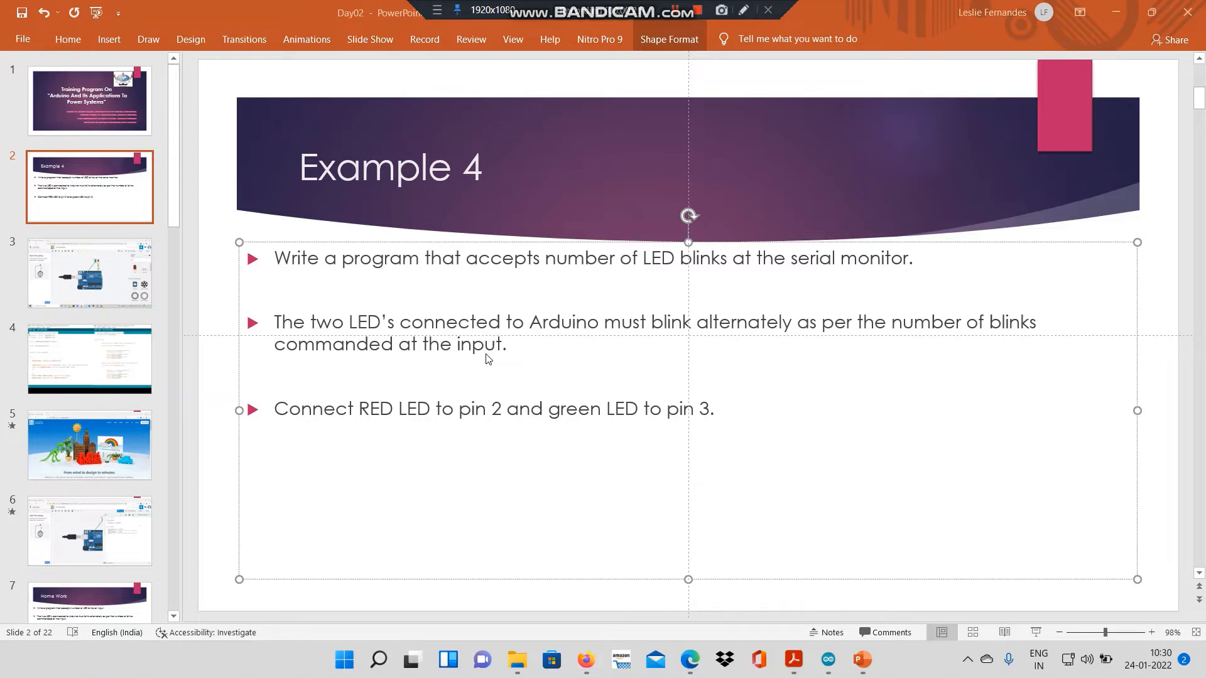
mouse_move(387, 439)
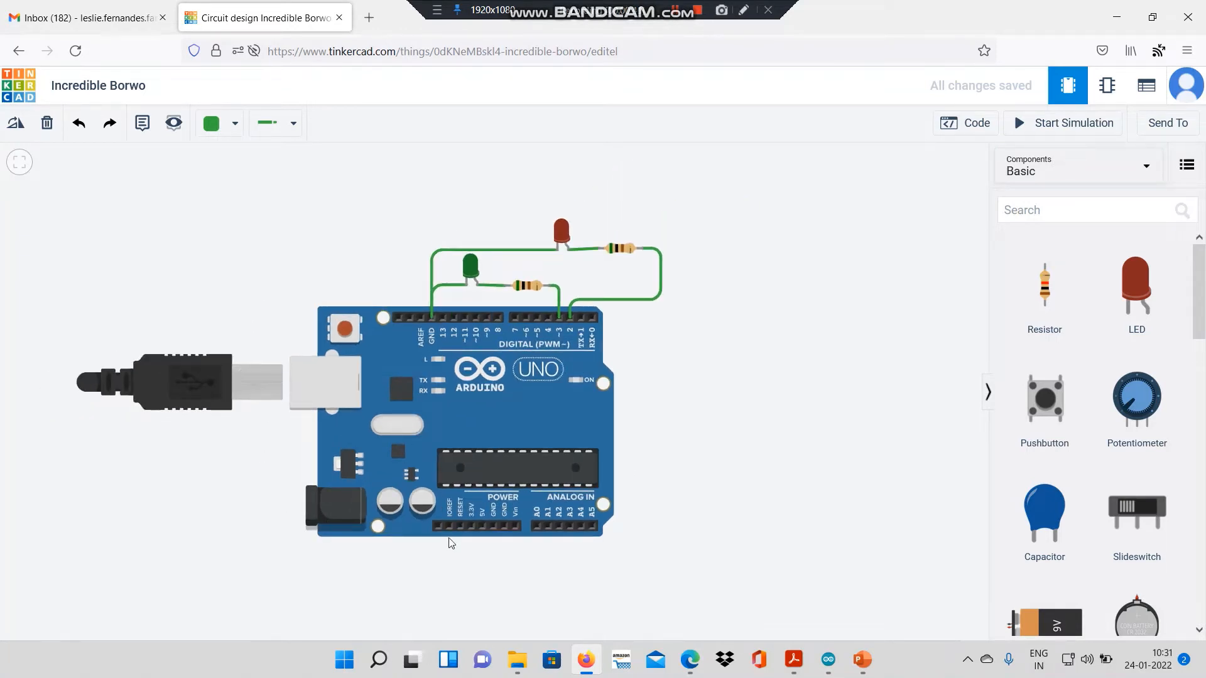
mouse_move(677, 350)
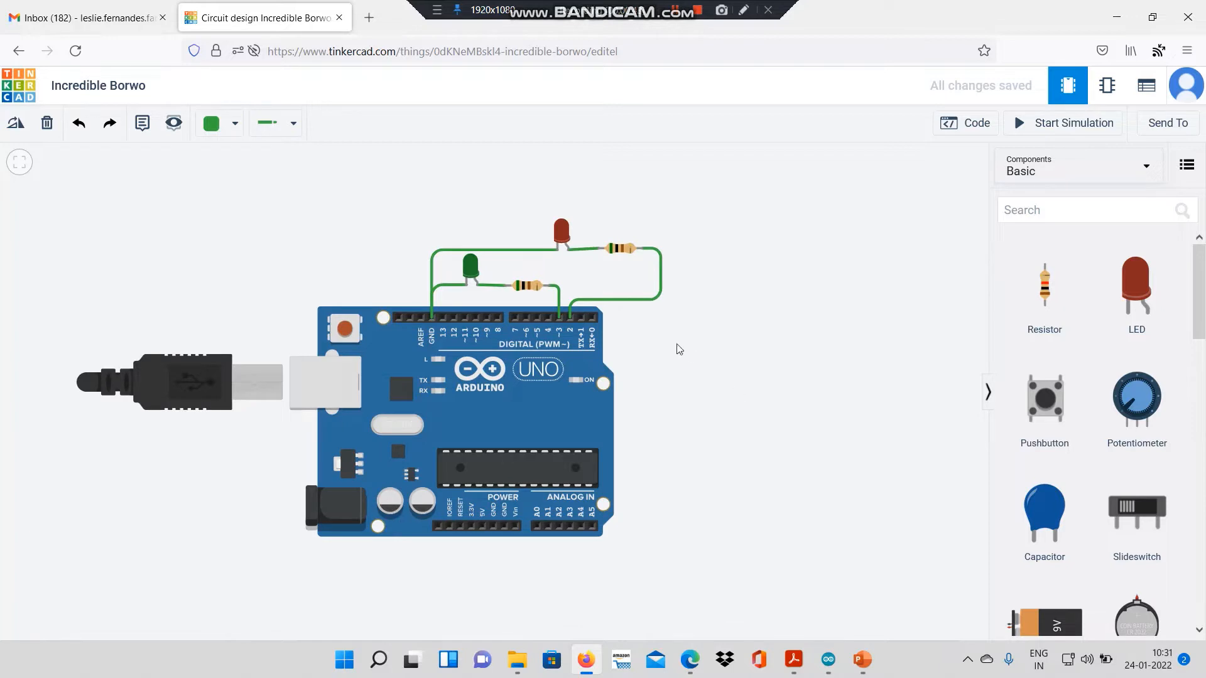
Step: Show the sketch's text code beside the two-LED Arduino circuit
click(963, 124)
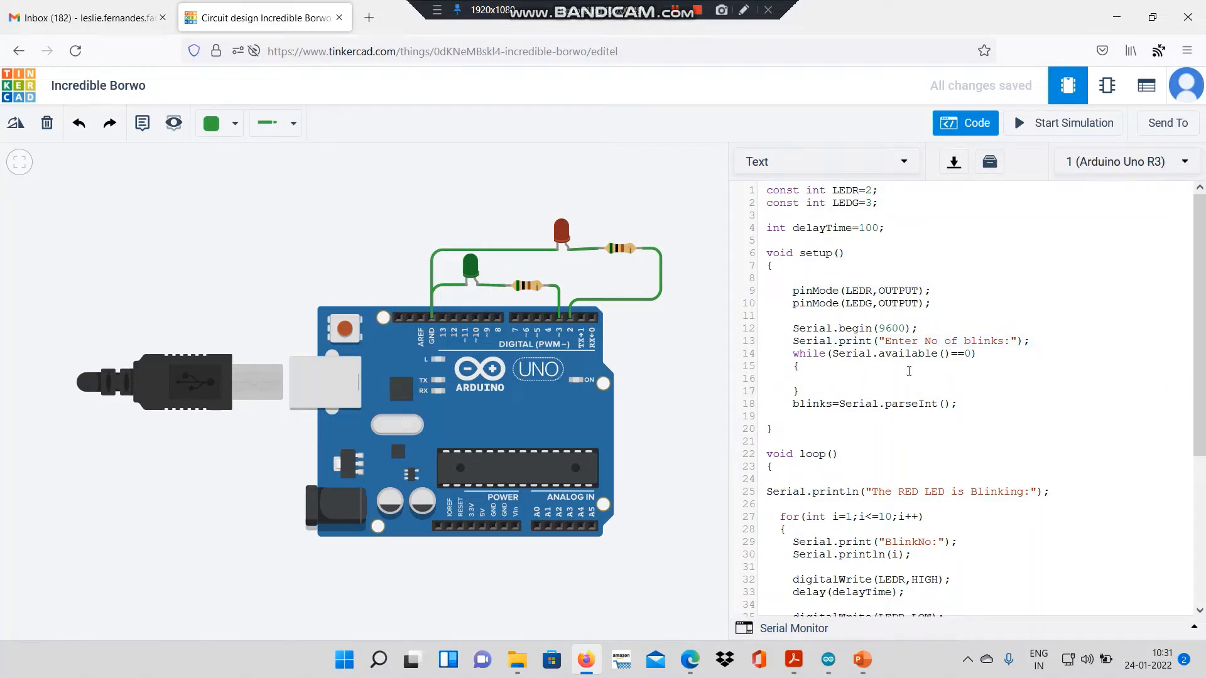
Step: Remove the serial prompt and blink-reading lines from setup(), leaving only the pinMode lines
drag(775, 315, 958, 404)
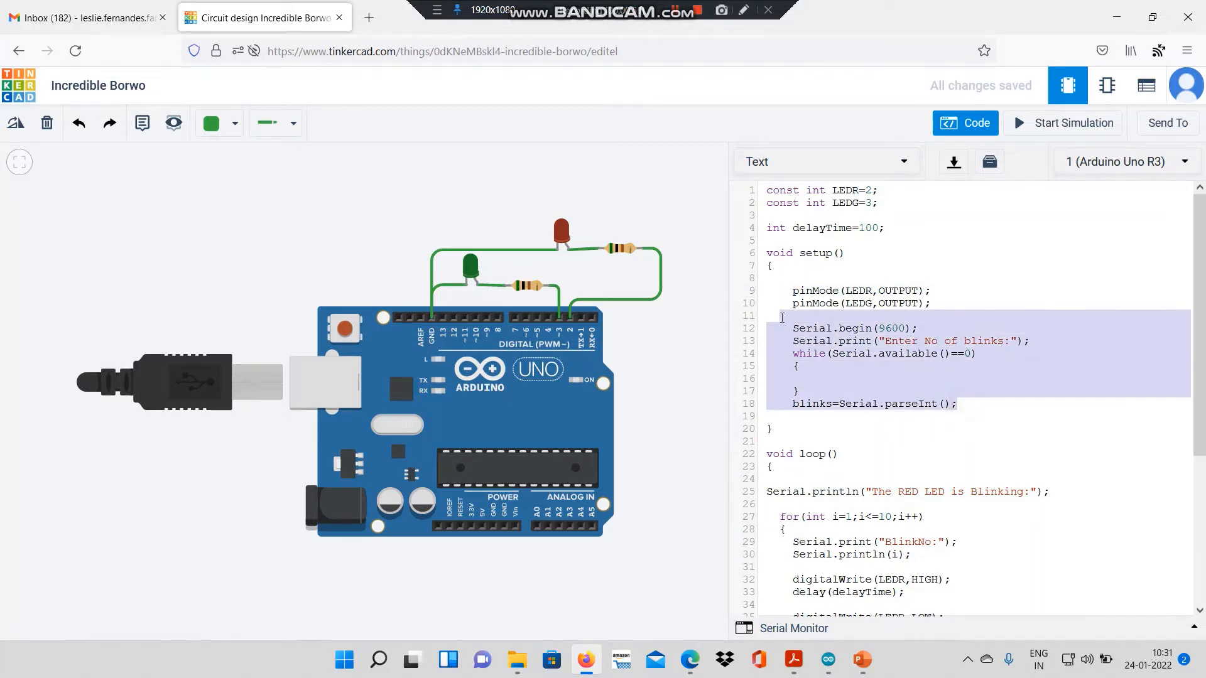
key(Delete)
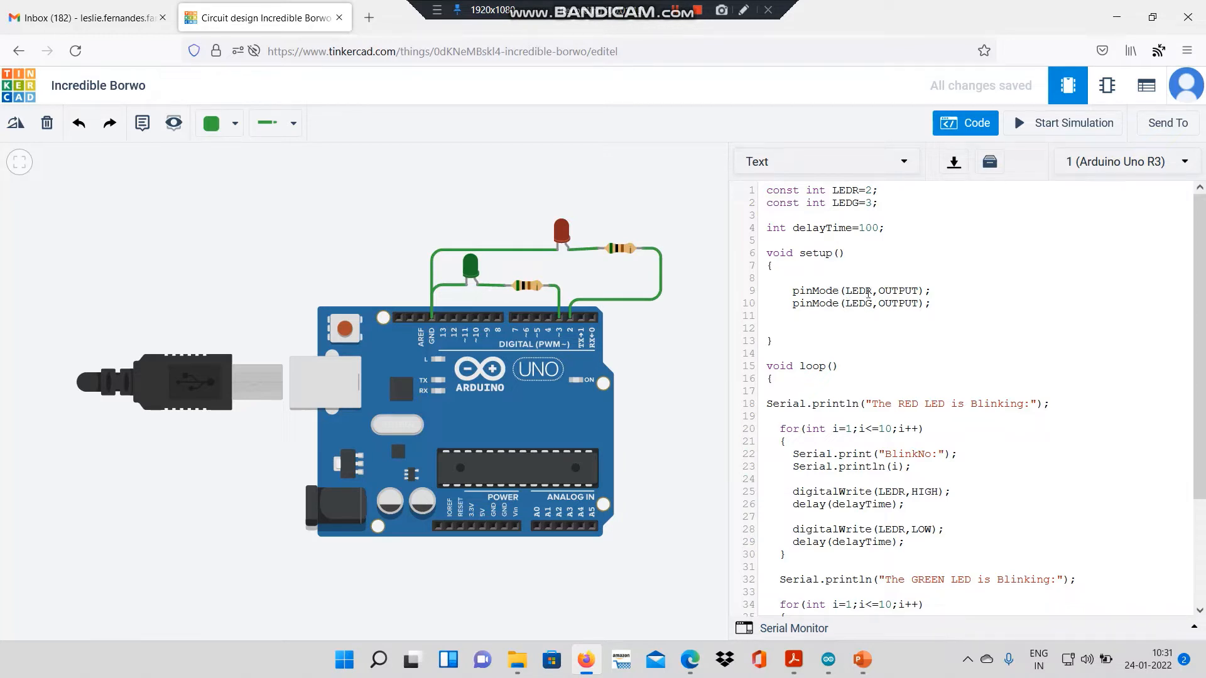
mouse_move(859, 303)
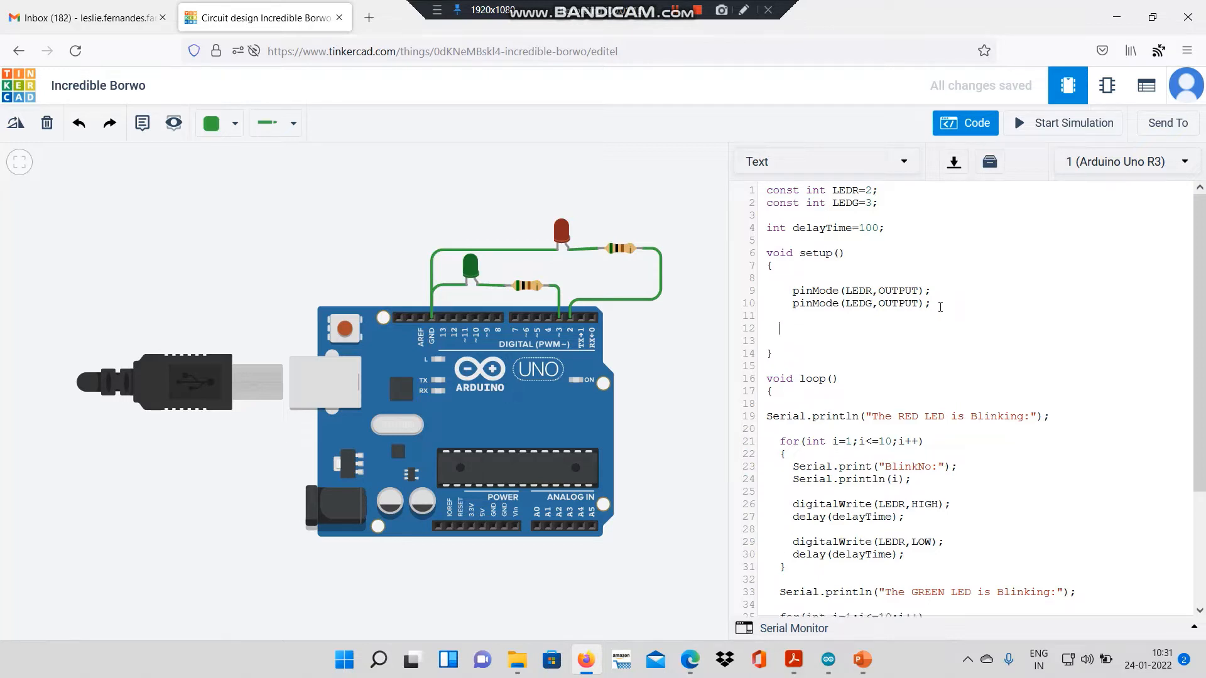
Step: Add Serial.begin(9600) in setup() after the pinMode lines
text(S)
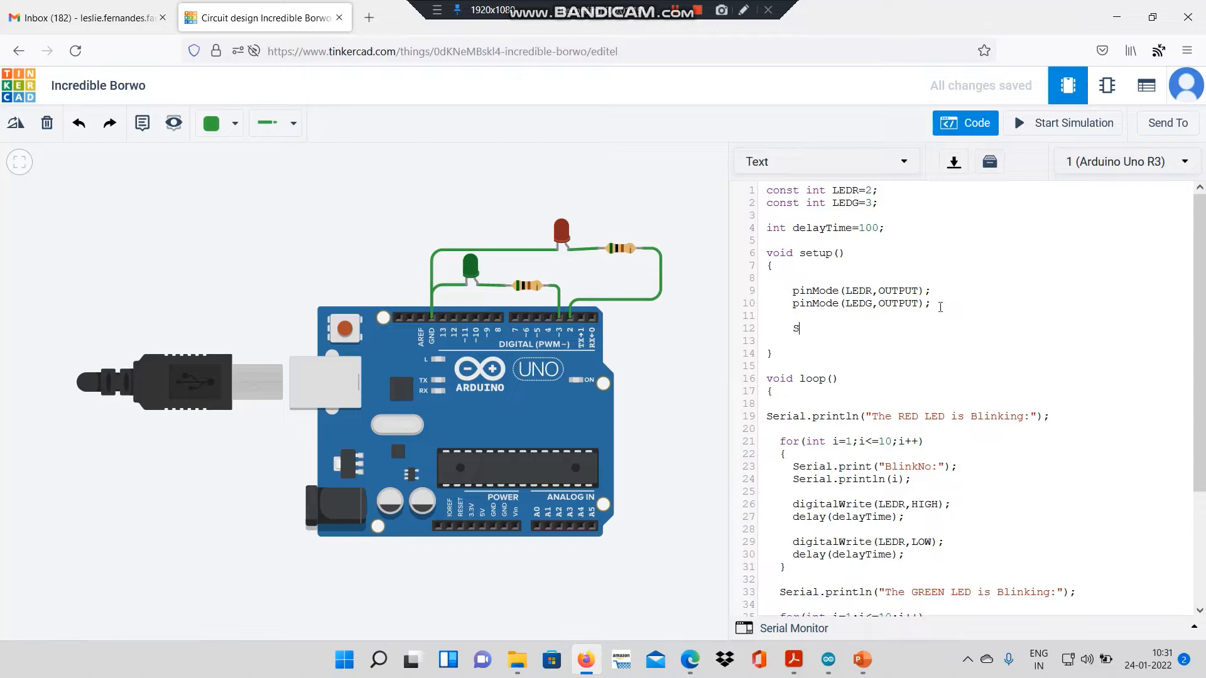
text(erial)
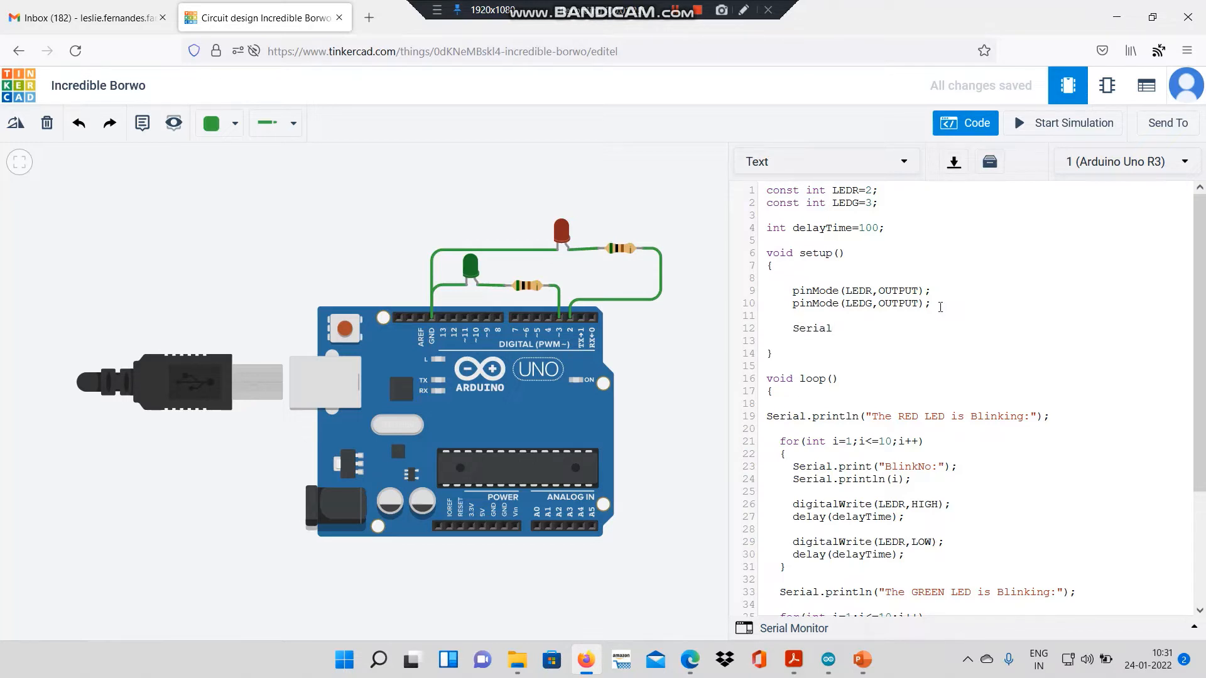
text(.be)
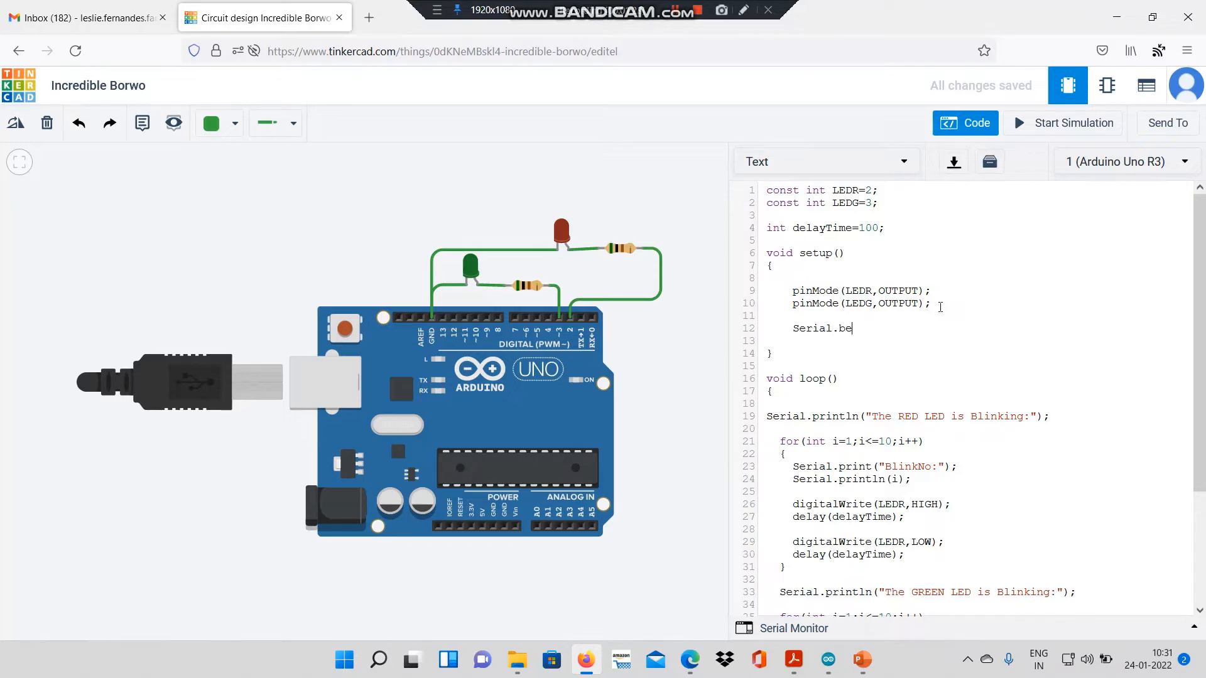
text(gin()
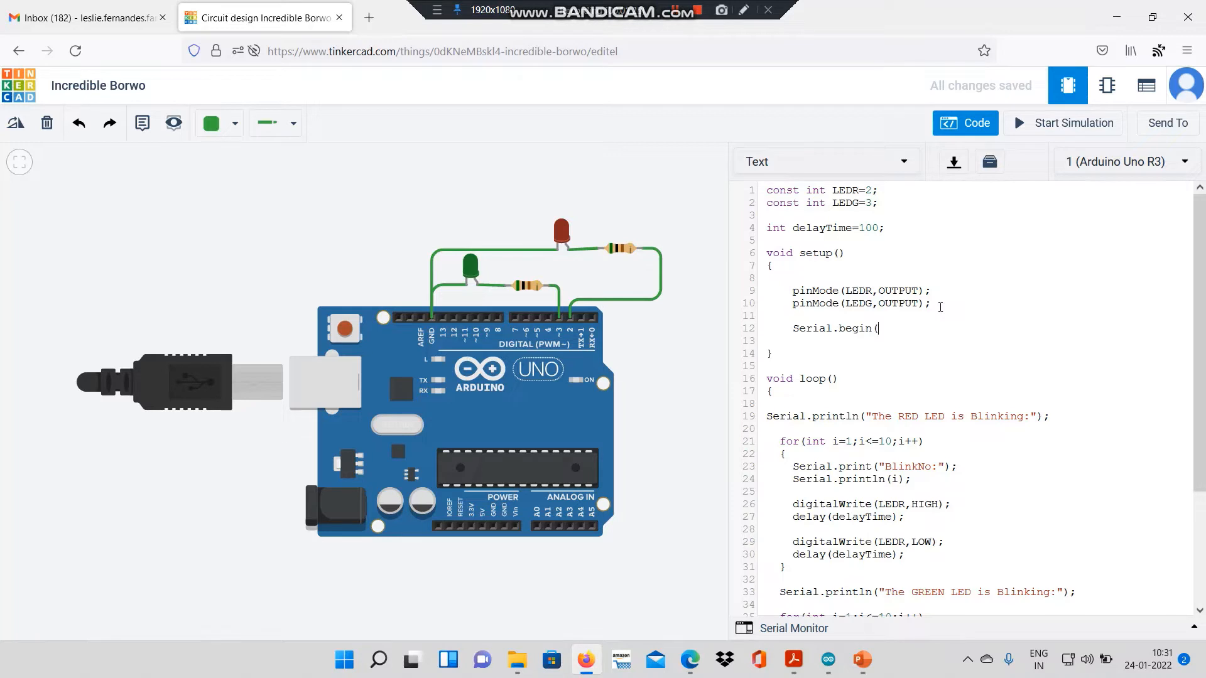
text(9600)
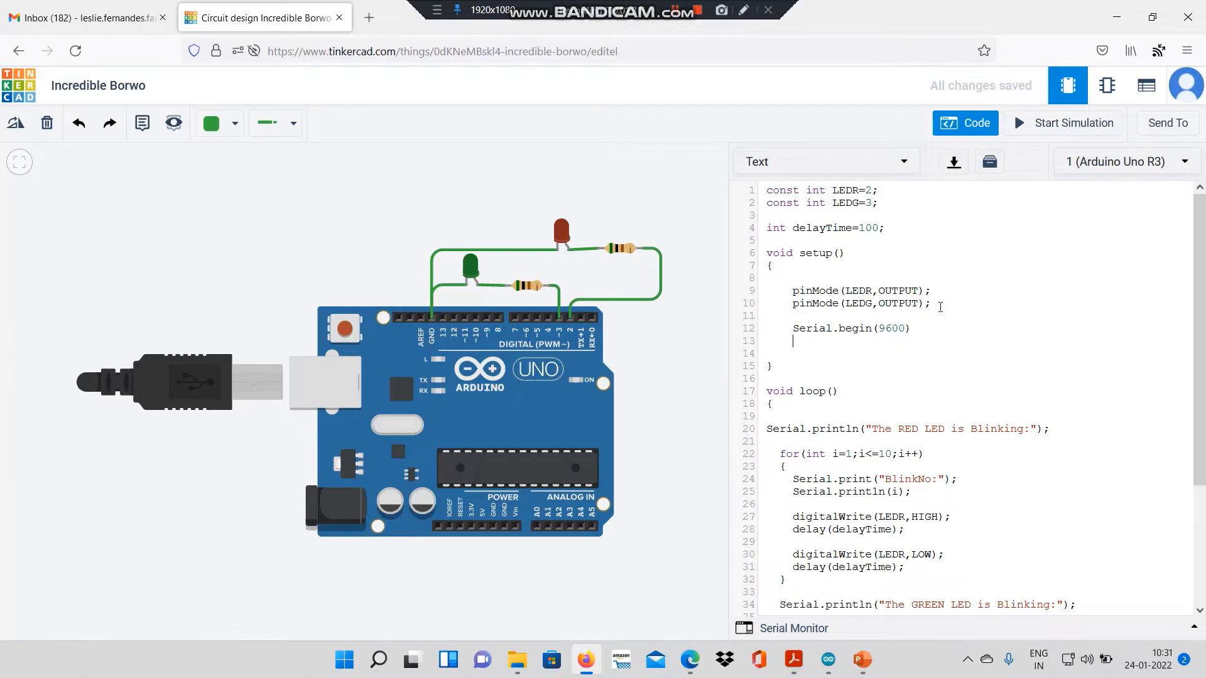
Step: Add Serial.print("Enter no of blinks:"); to prompt for the blink count
text(Serial)
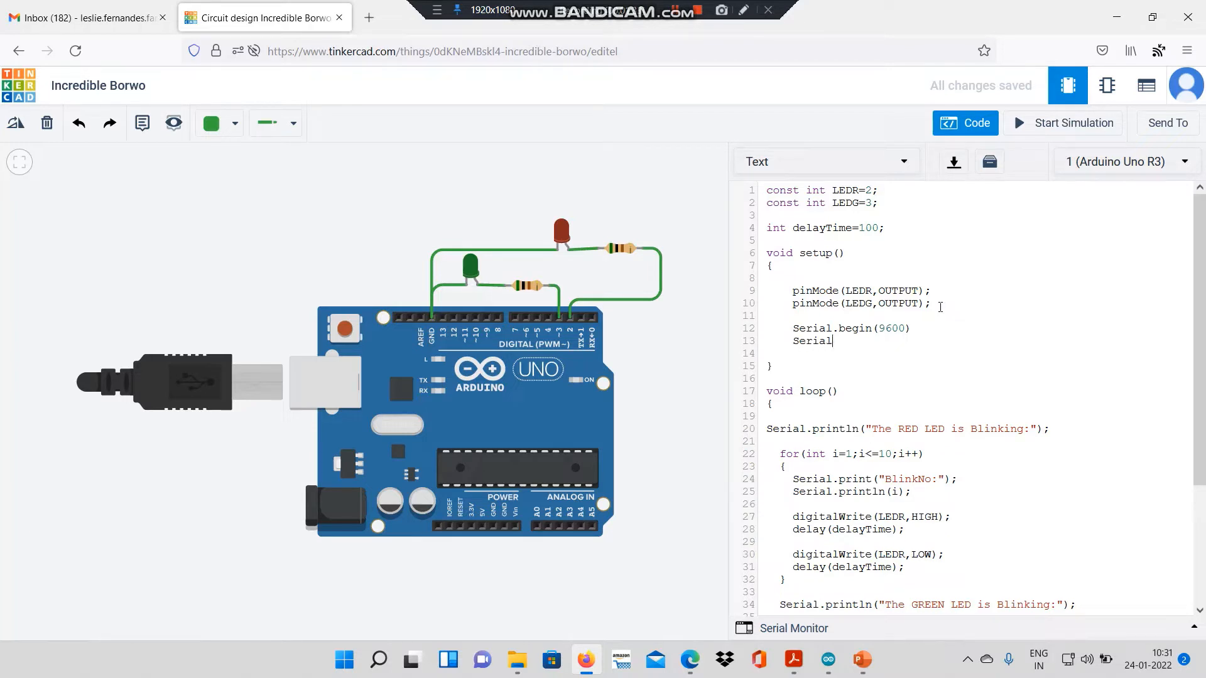
text(.)
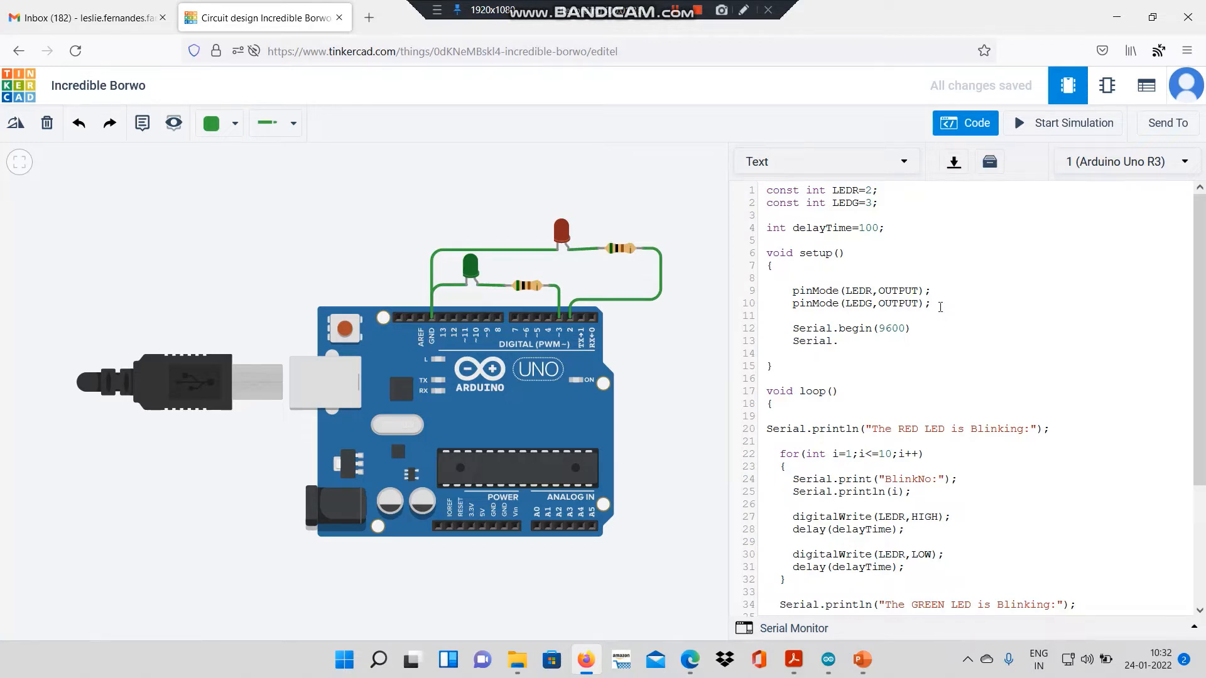
text(print)
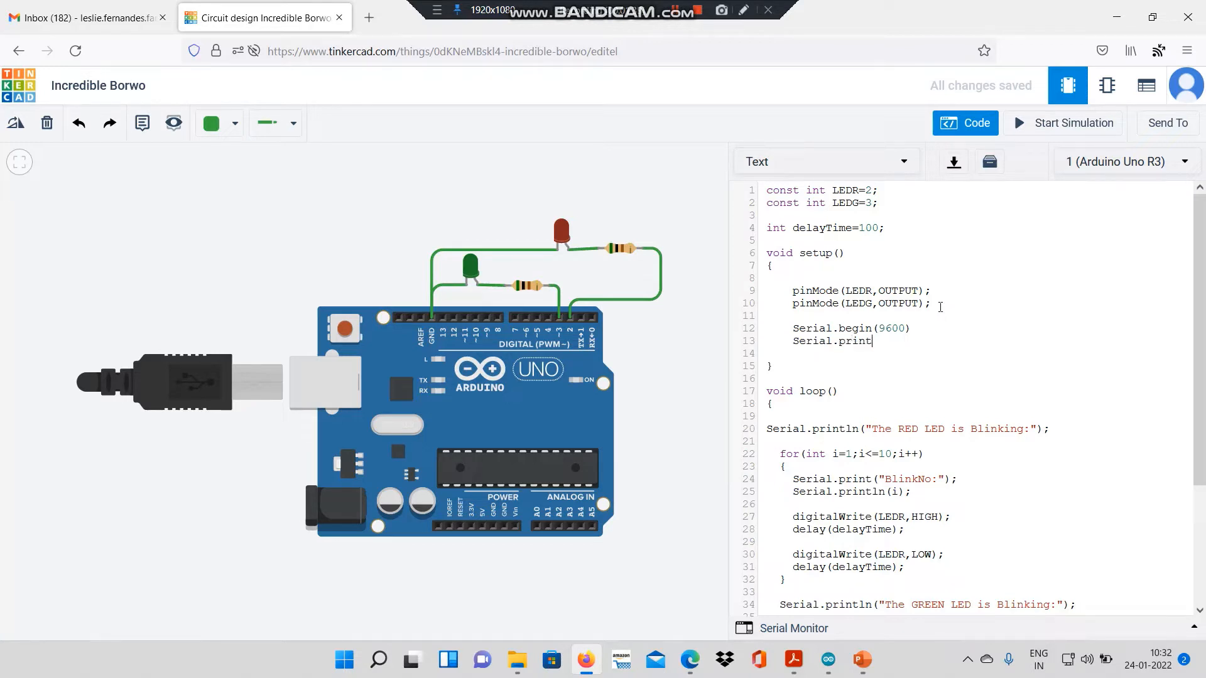
text(();)
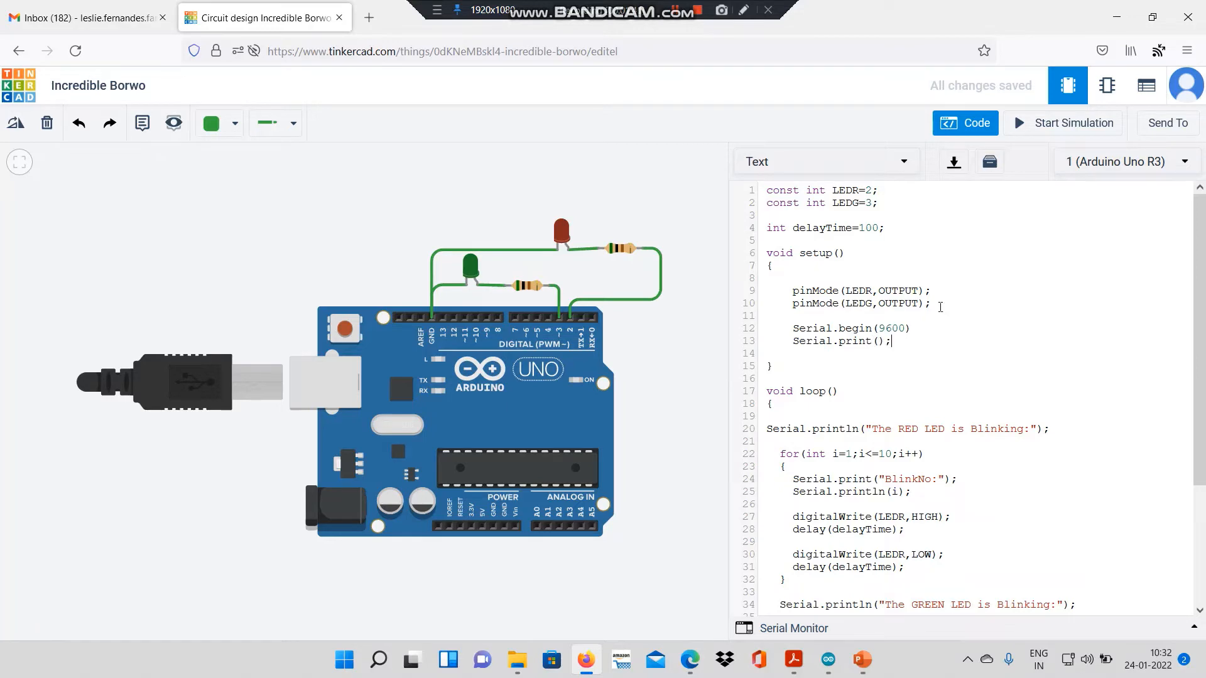
text("")
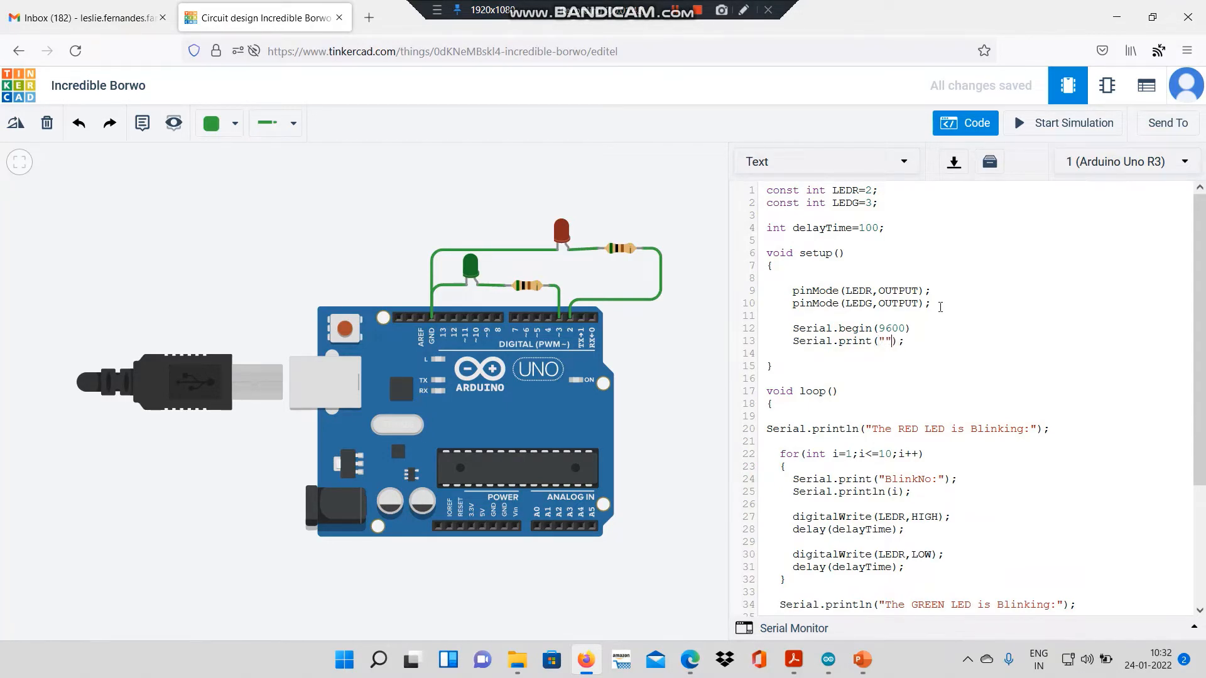
text(Enter no of blin)
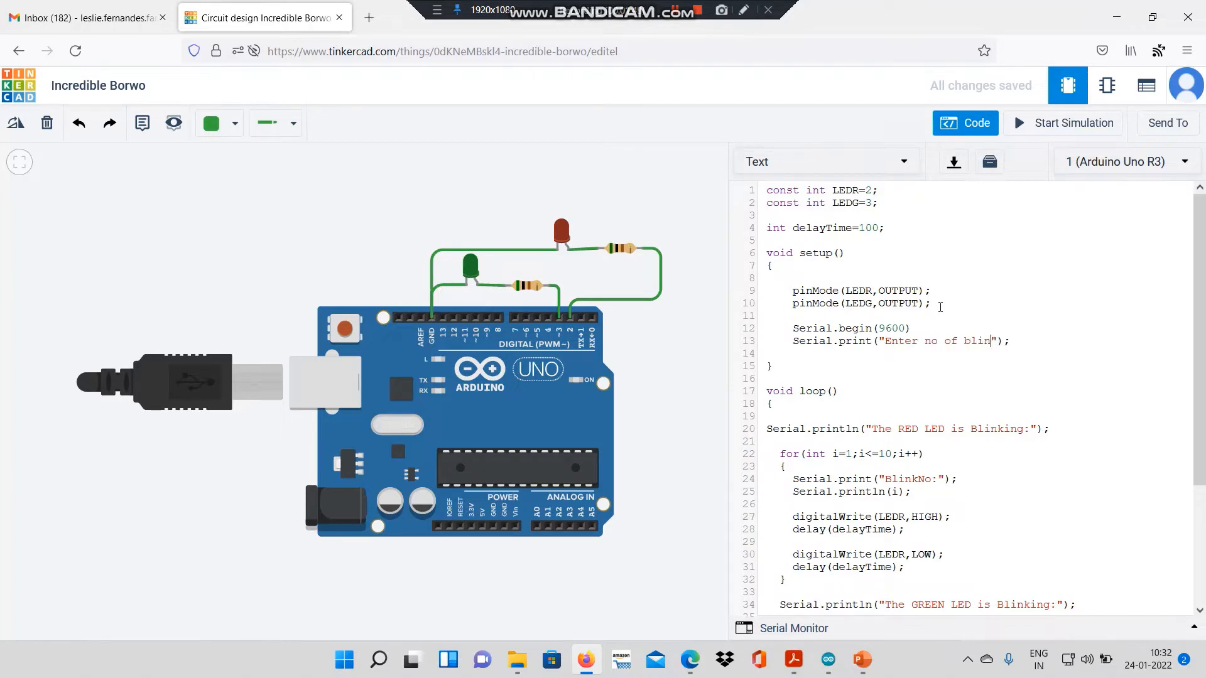
text(ks:)
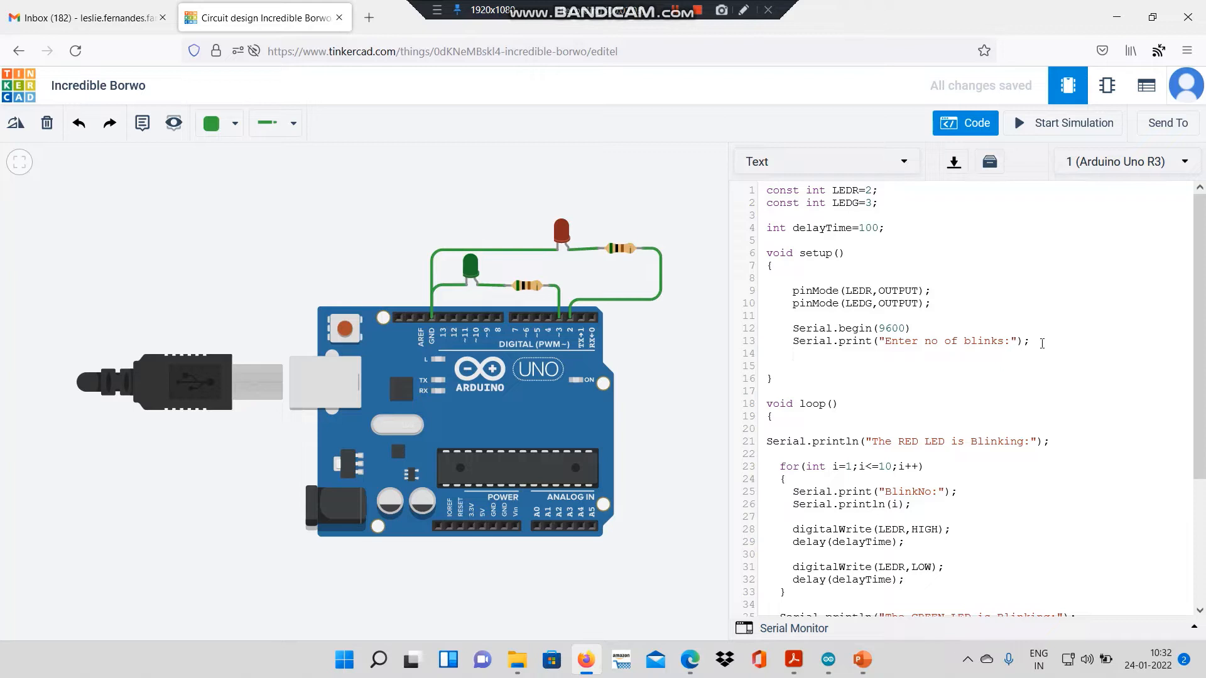
Step: Add a while(Serial.available()==0) loop with an empty body to wait for serial input
text(wh)
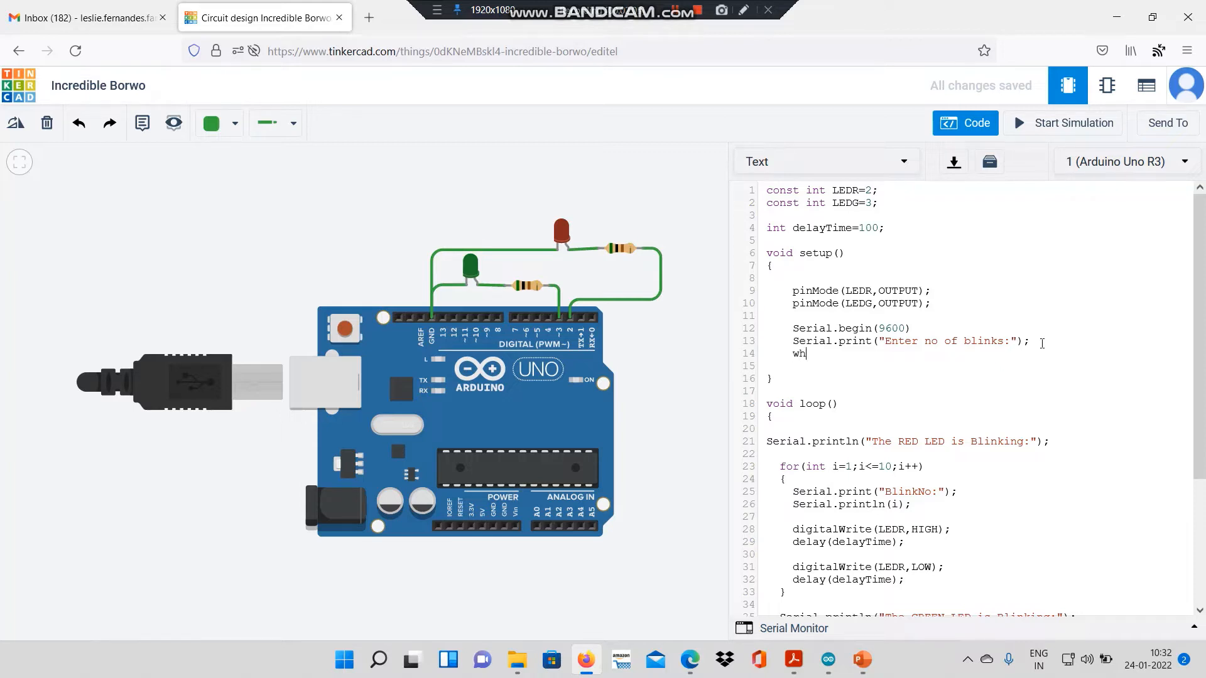
text(ile()
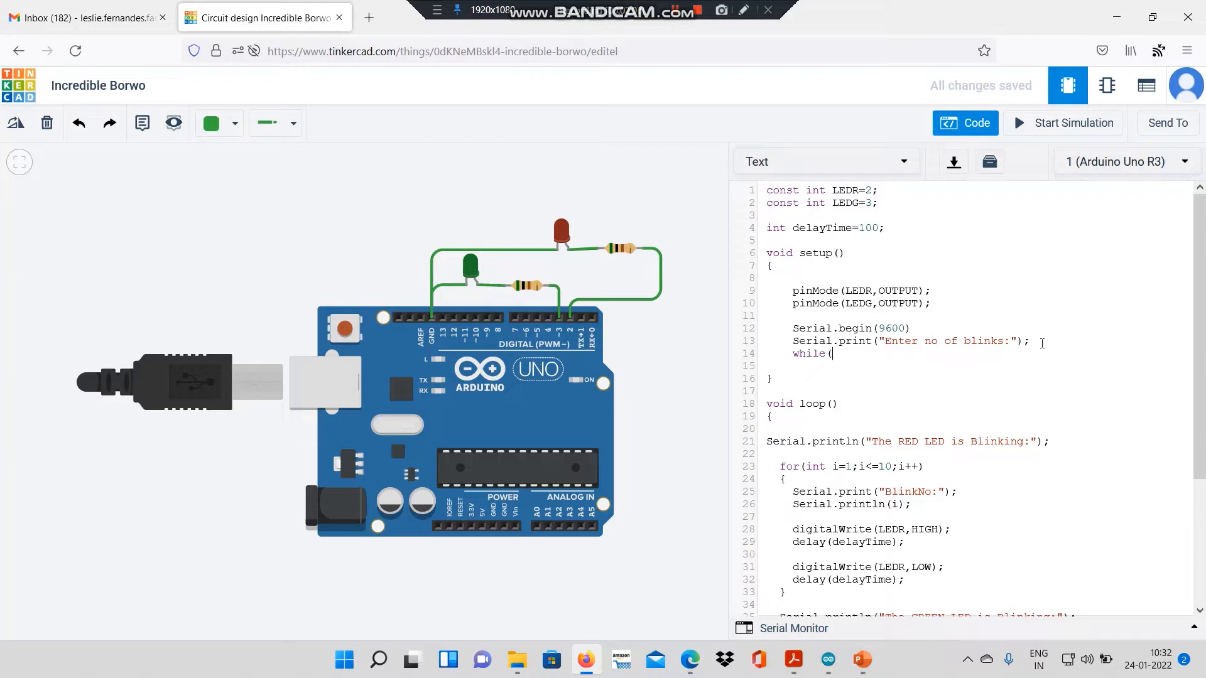
text(Serial.ava)
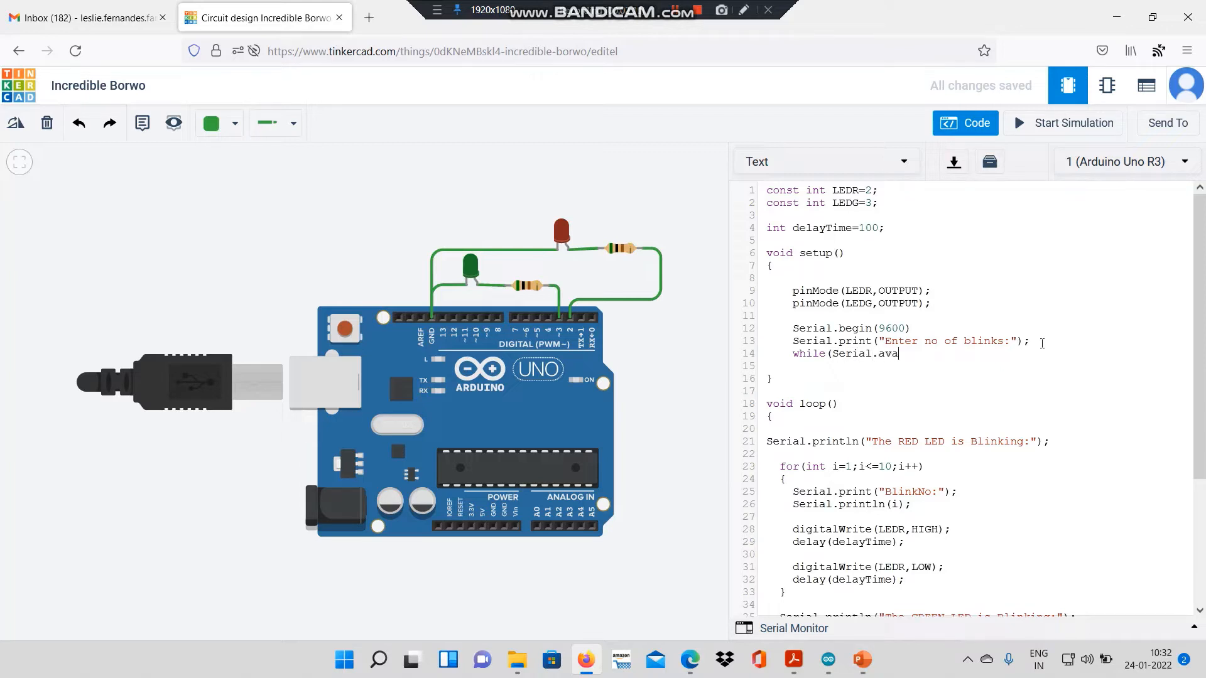
text(ilable)
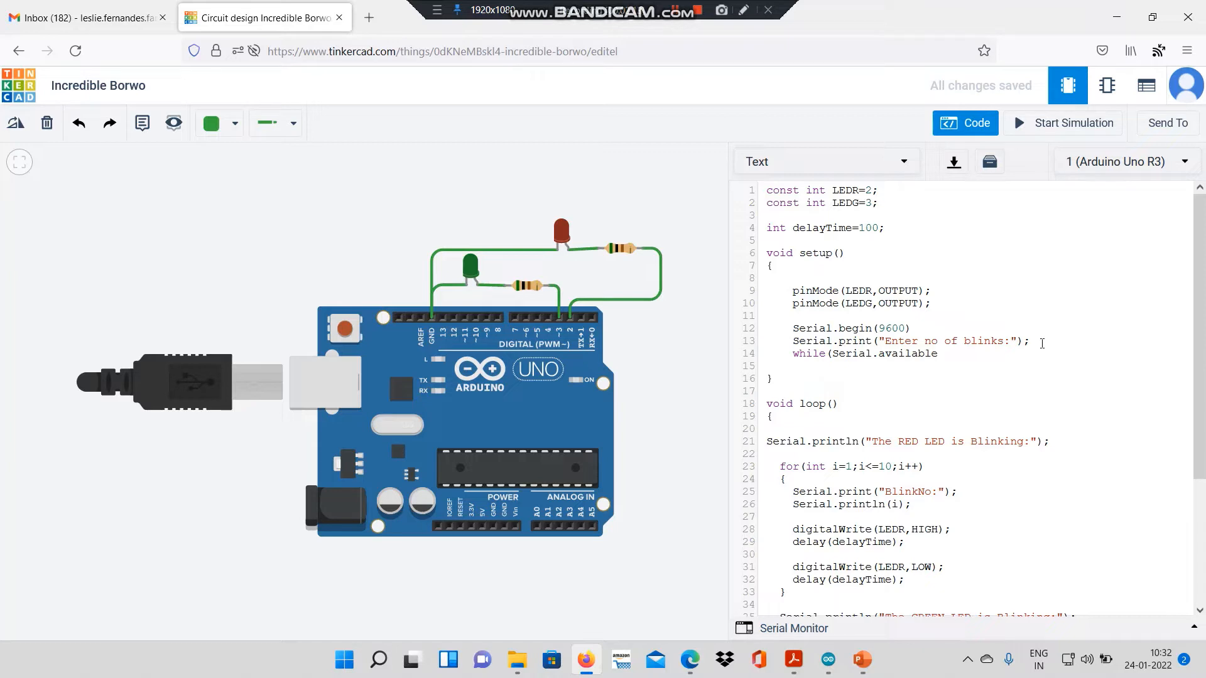
text(==())
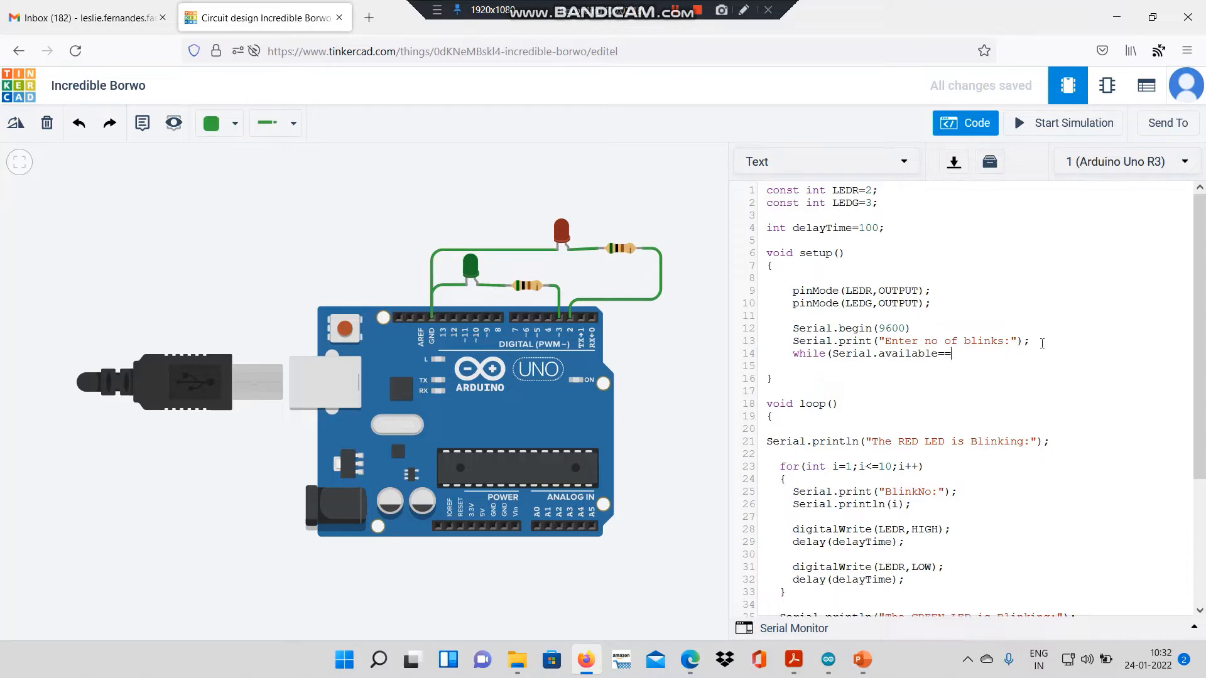
text(0)
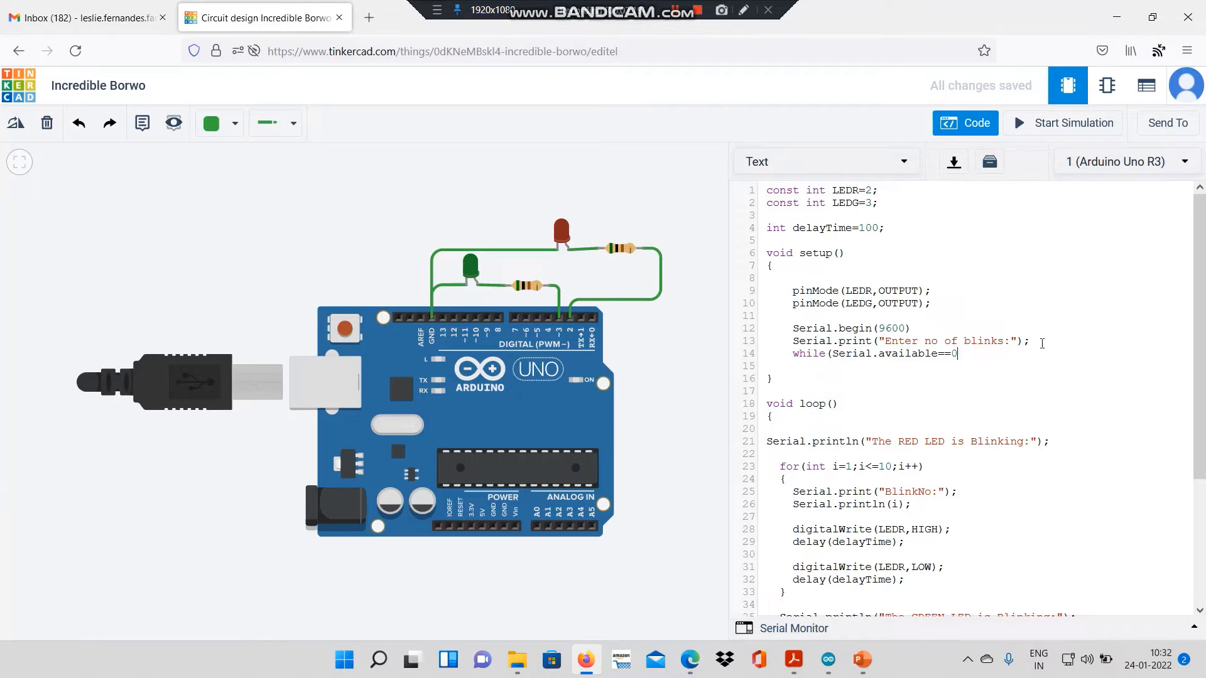
text(())
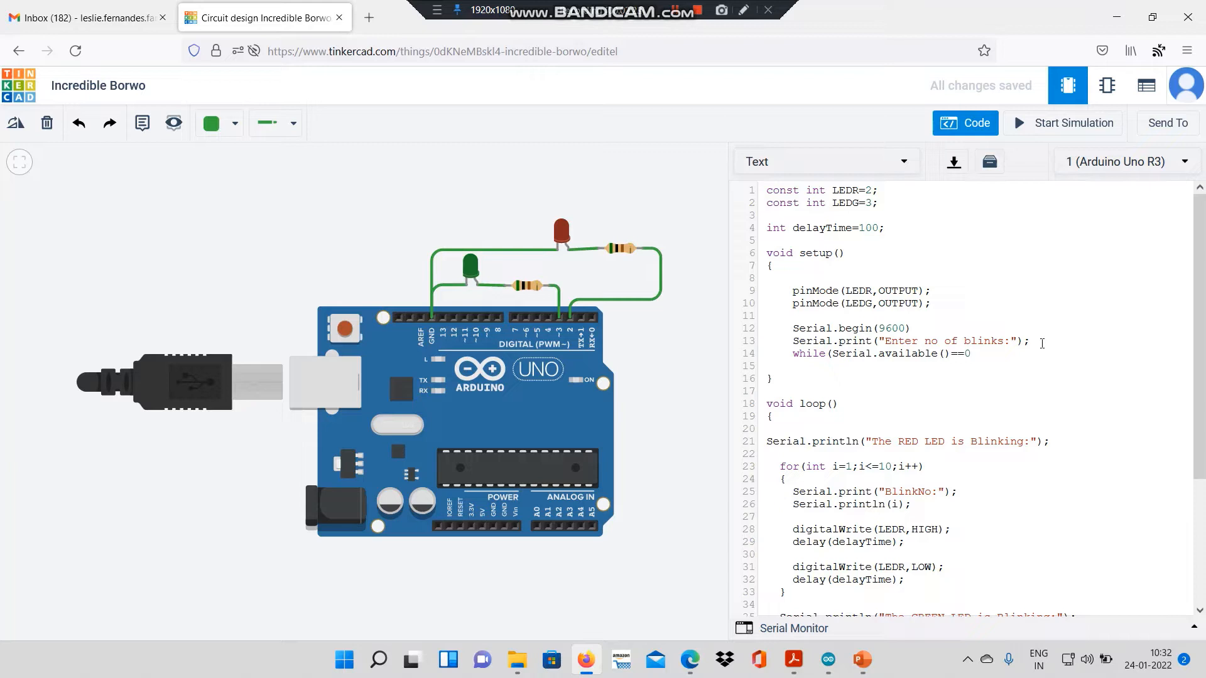
text())
key(enter)
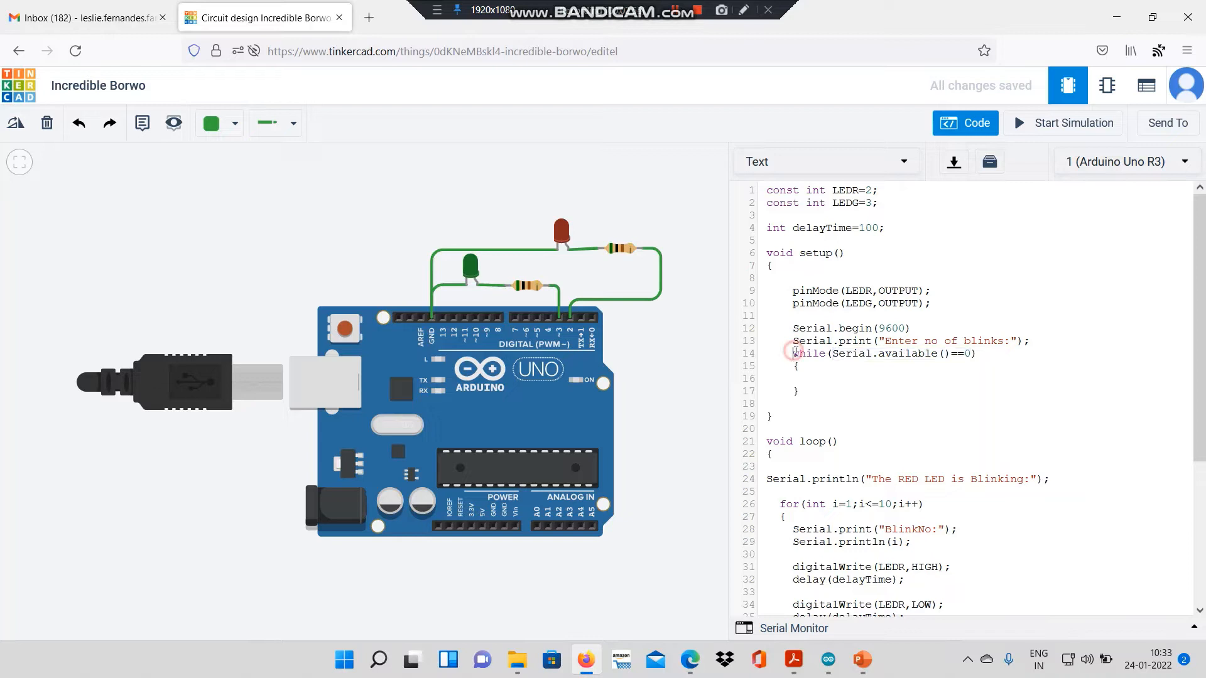
drag(792, 353, 804, 394)
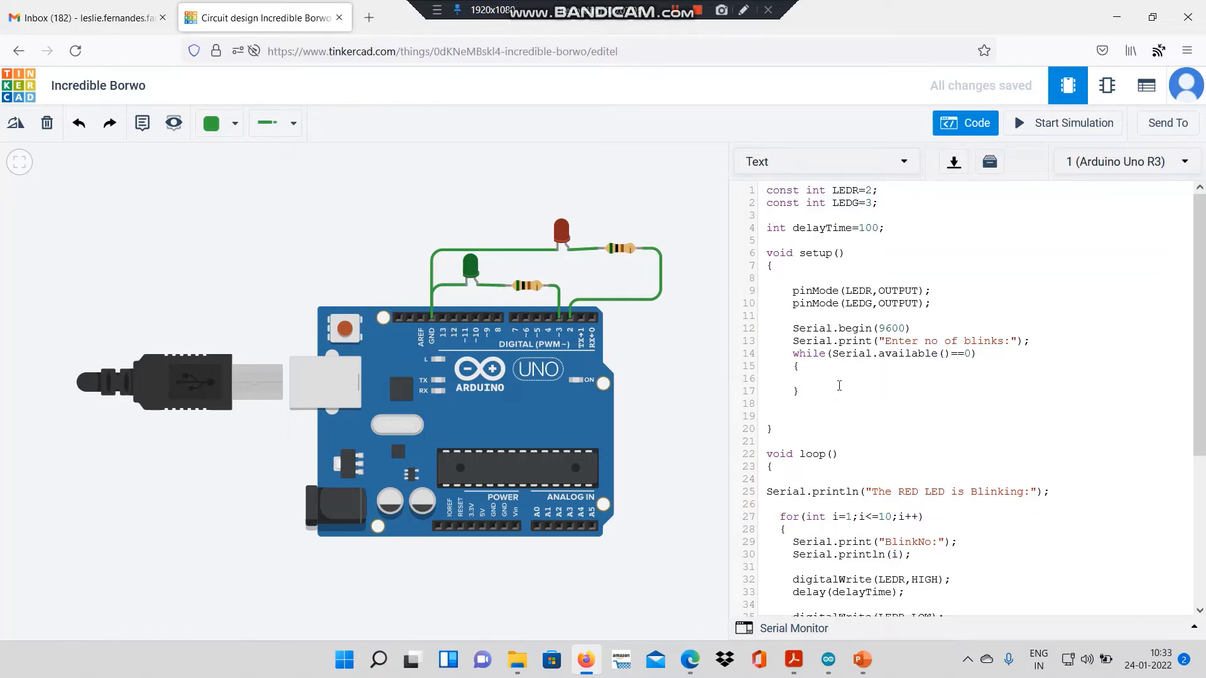
click(793, 403)
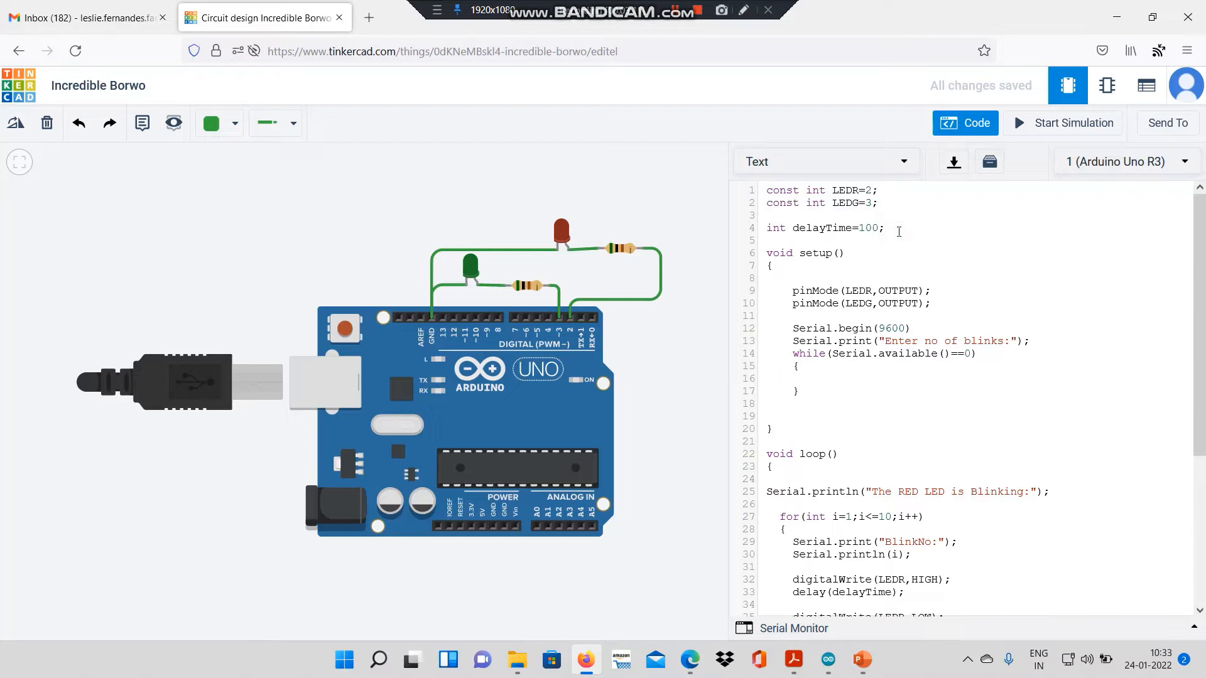
Step: Declare a global int blinks=0; below the delayTime variable
text(int)
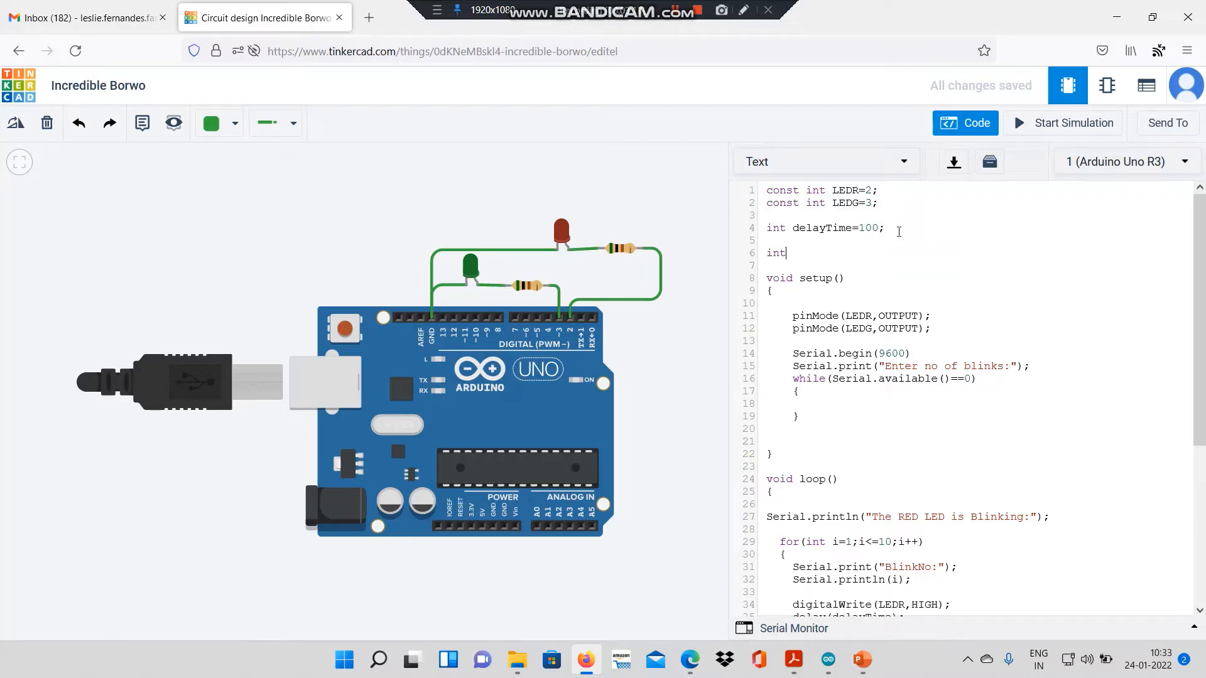
text(bl)
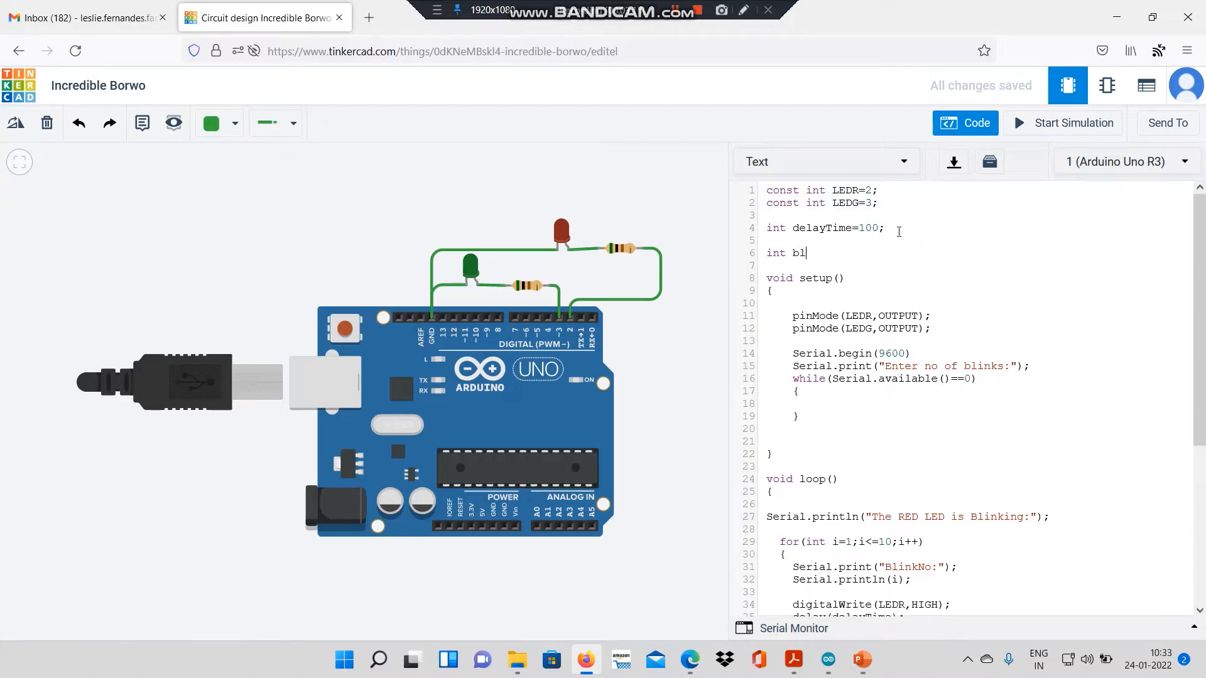
text(inks)
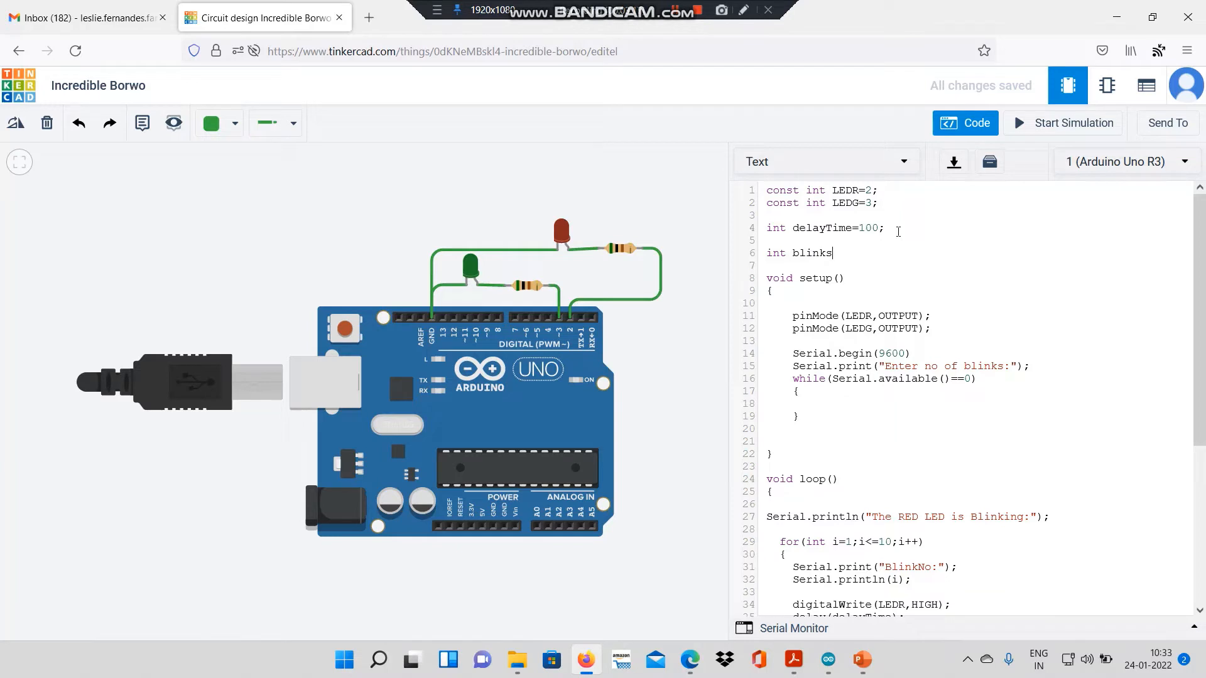
text(=)
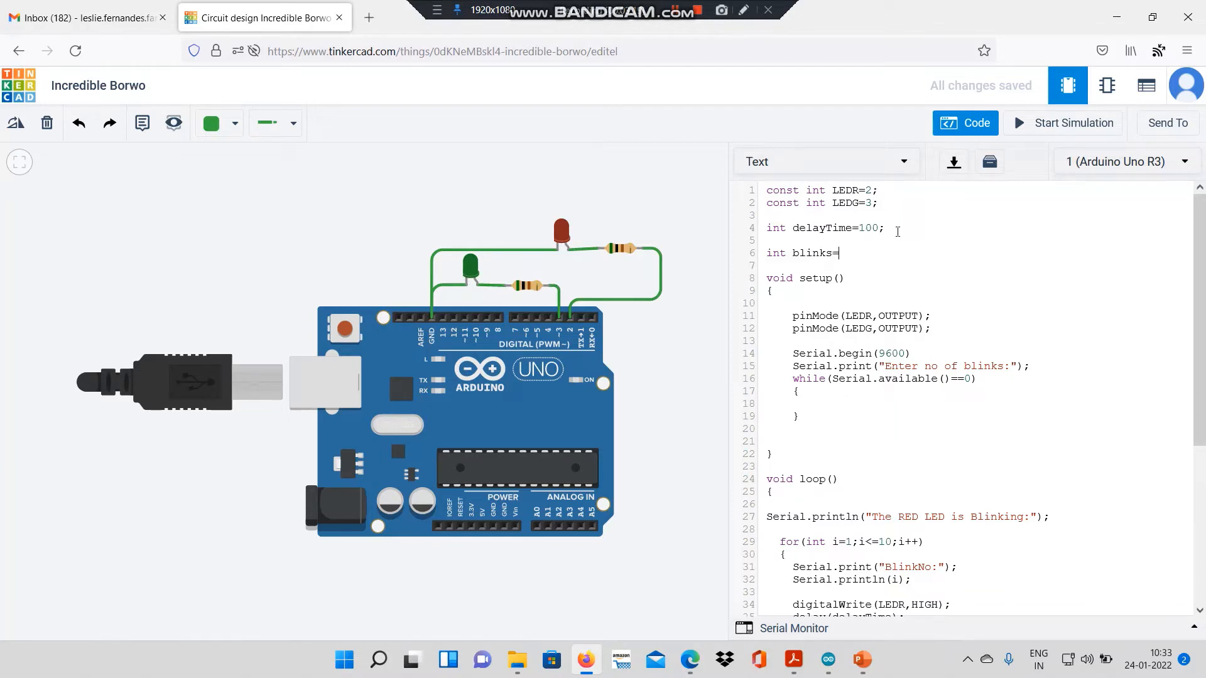
text(0;)
click(979, 429)
text(b)
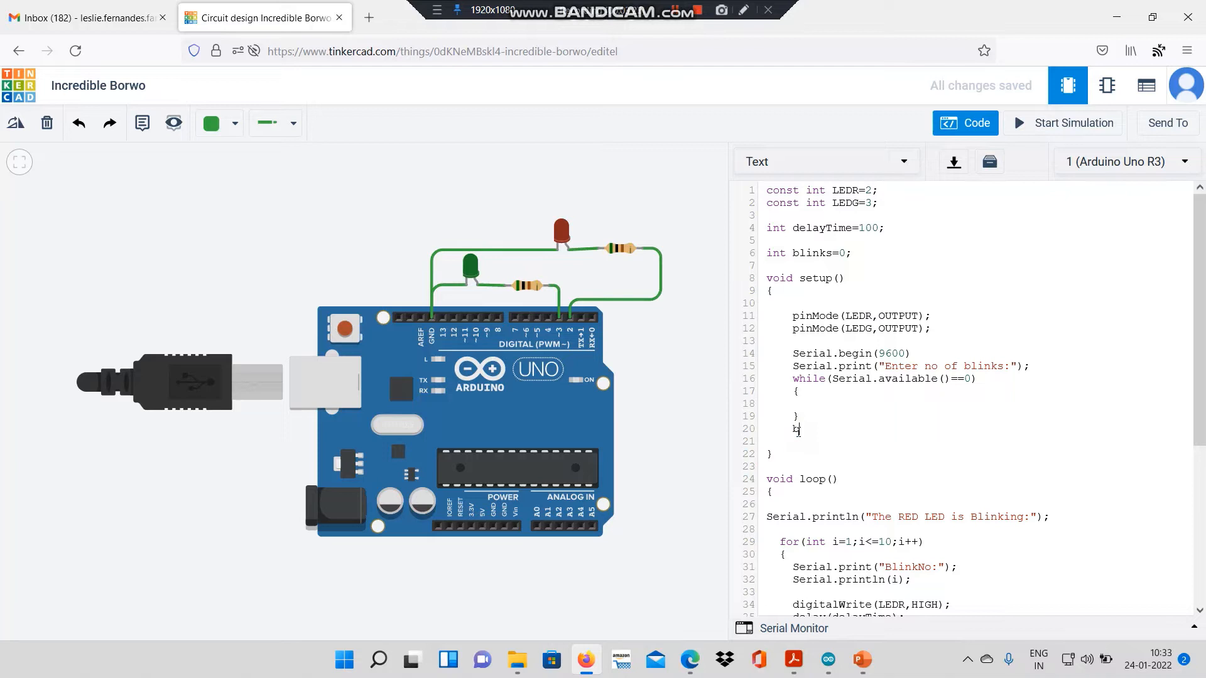
Step: Assign blinks=Serial.parseInt(); right after the waiting while loop
text(links)
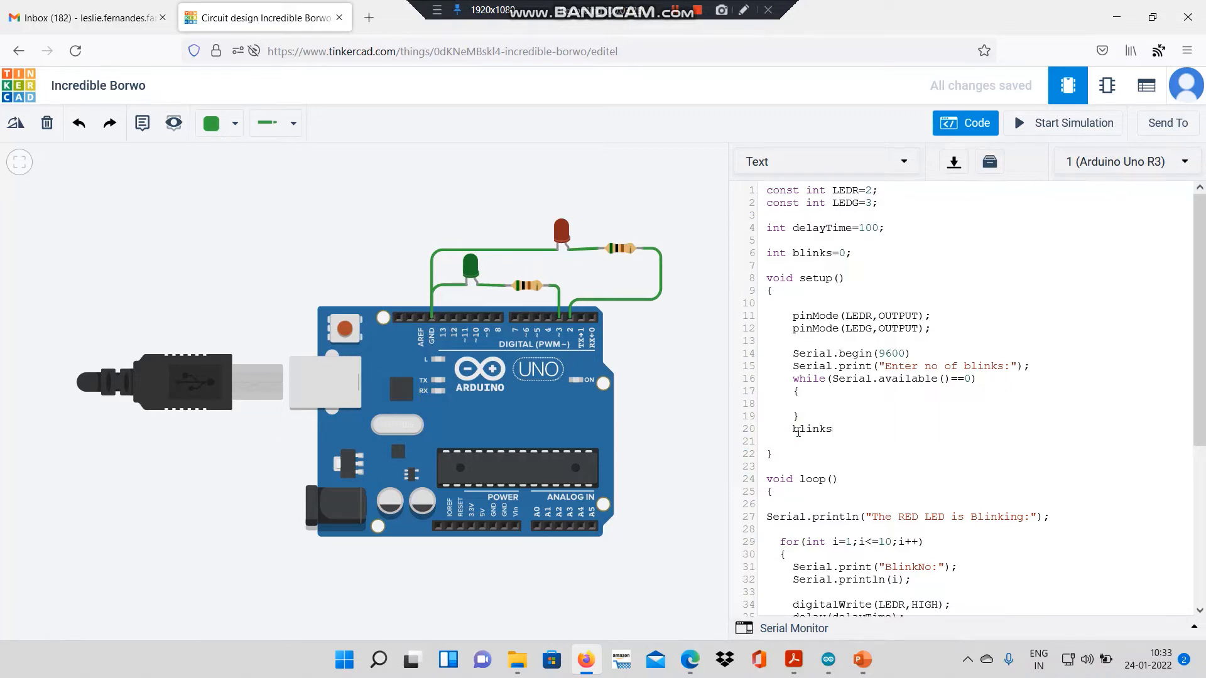
text(=)
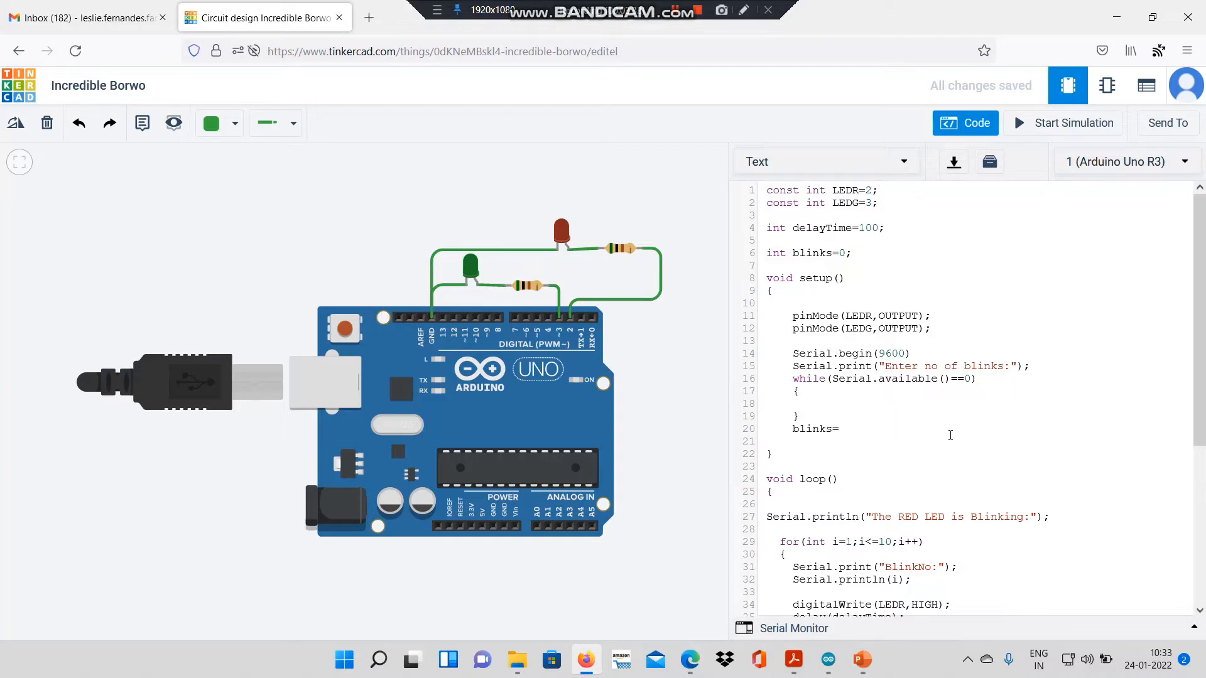
text(Ser)
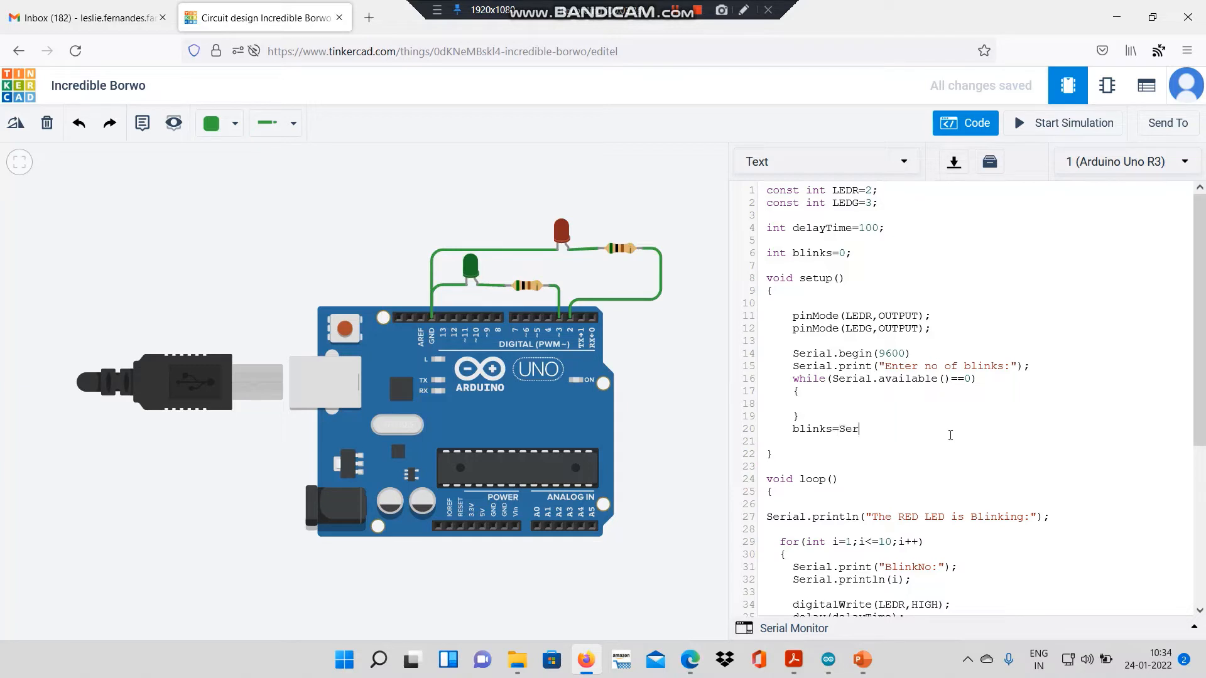
text(ial.)
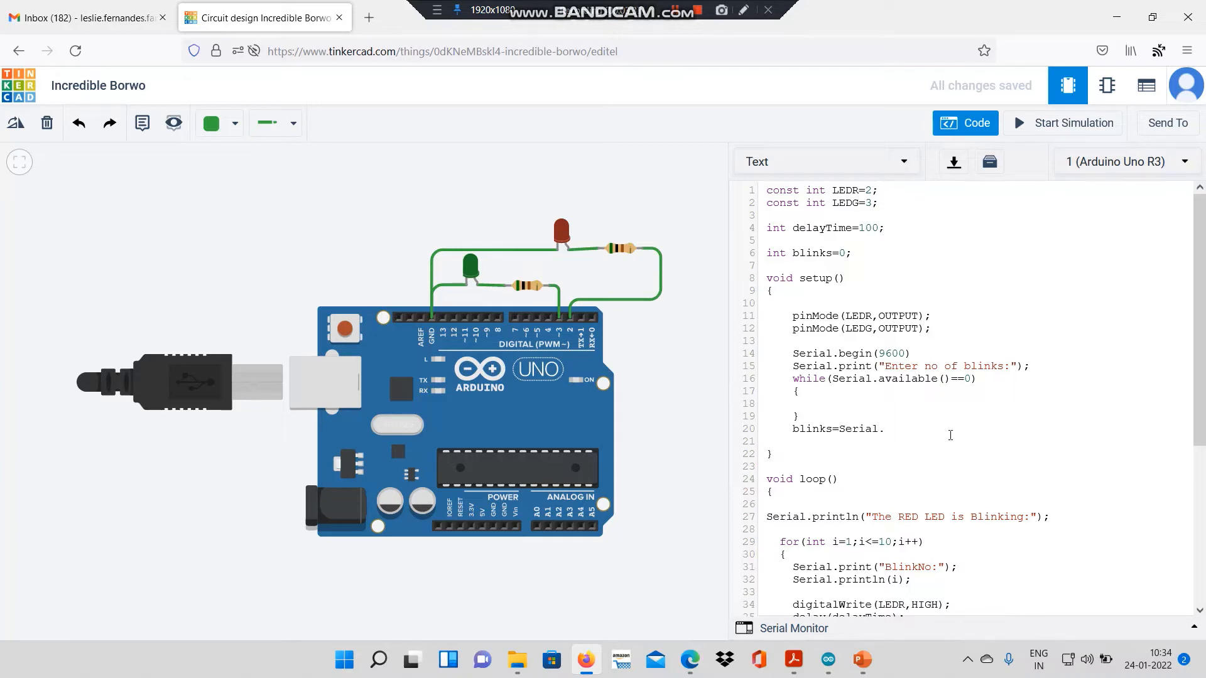
text(parseI)
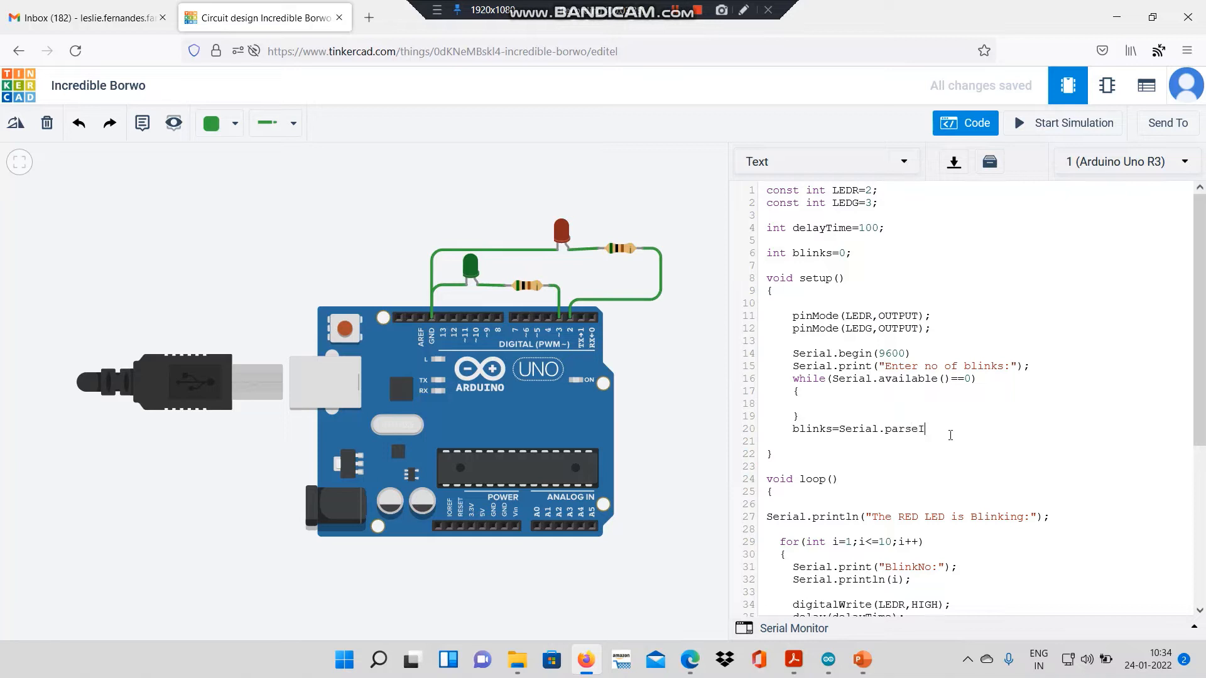
text(nt();)
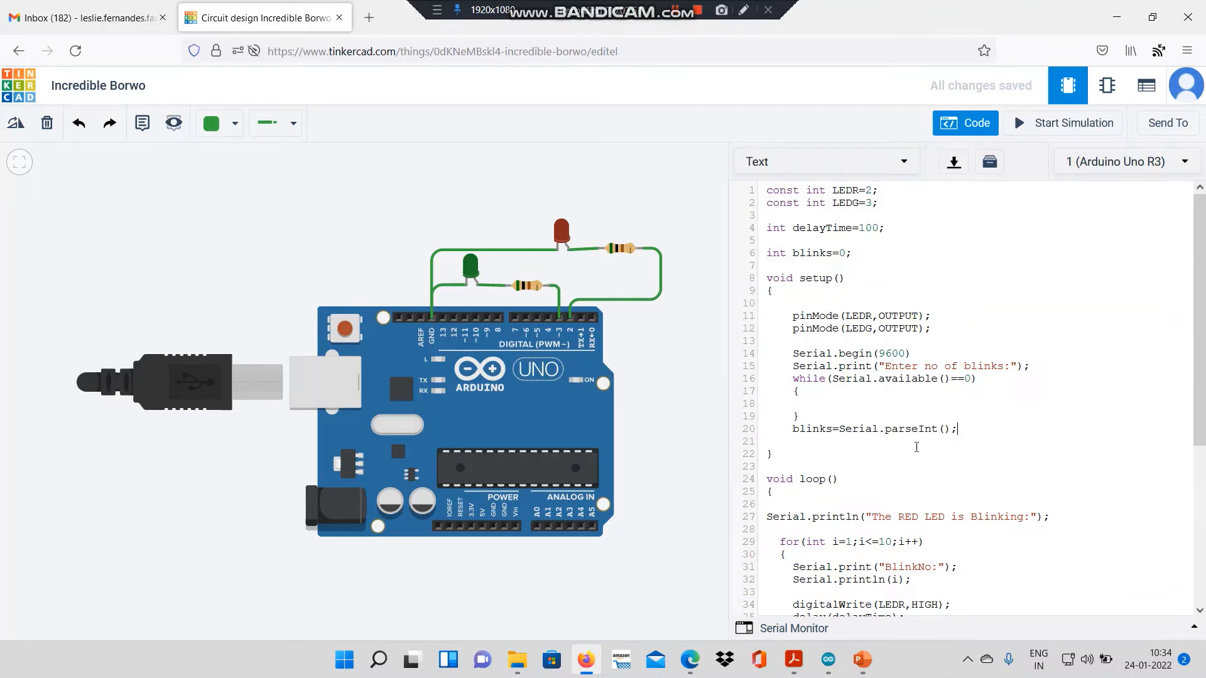
key(enter)
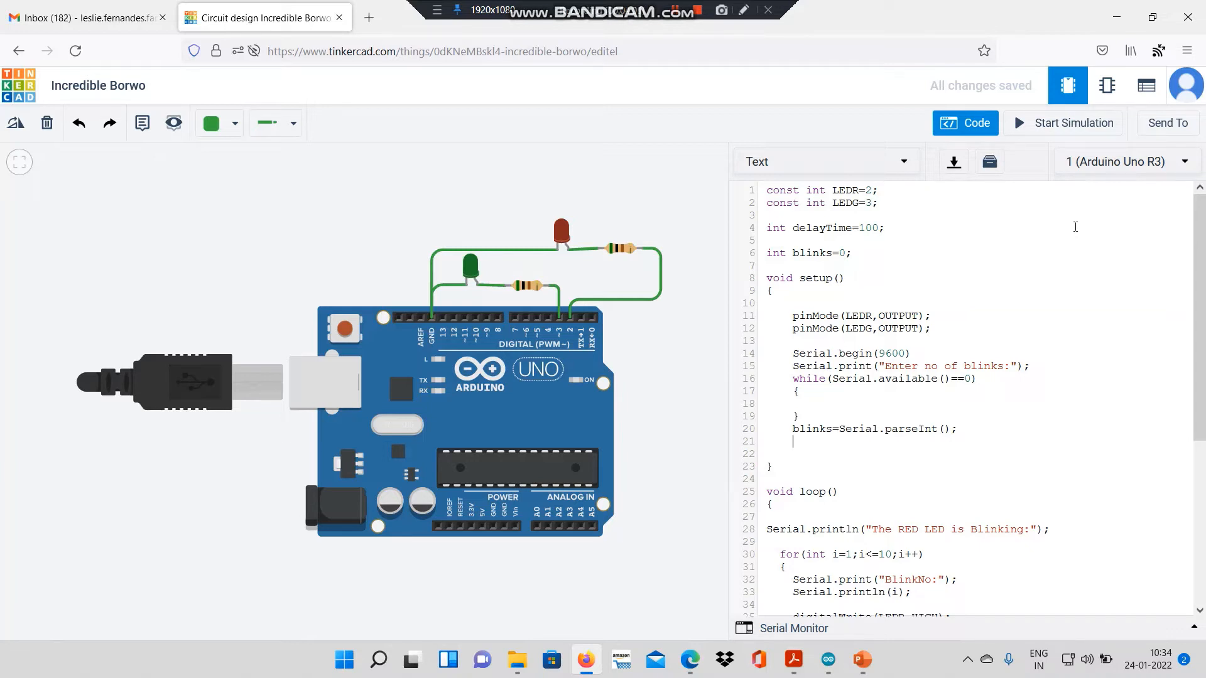
Step: Echo the entered count with Serial.println(blinks); at the end of setup()
text(Serial)
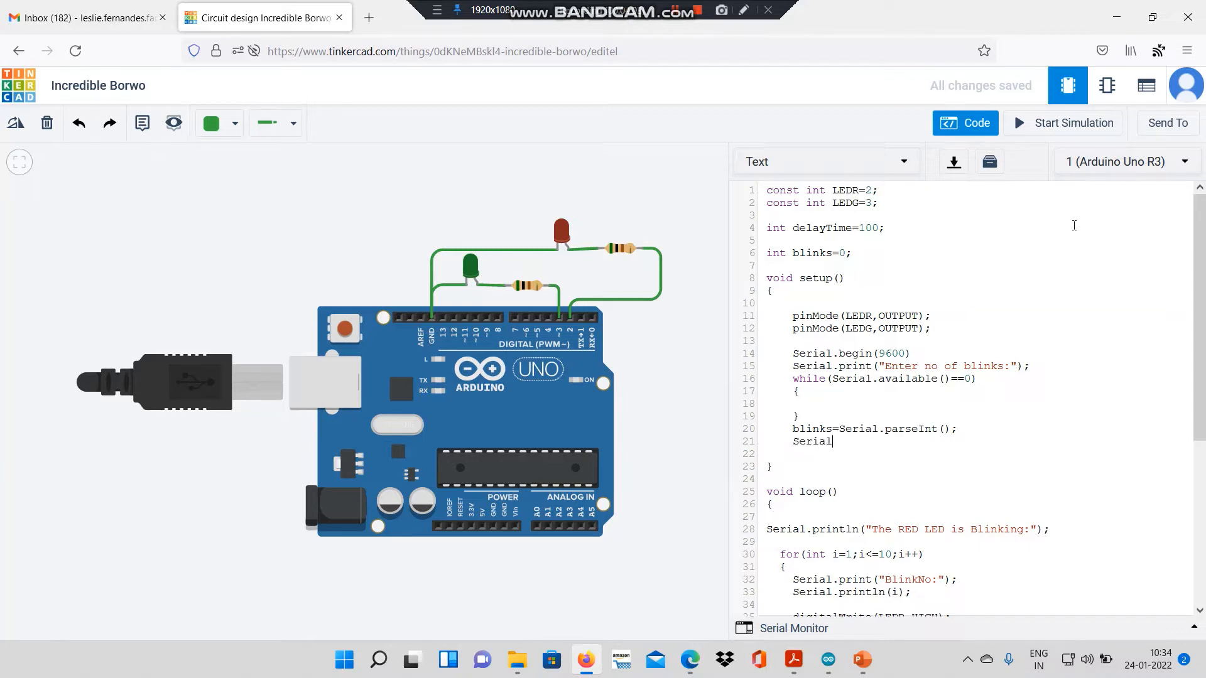
text(.p)
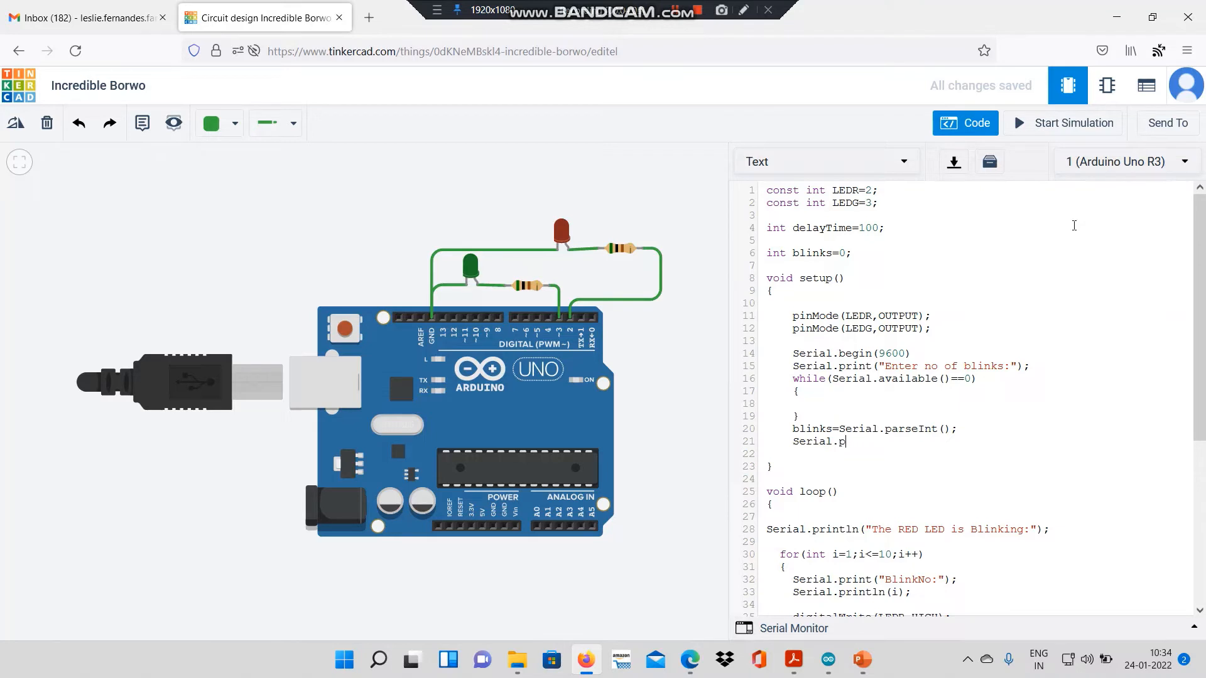
text(rintl)
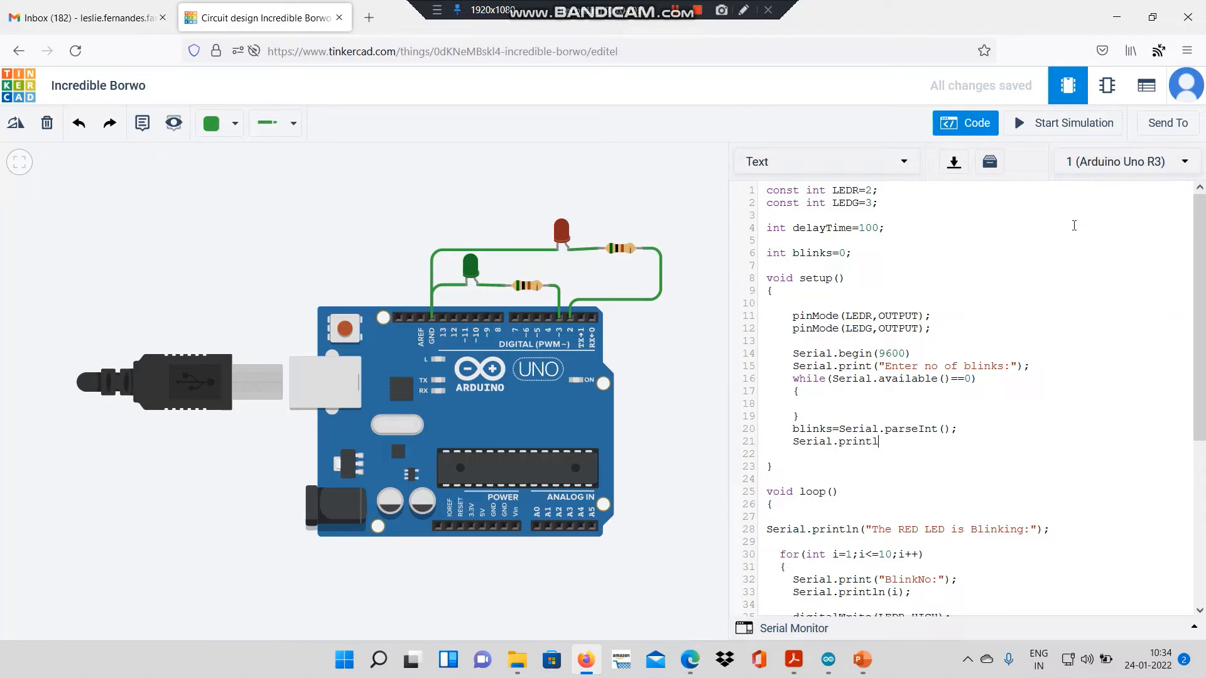
text(n)
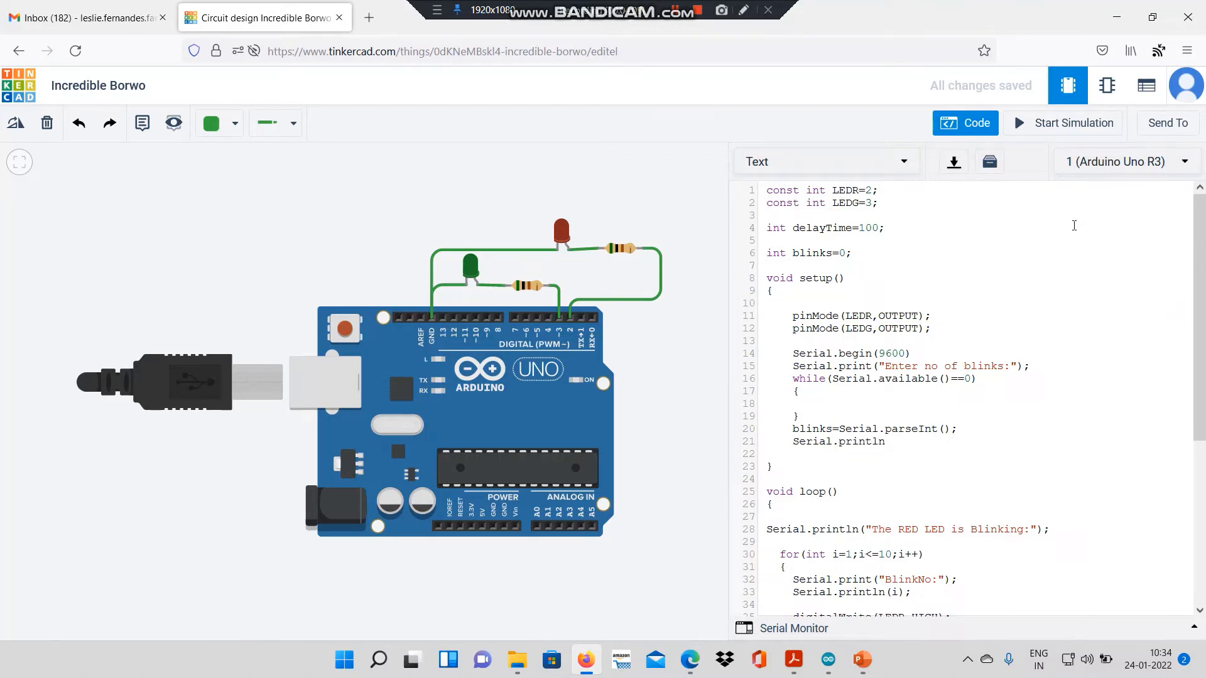
text(()
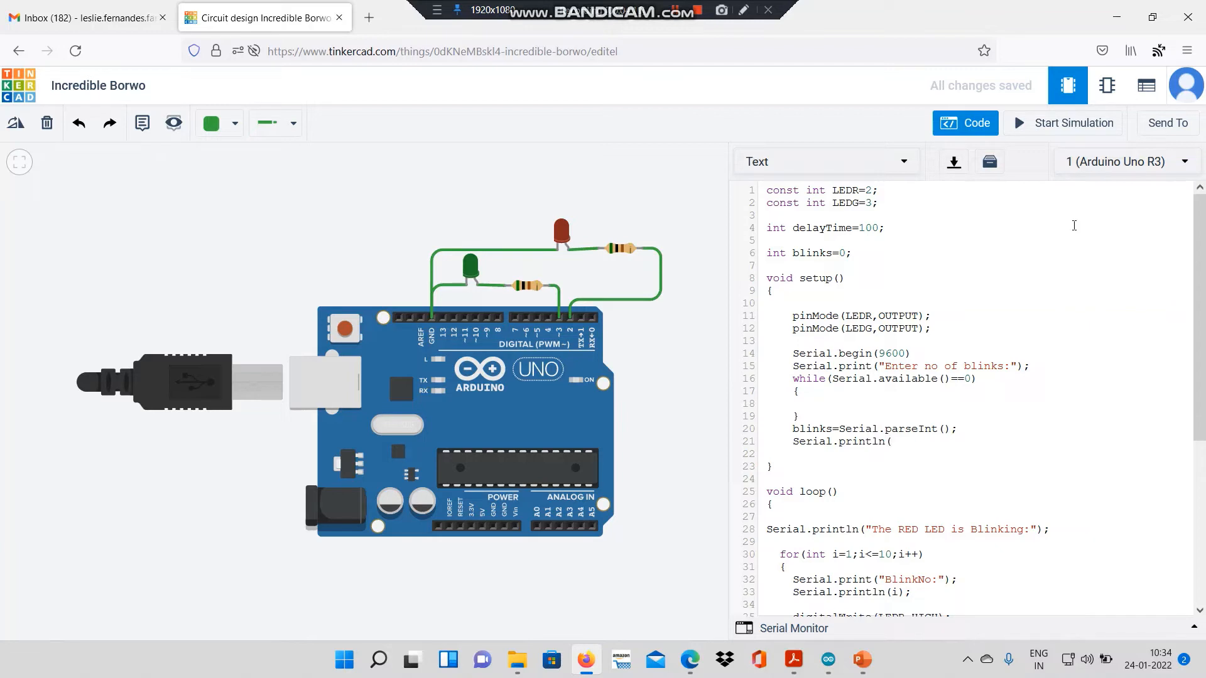
text(blinks)
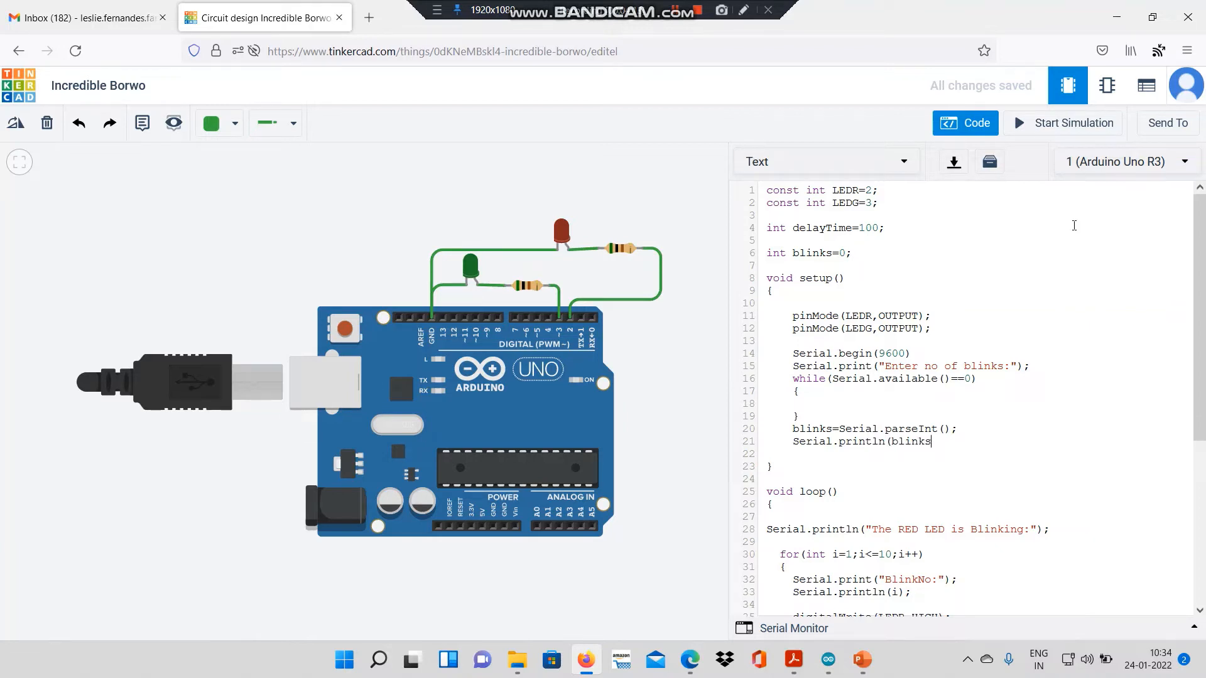
text();)
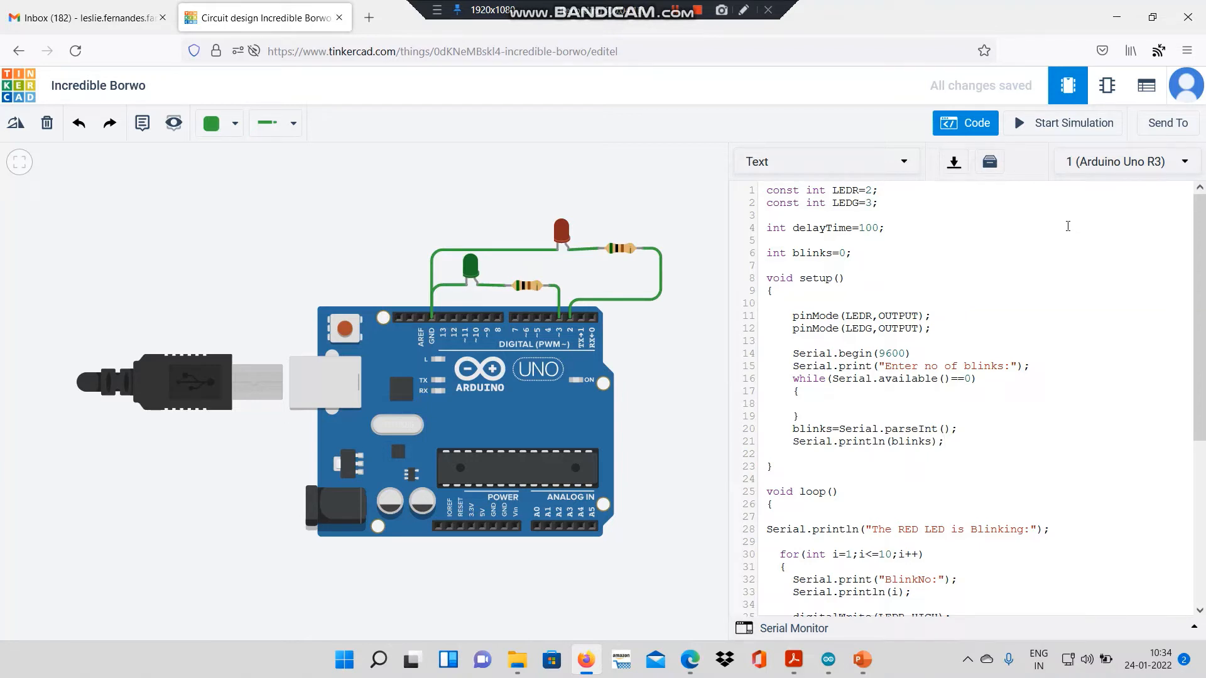
Step: Change the red LED for-loop condition from i<=10 to i<=blinks
scroll(down, 3)
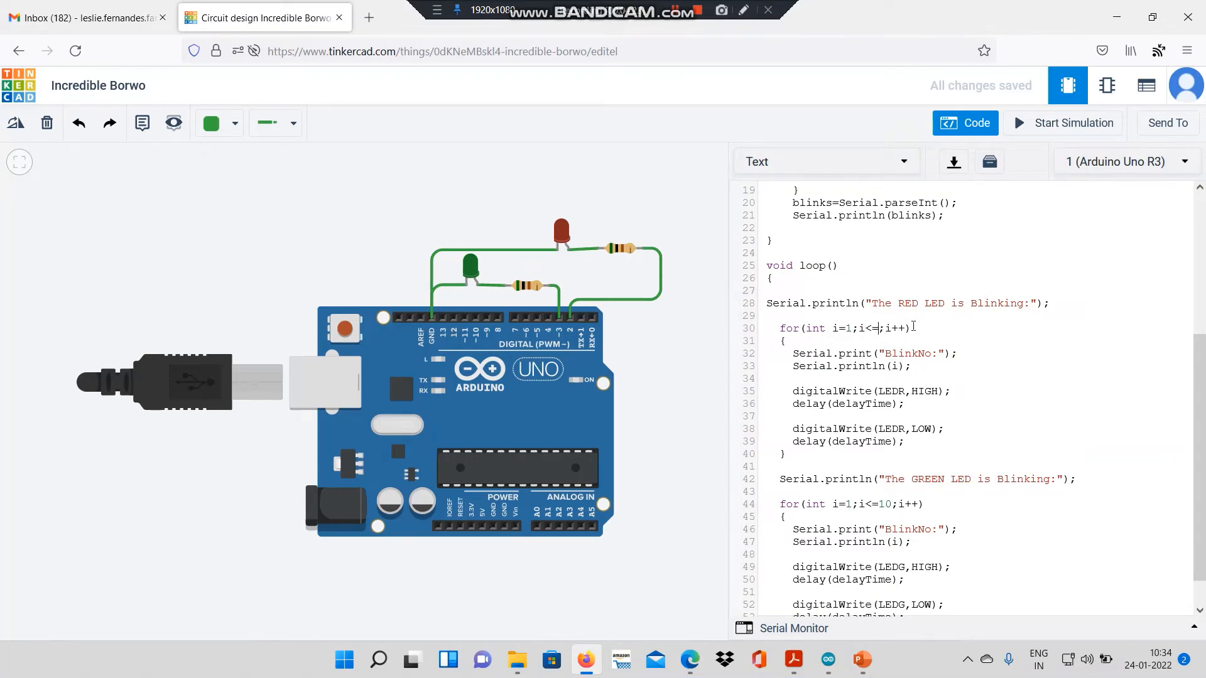
text(bli)
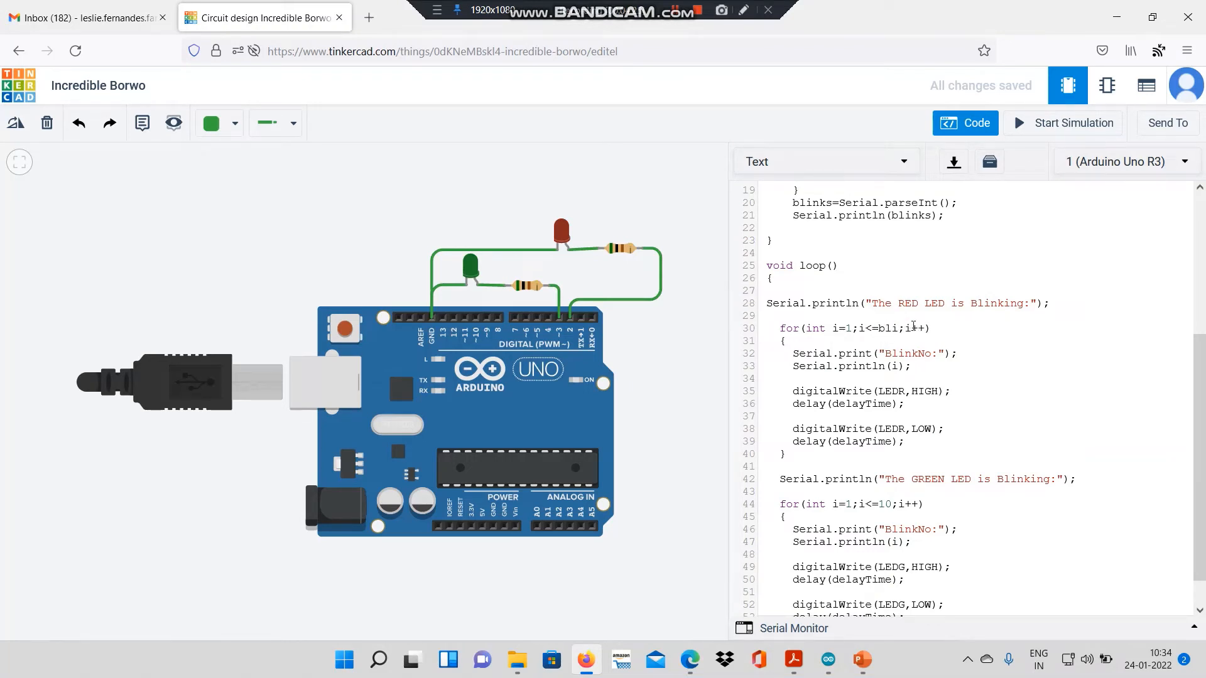
text(nks)
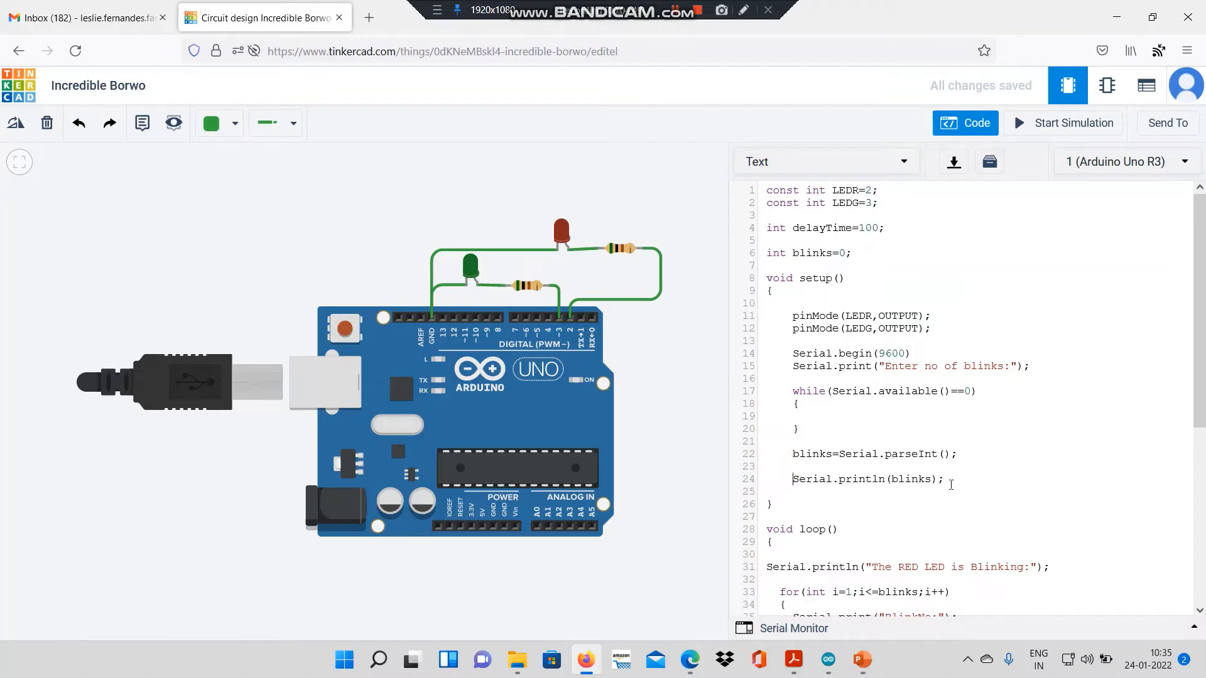
mouse_move(892, 269)
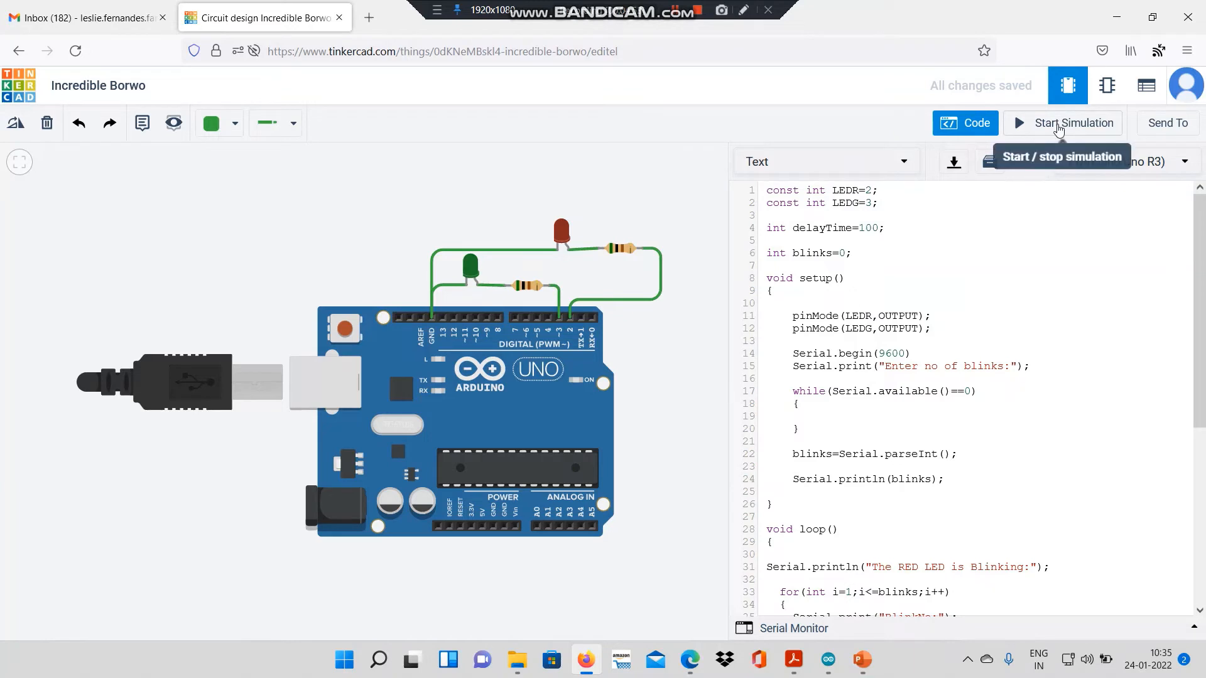
Step: Start the simulation, fix the missing semicolon after Serial.begin(9600), and start it again
click(1073, 122)
text(;)
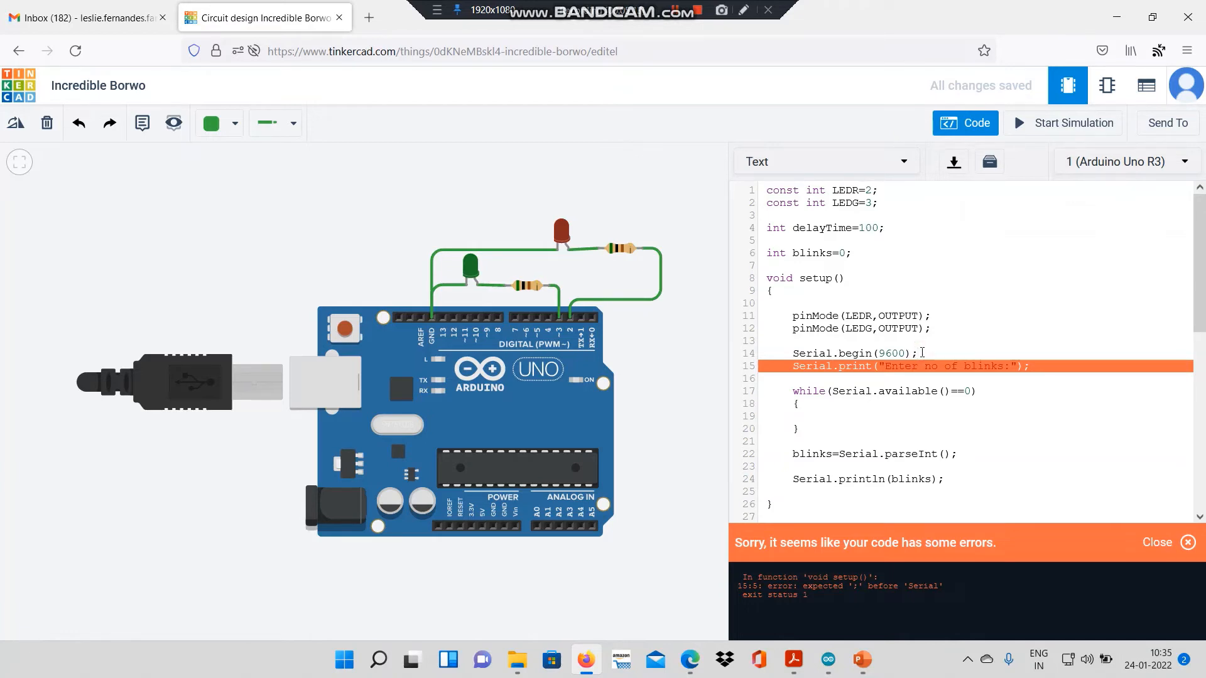
click(1072, 123)
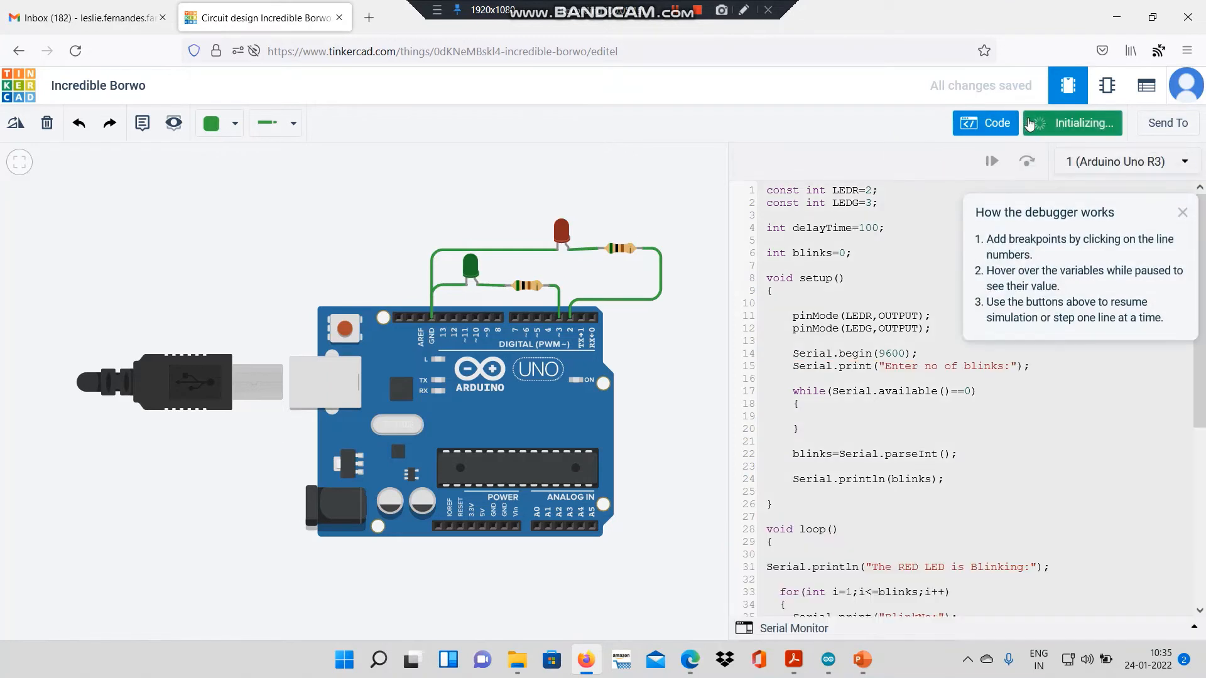
Step: Send 5 as the blink count through the Serial Monitor and watch both LEDs blink
click(1081, 123)
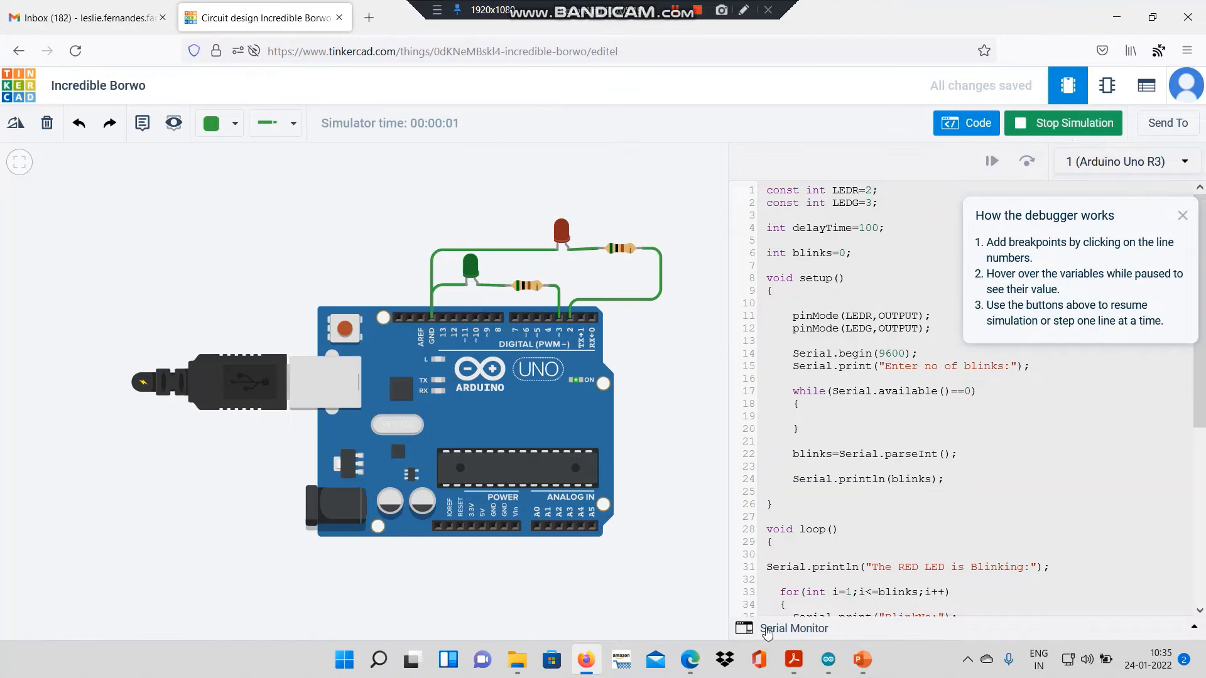
click(793, 628)
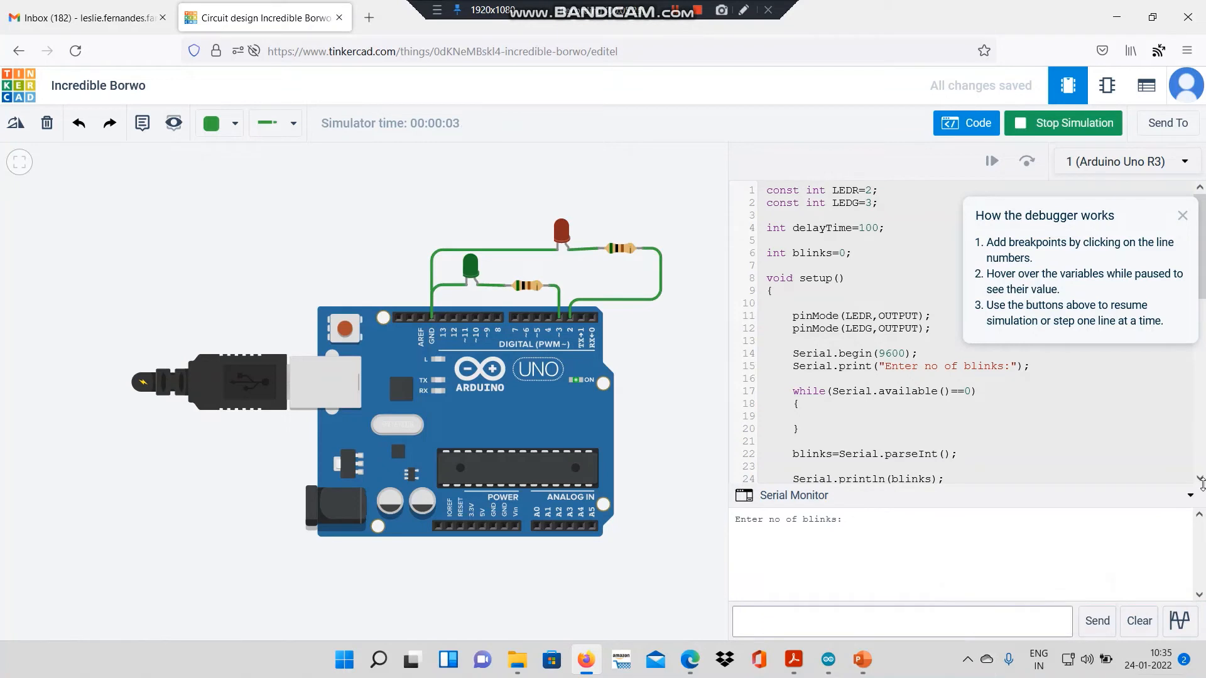
click(900, 622)
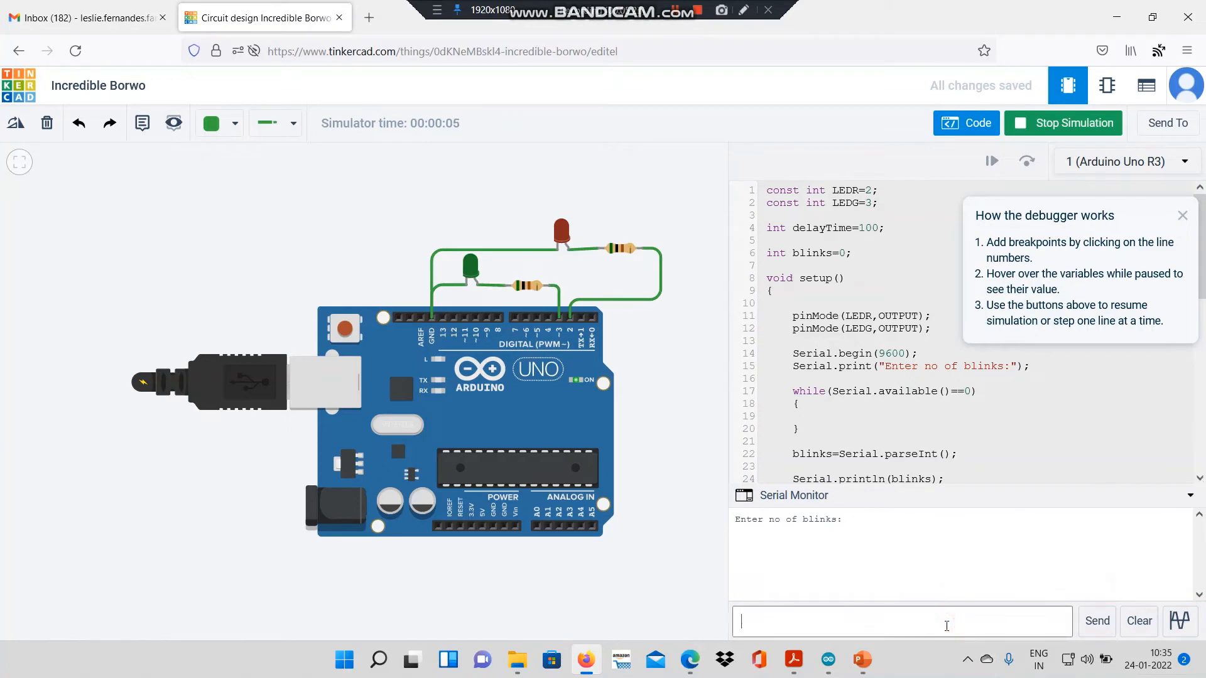
text(5)
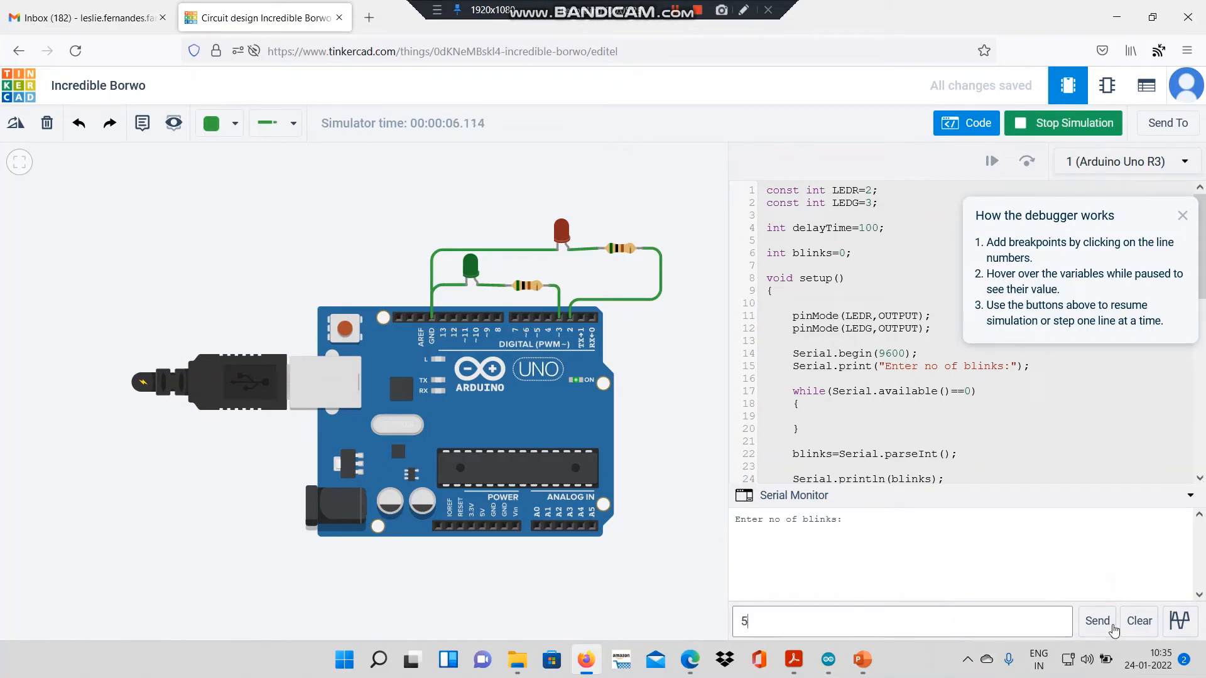
click(1097, 621)
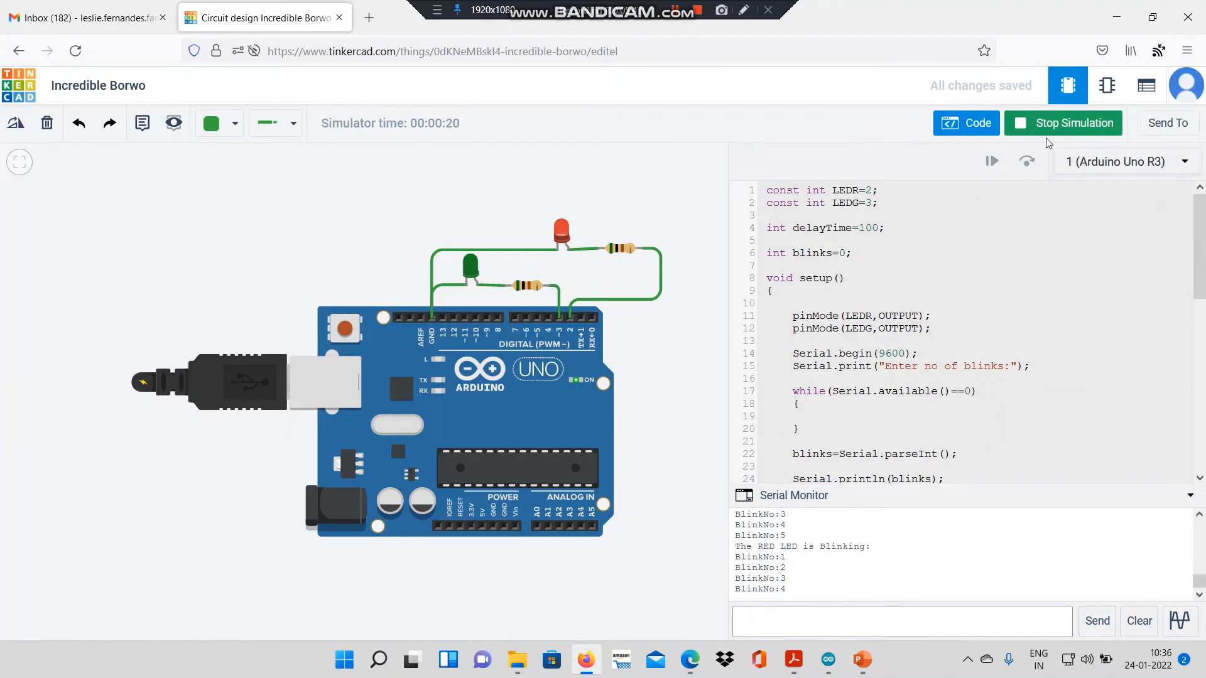
Step: Stop the running simulation once the blink numbers have printed
click(1072, 122)
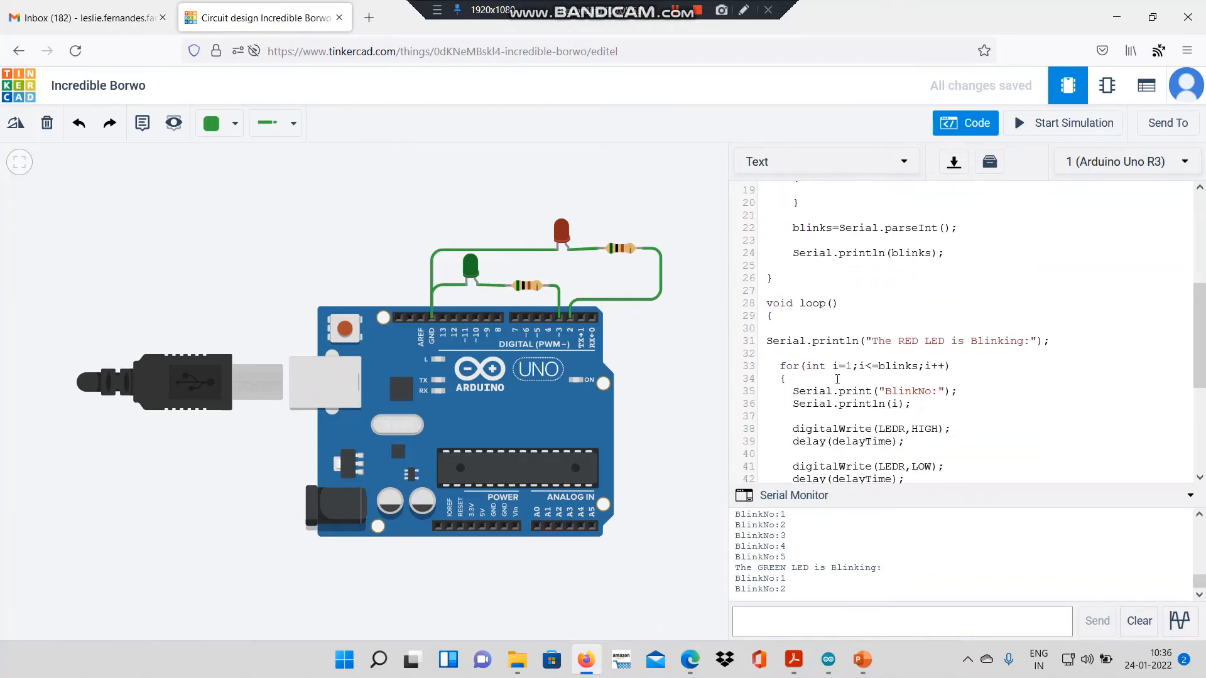
click(585, 659)
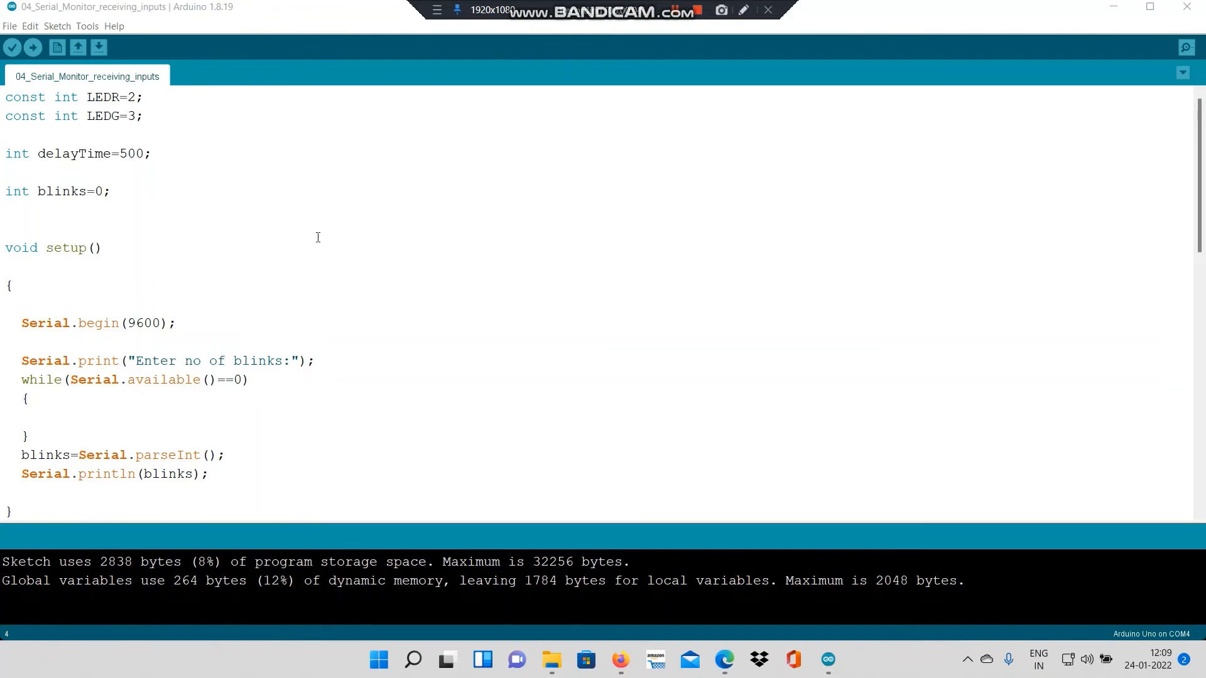
mouse_move(309, 240)
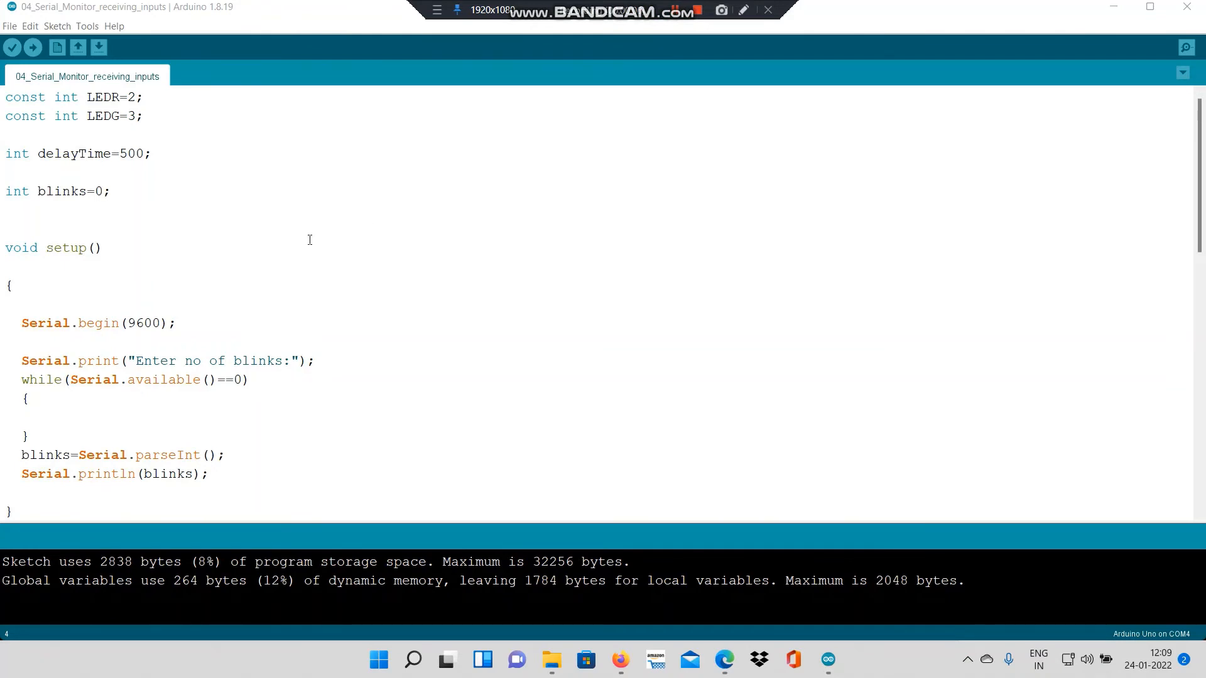
Step: Review the sketch down through the green LED loop and upload it to the Uno on COM4
scroll(down, 3)
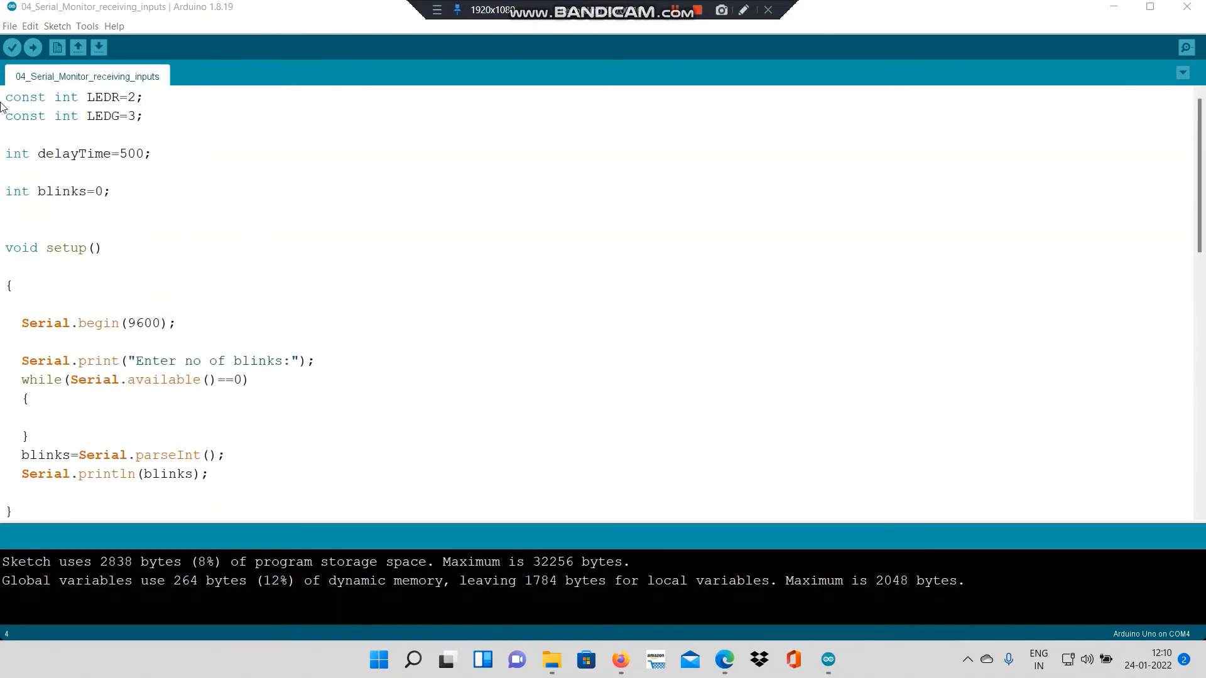
scroll(down, 3)
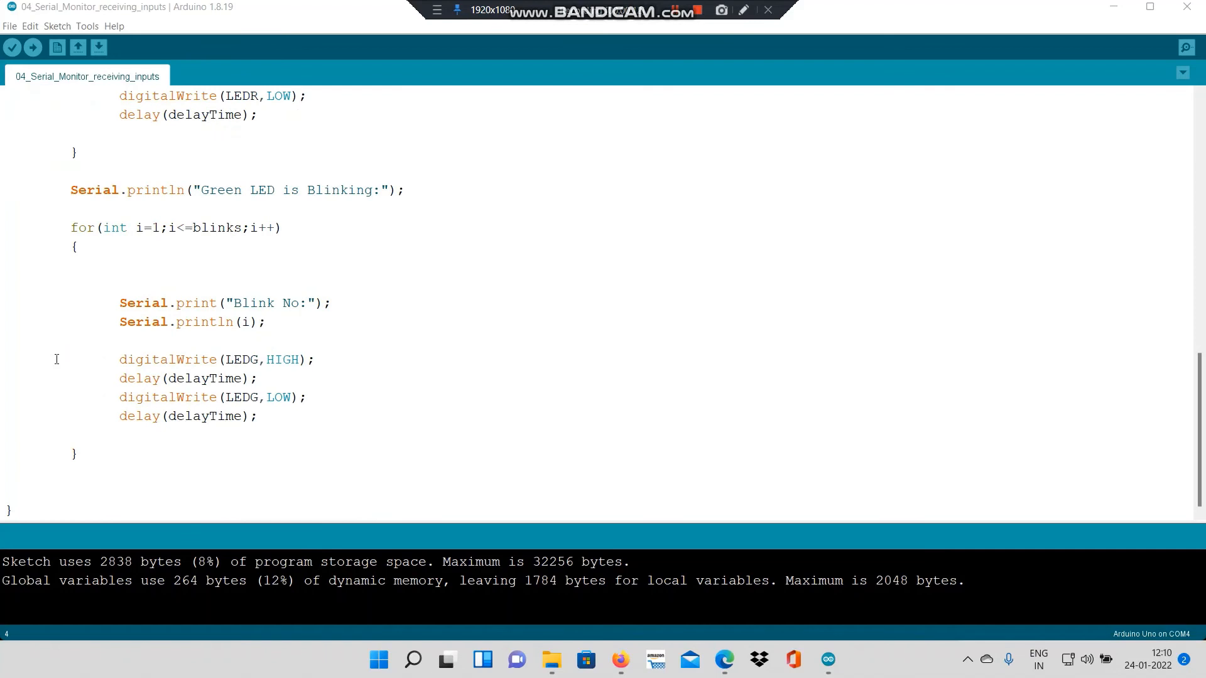
click(32, 47)
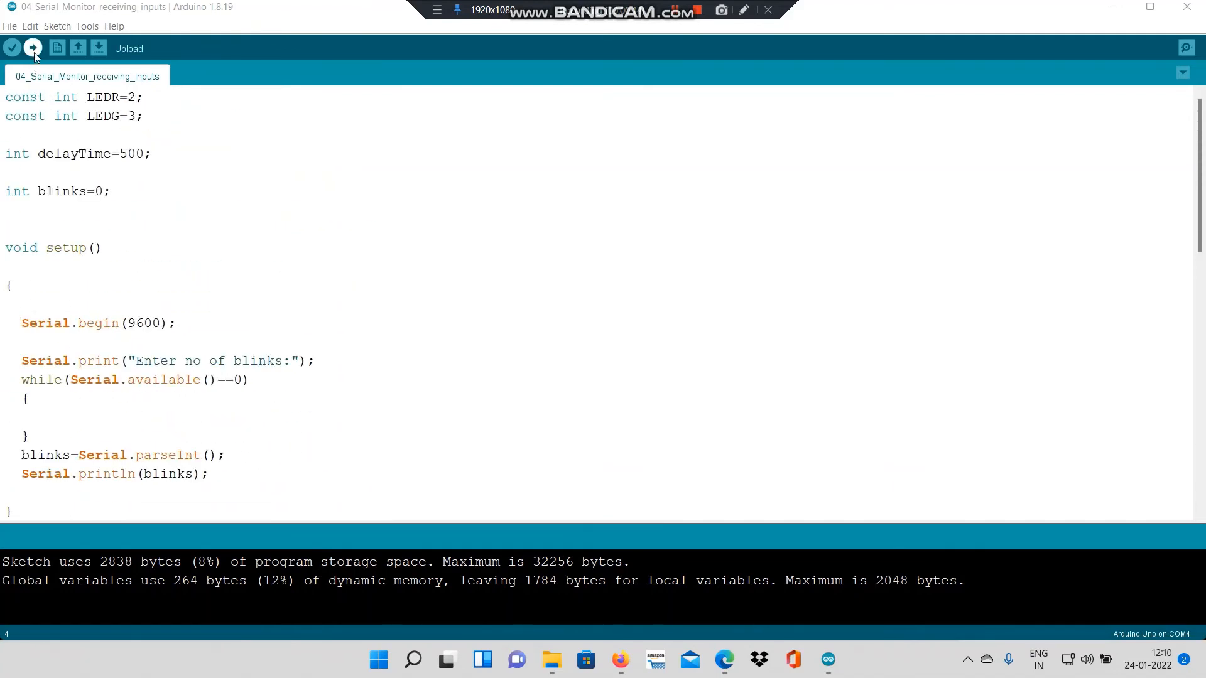
mouse_move(33, 49)
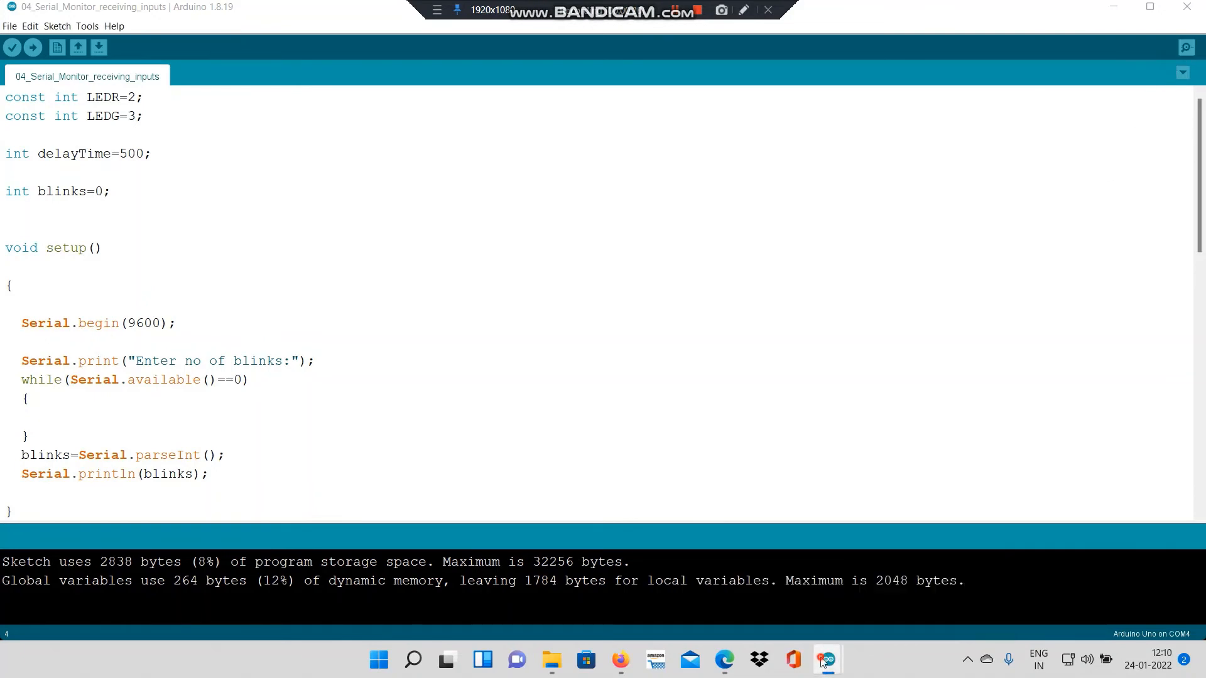
Step: Answer the serial monitor's blink-count prompt by sending 5
click(1186, 47)
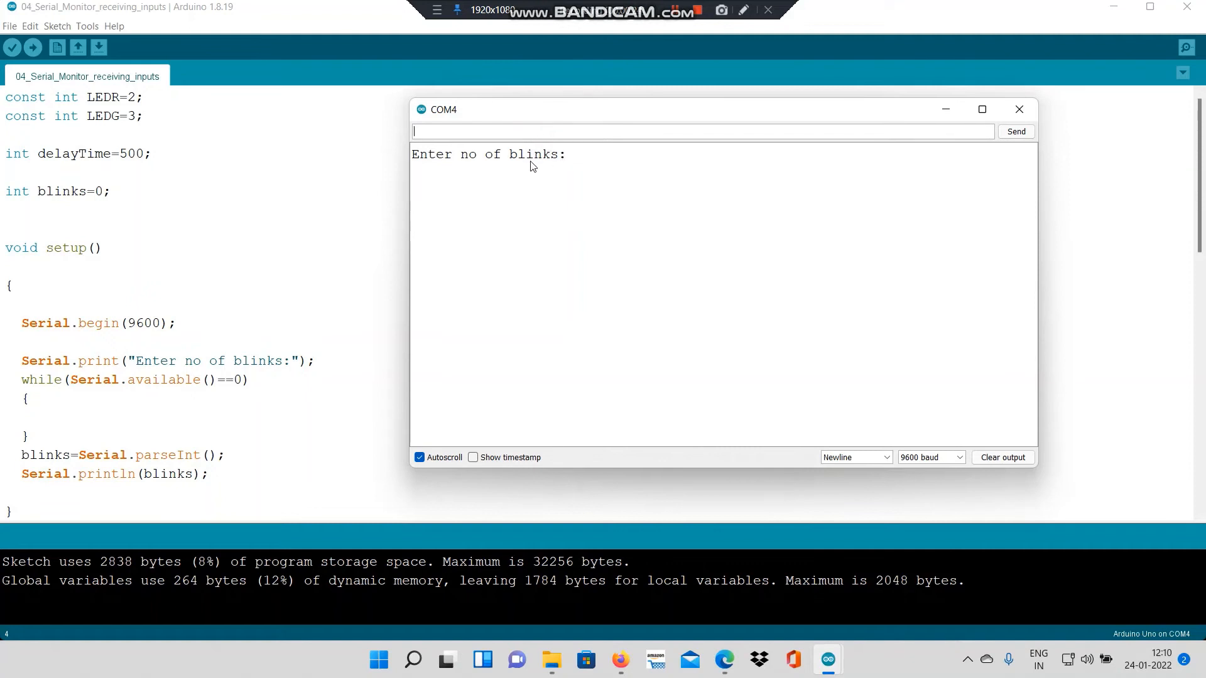
mouse_move(582, 163)
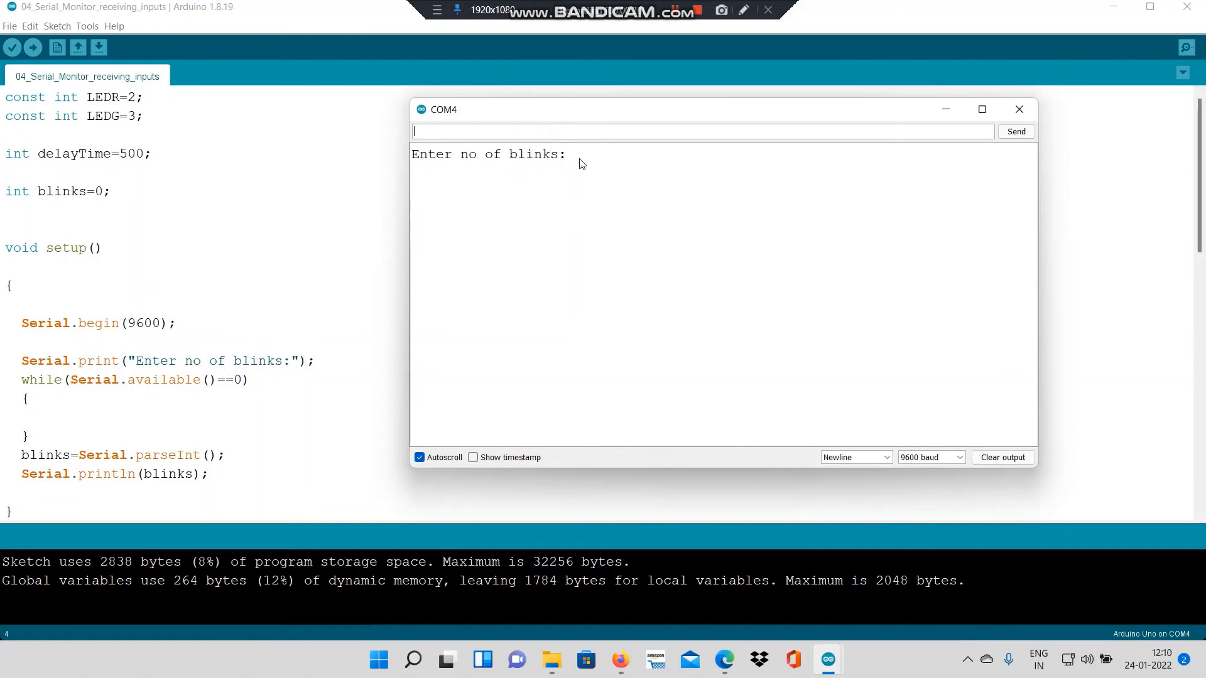
click(546, 132)
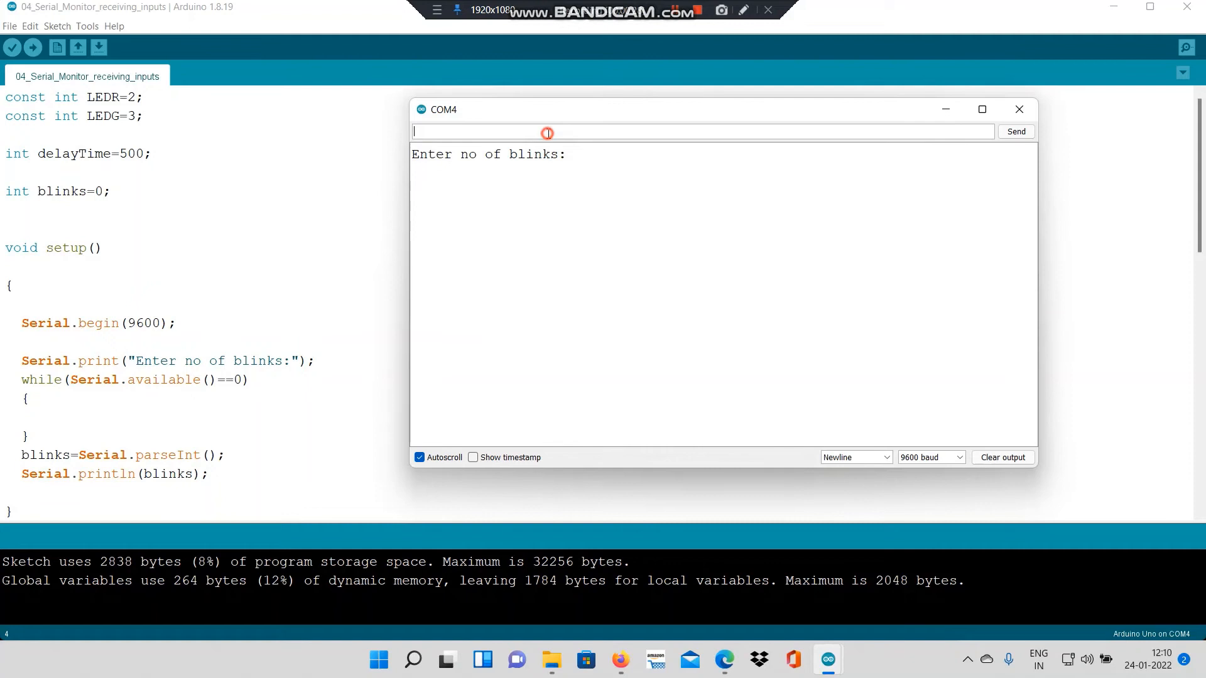
text(5)
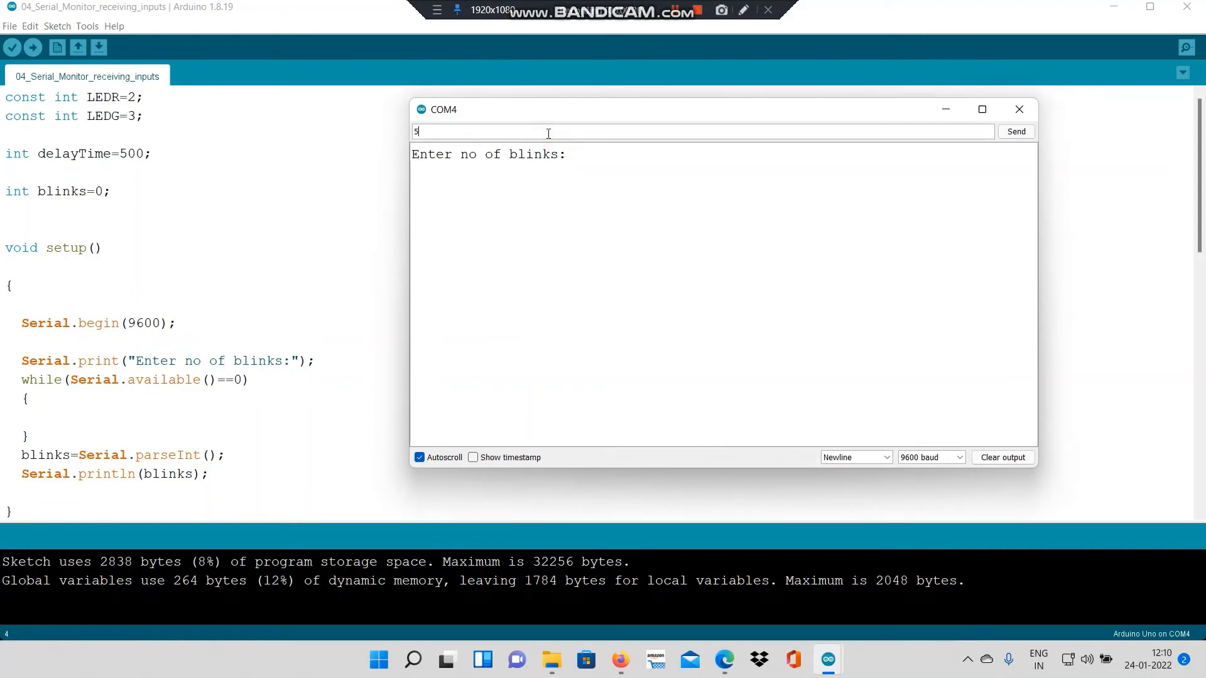
click(1015, 130)
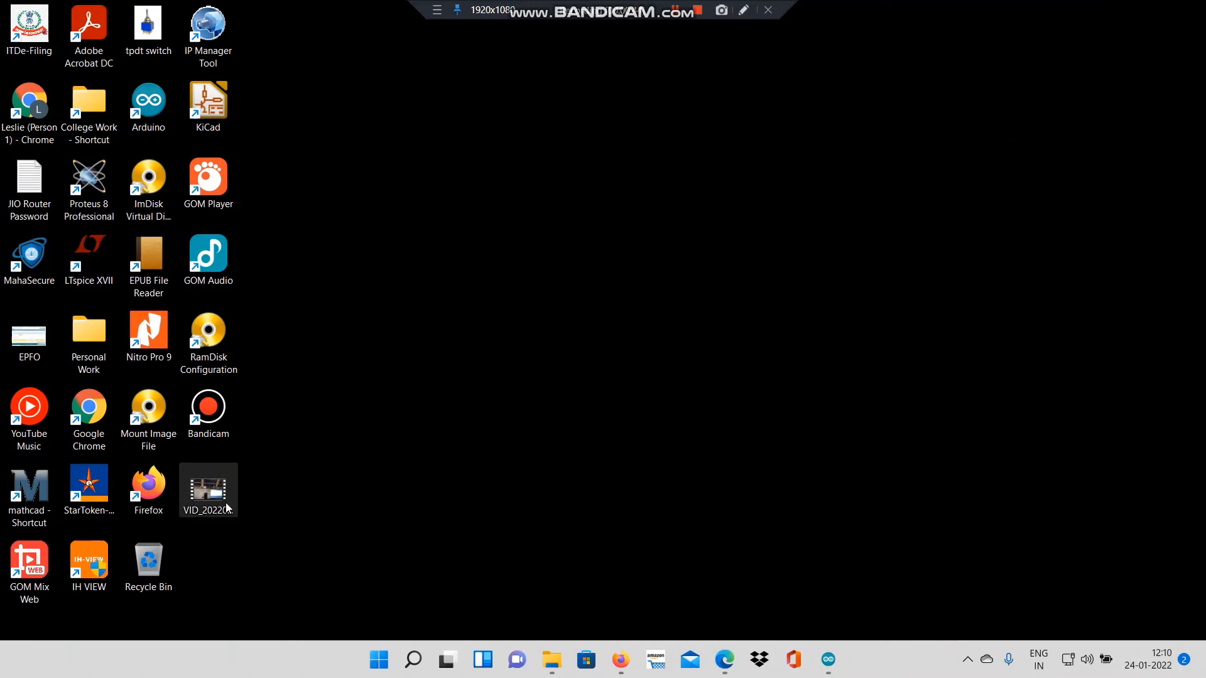
Step: Play the VID_20220124 recording of the physical Arduino breadboard LED circuit
double_click(207, 489)
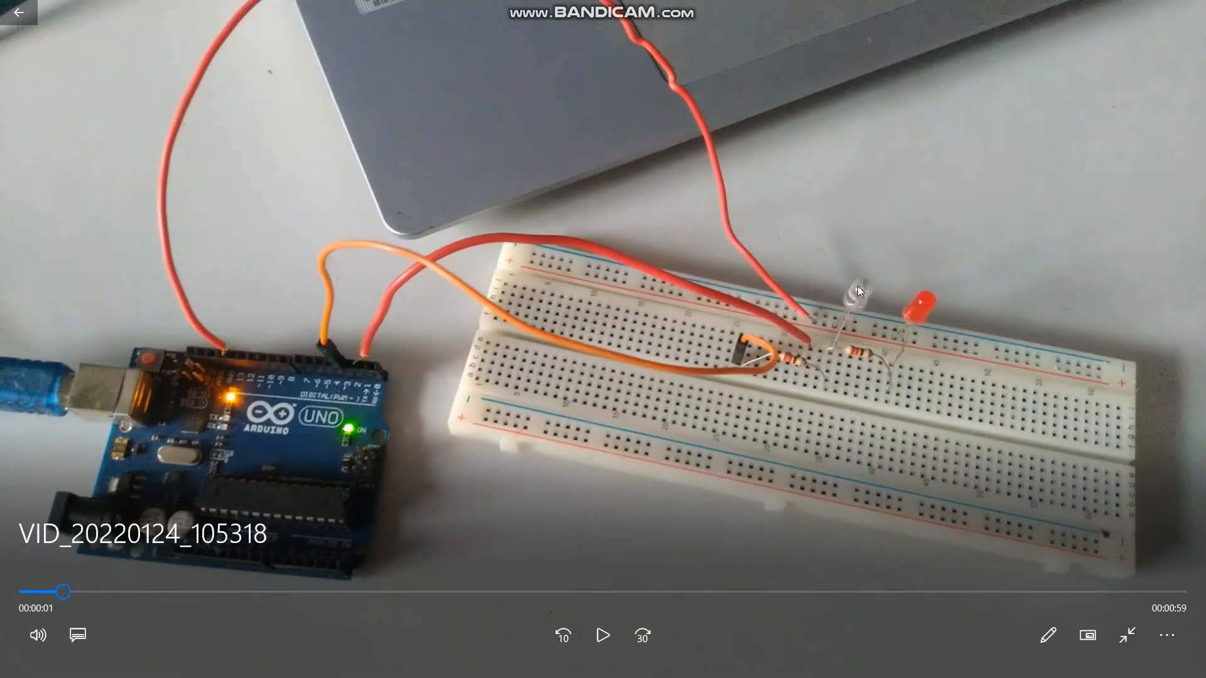
mouse_move(366, 369)
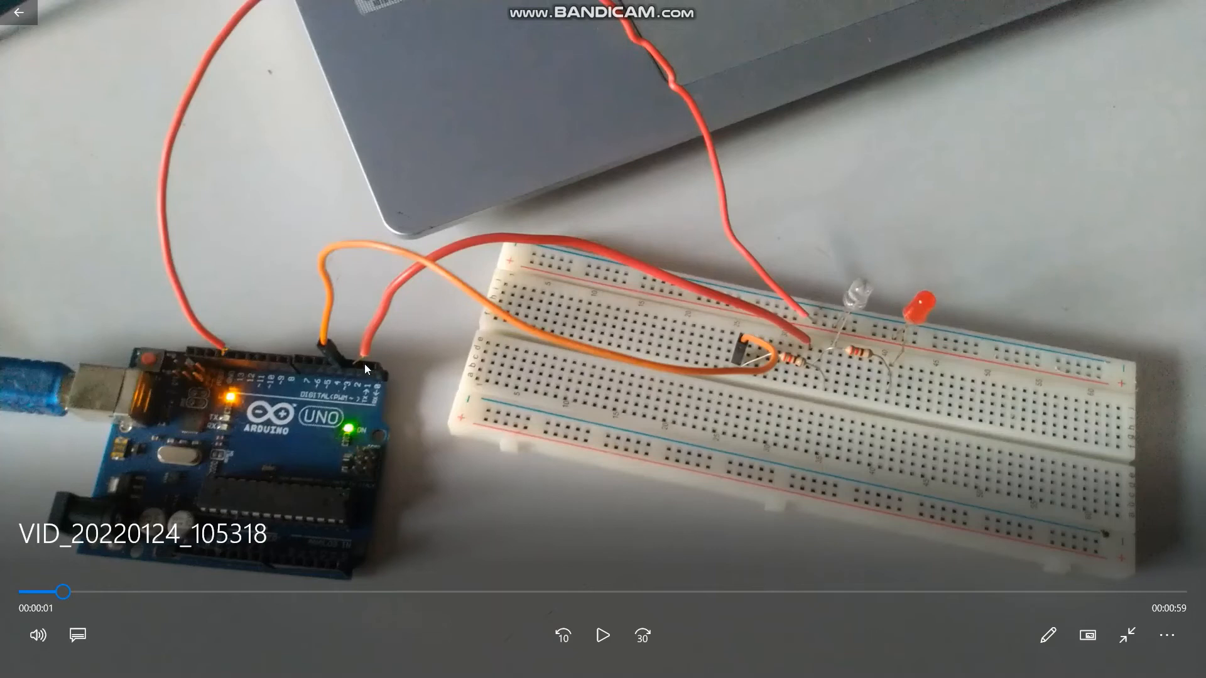
mouse_move(366, 298)
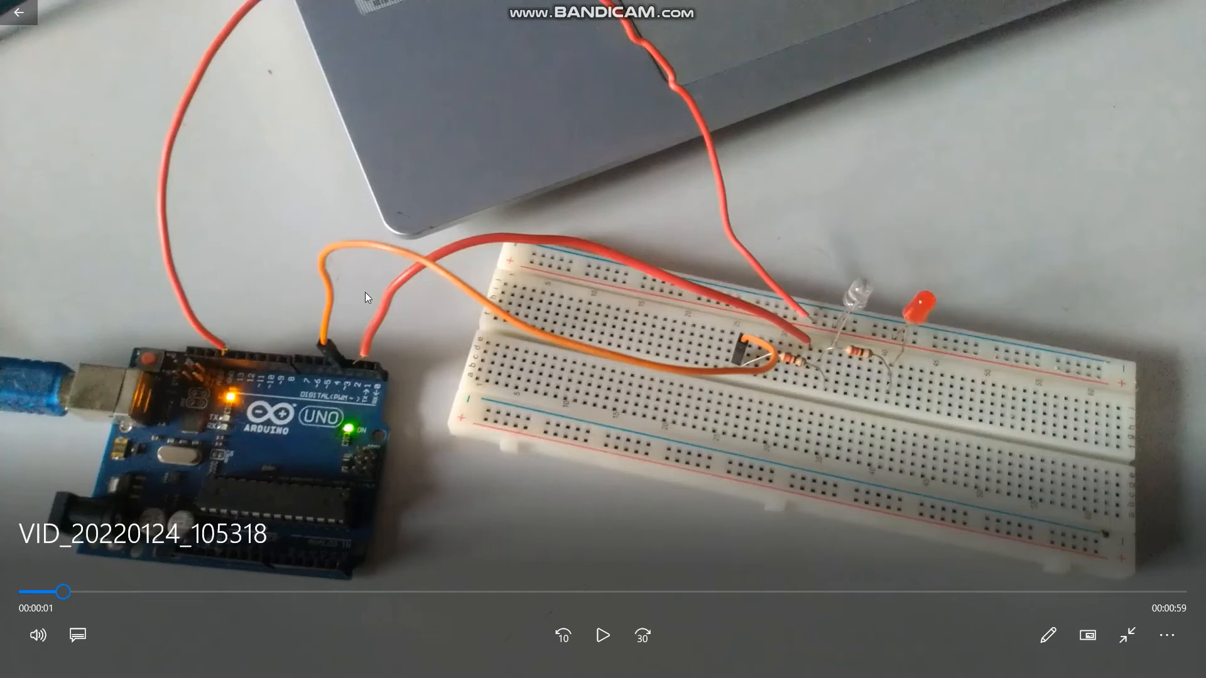
click(602, 635)
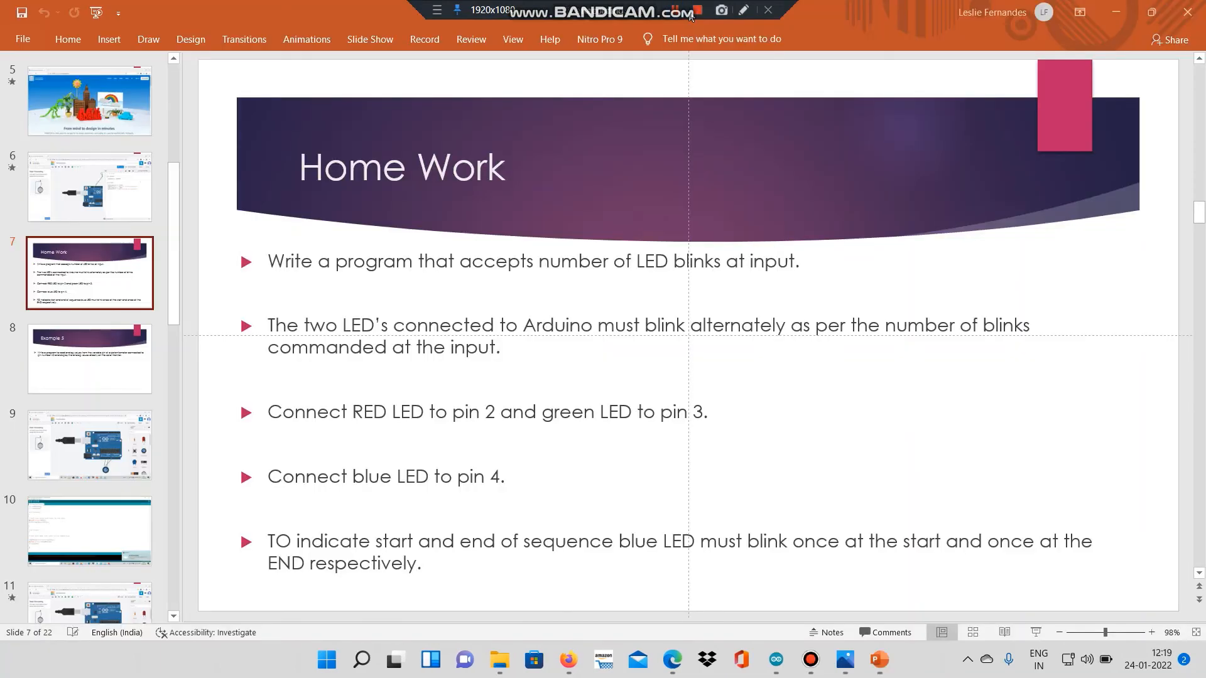
mouse_move(559, 308)
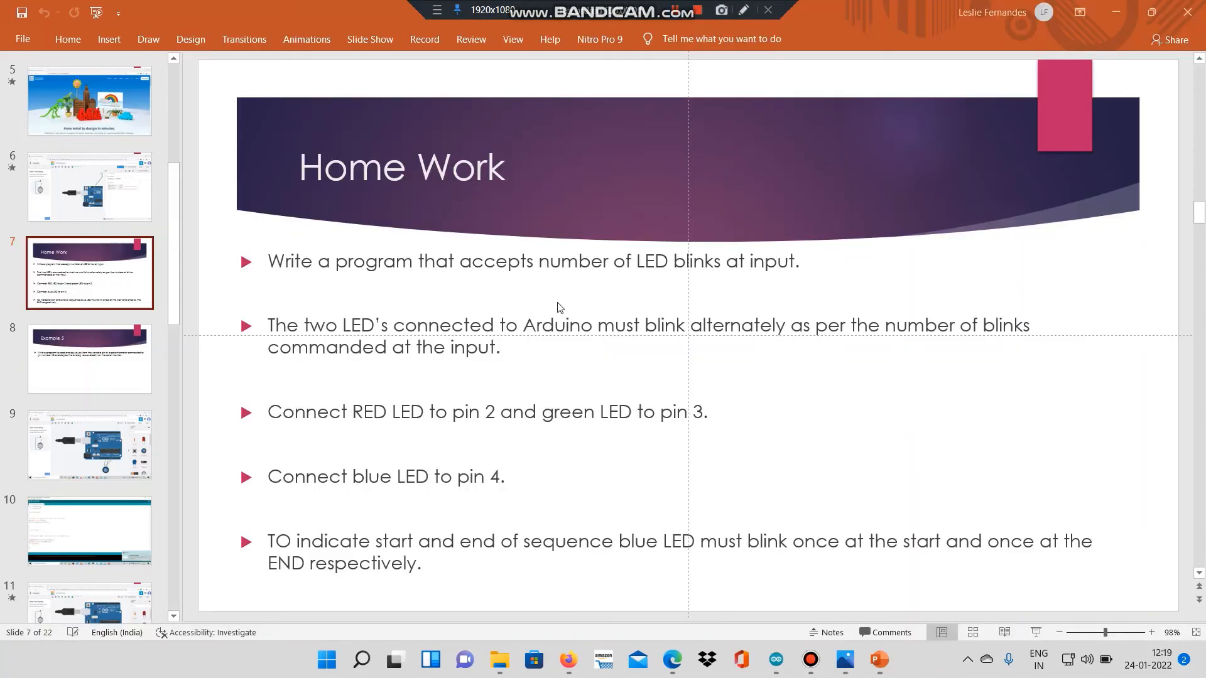
mouse_move(296, 283)
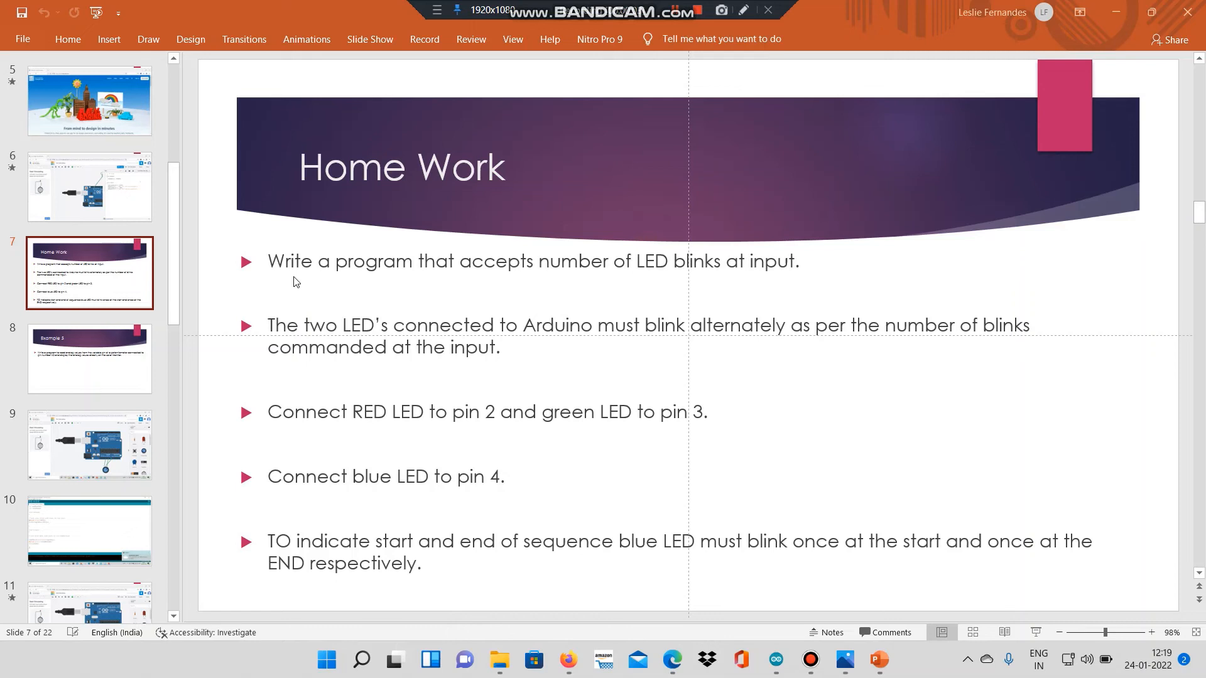
mouse_move(564, 272)
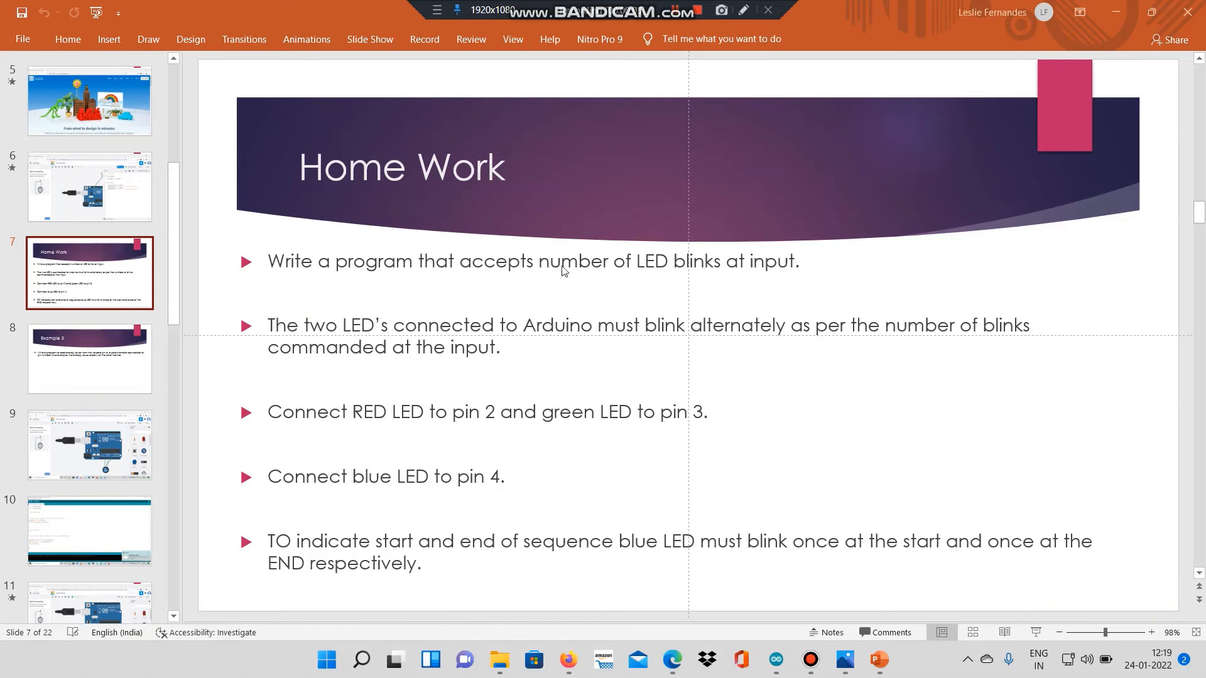
mouse_move(779, 280)
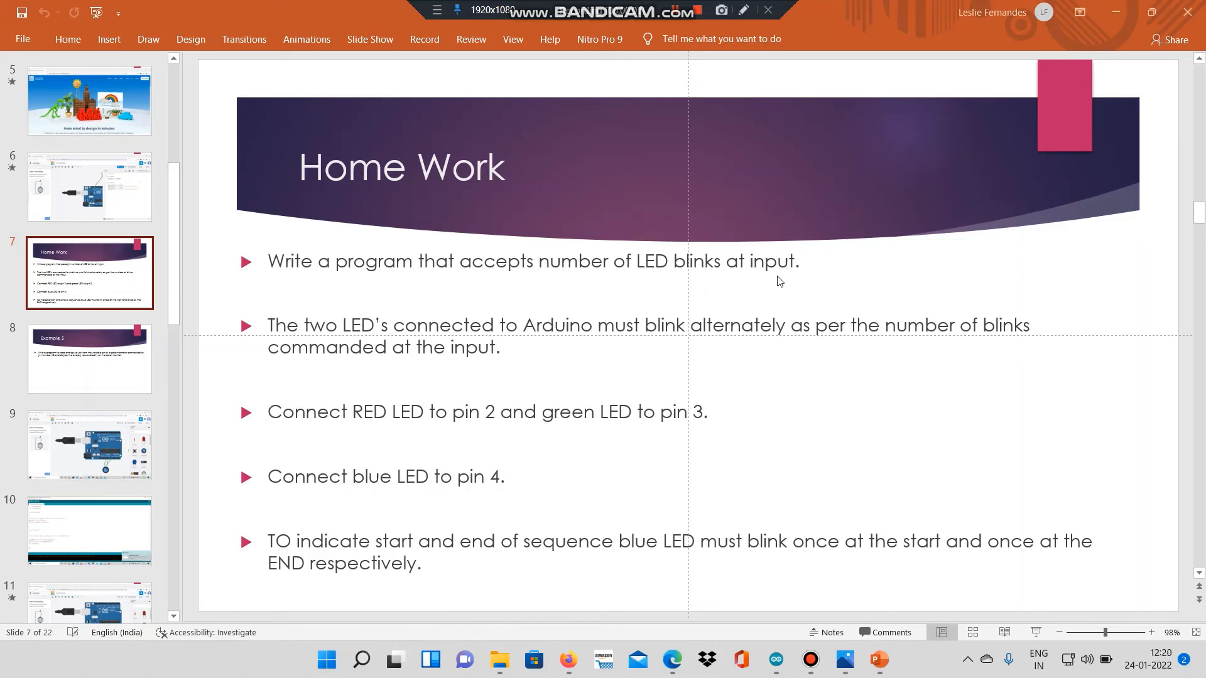
mouse_move(393, 390)
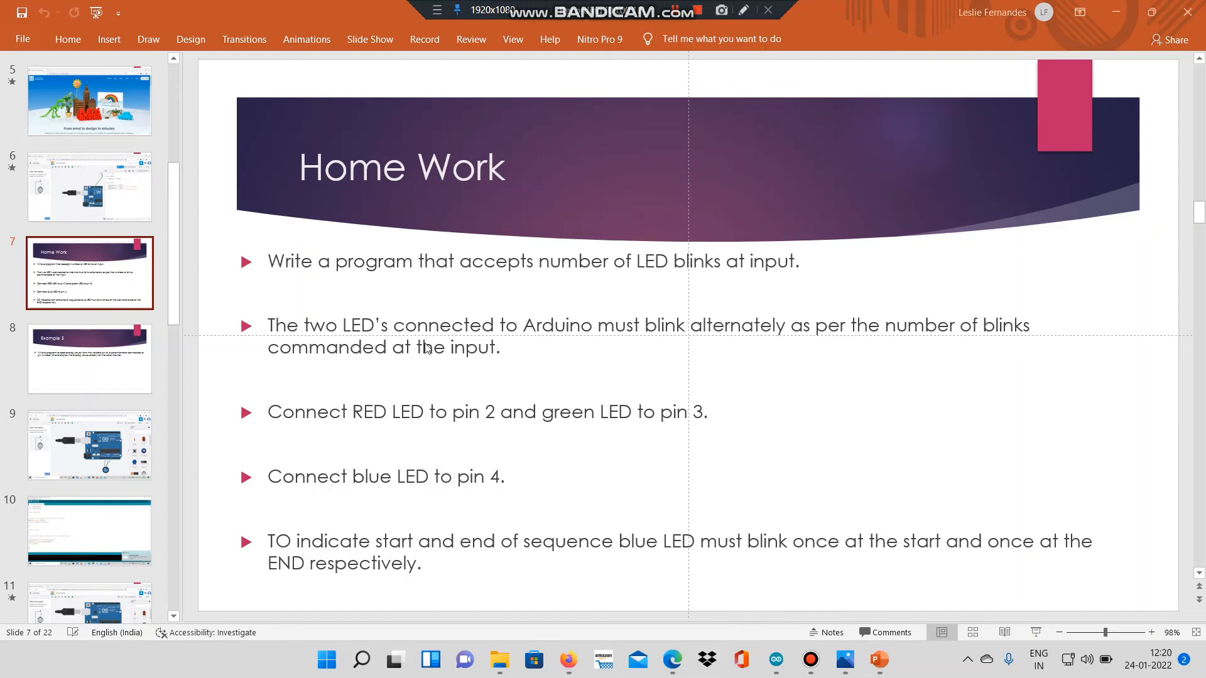
mouse_move(633, 341)
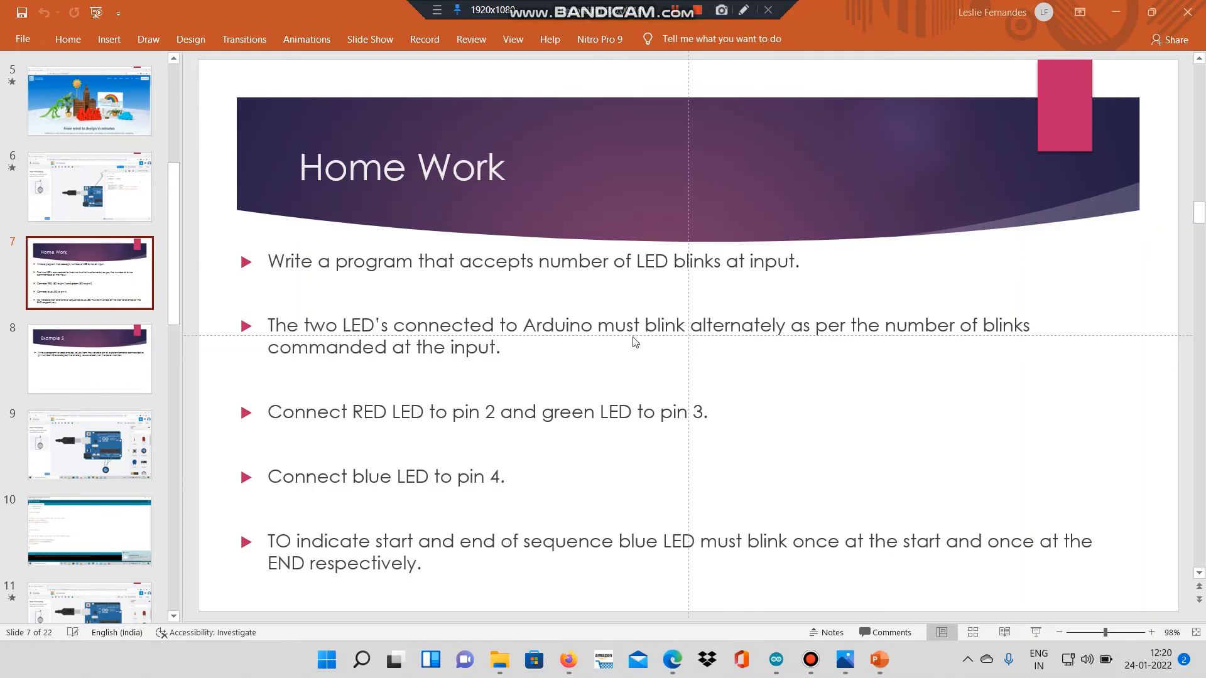
mouse_move(1048, 352)
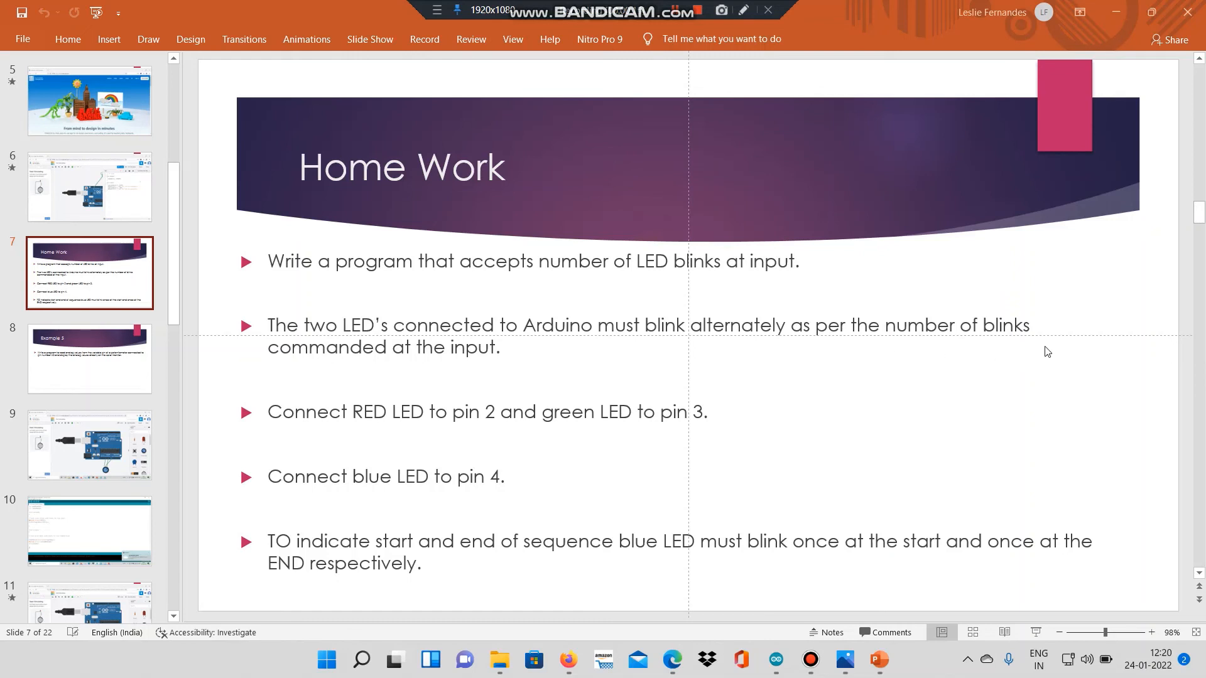
mouse_move(356, 374)
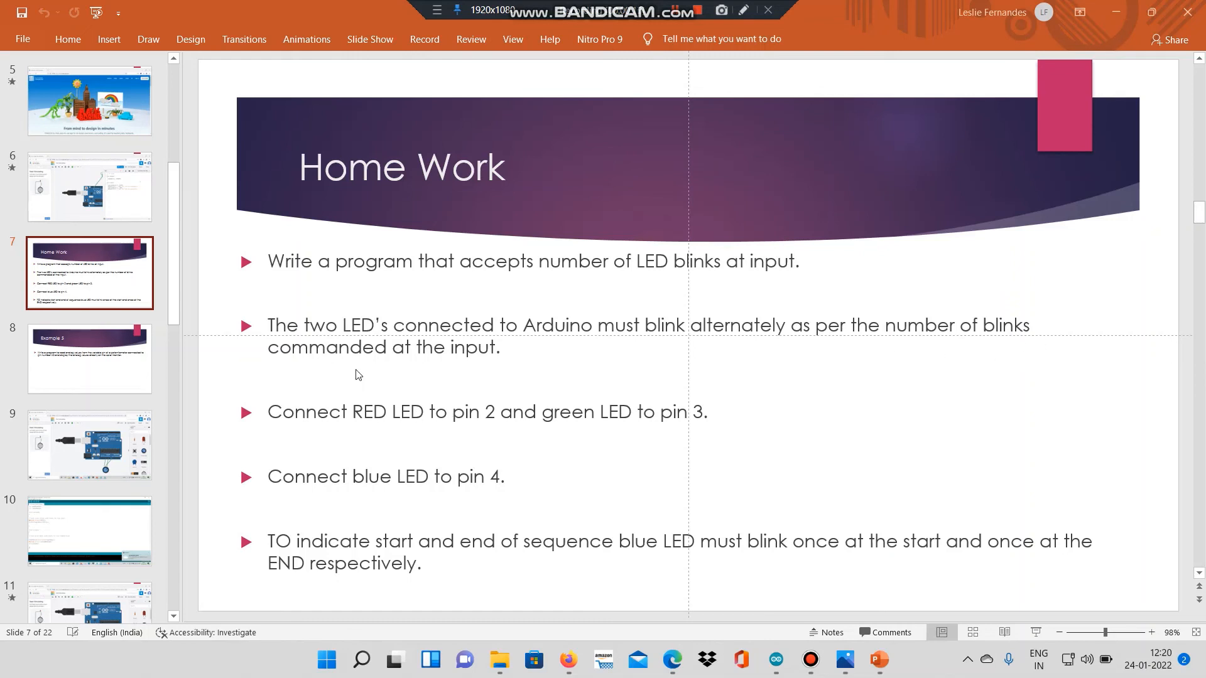
mouse_move(430, 429)
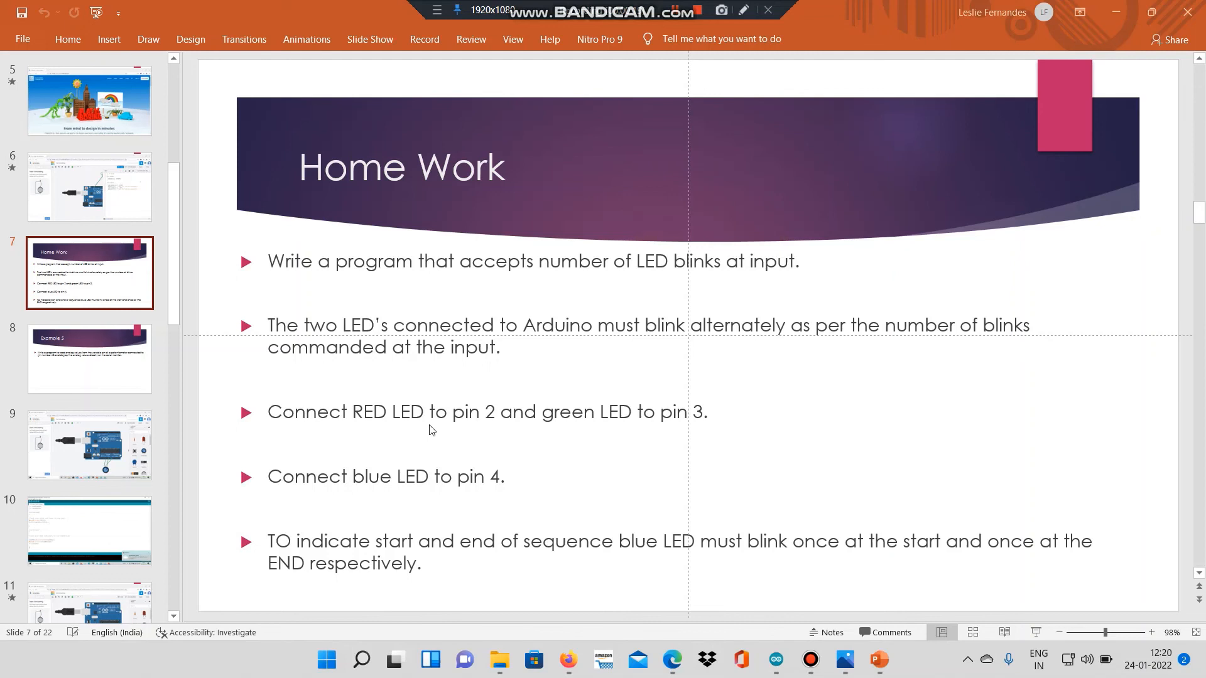
mouse_move(696, 447)
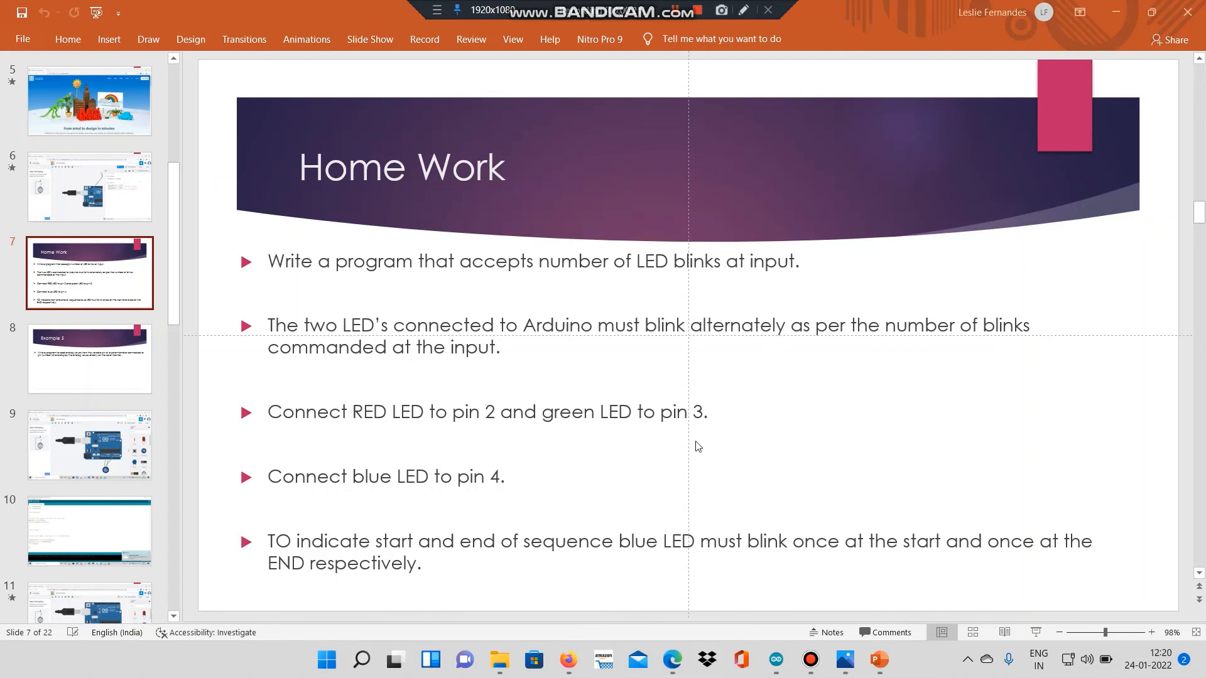
mouse_move(684, 431)
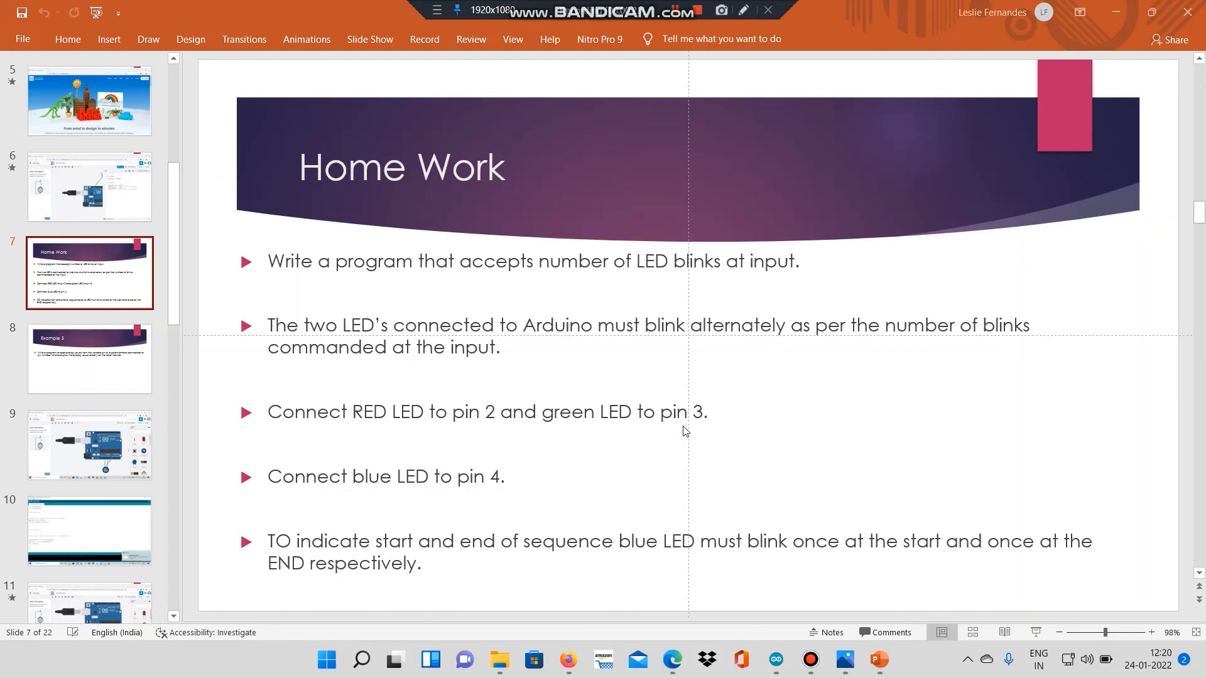
mouse_move(270, 505)
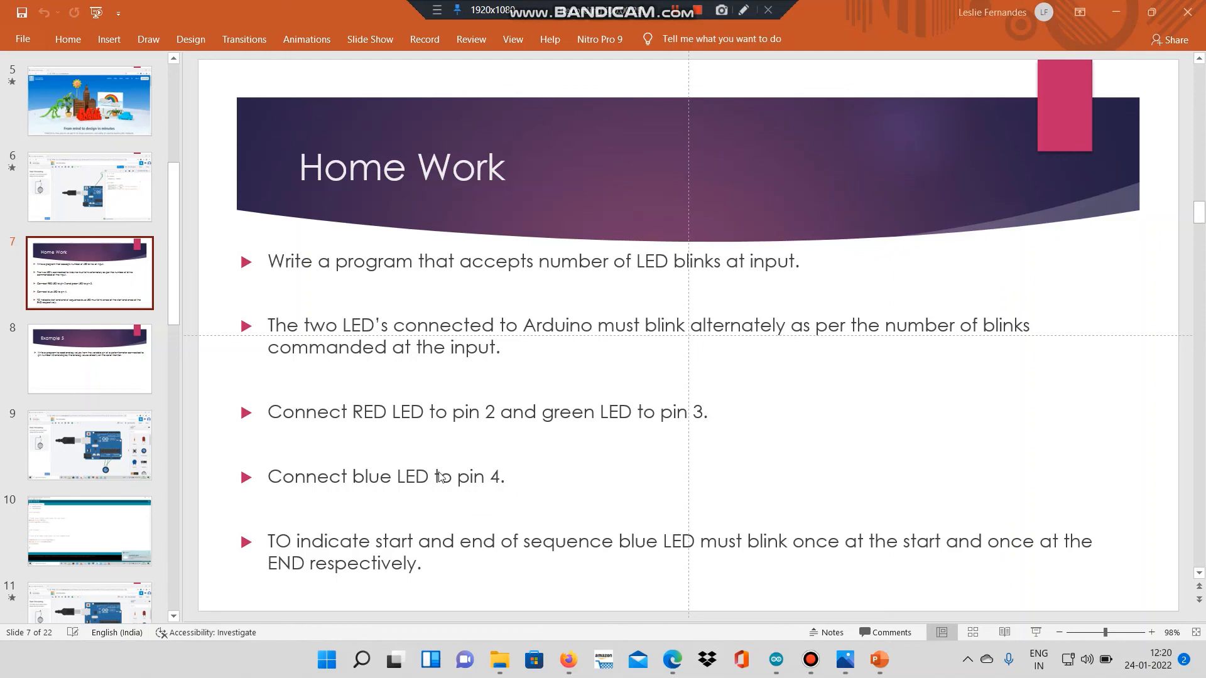
mouse_move(371, 553)
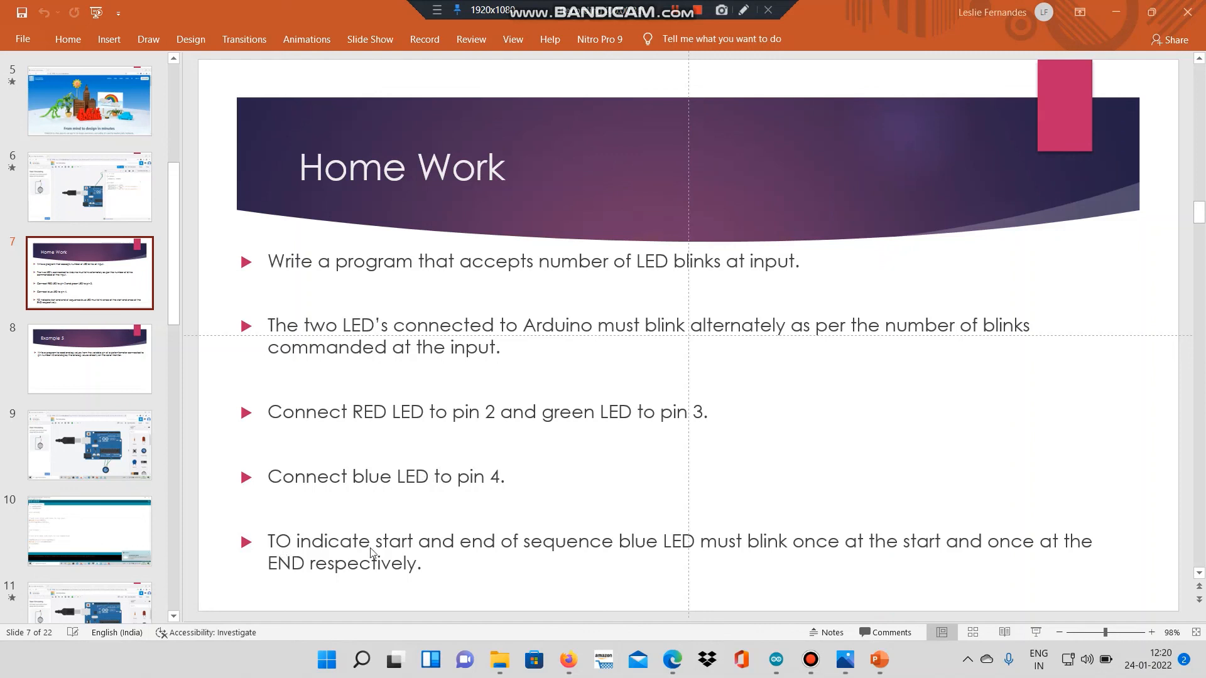
mouse_move(599, 557)
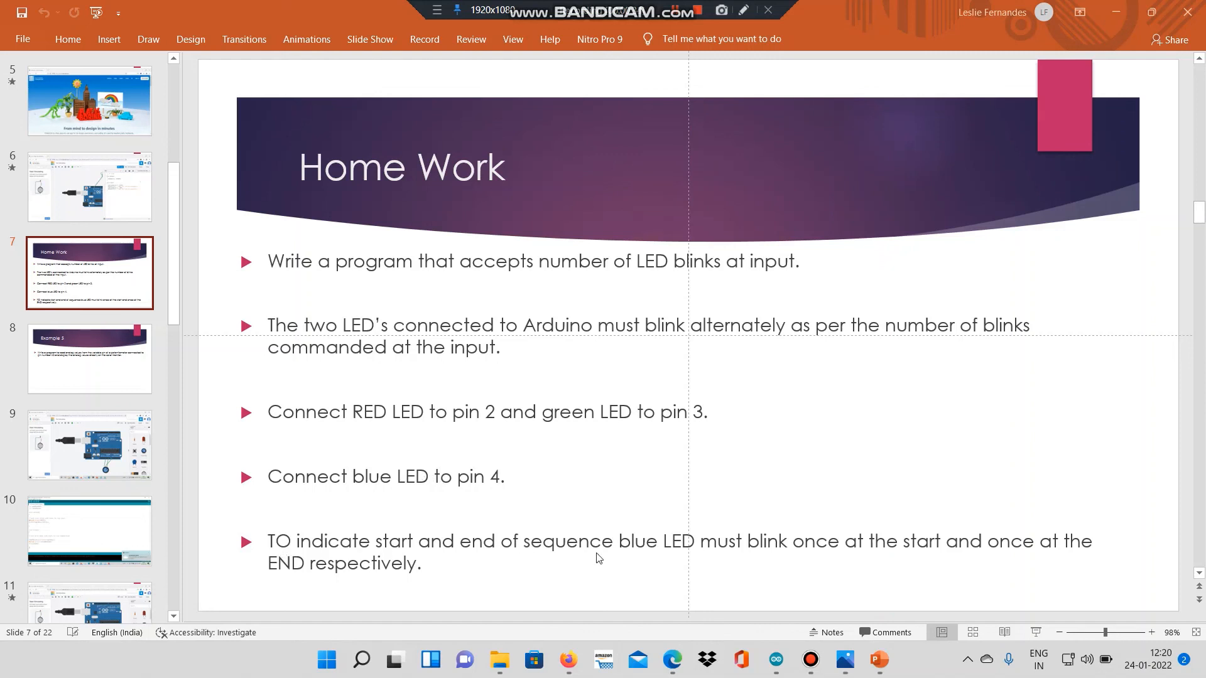
mouse_move(780, 557)
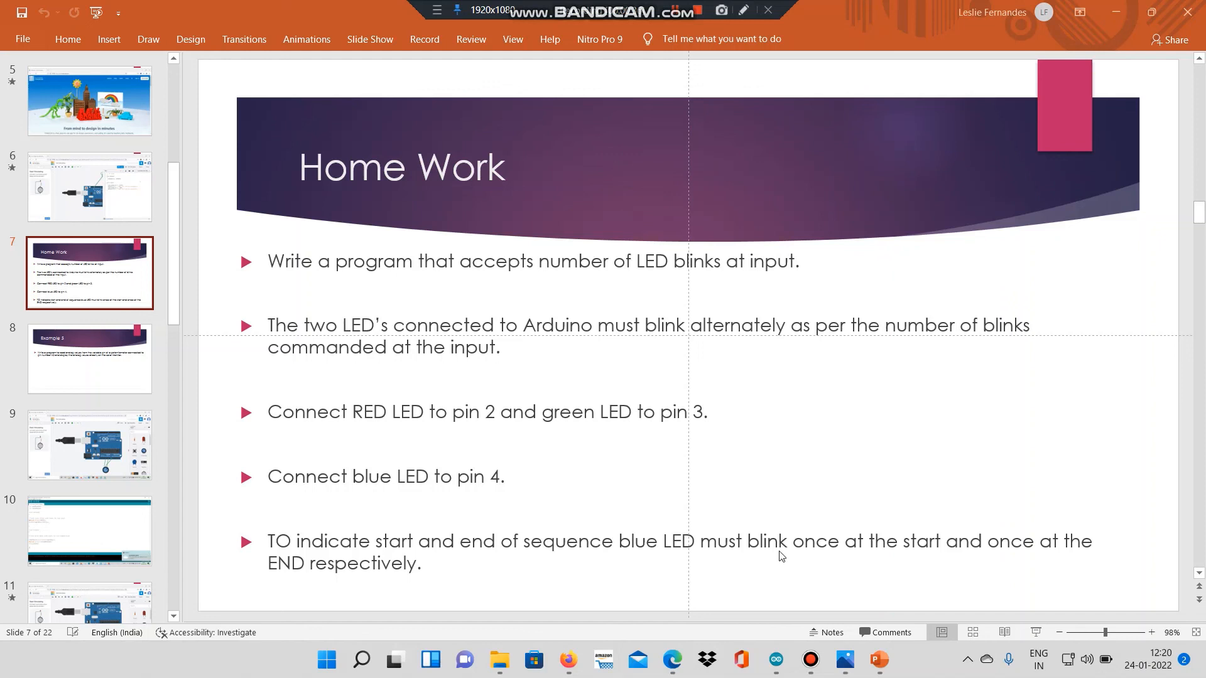
mouse_move(1010, 553)
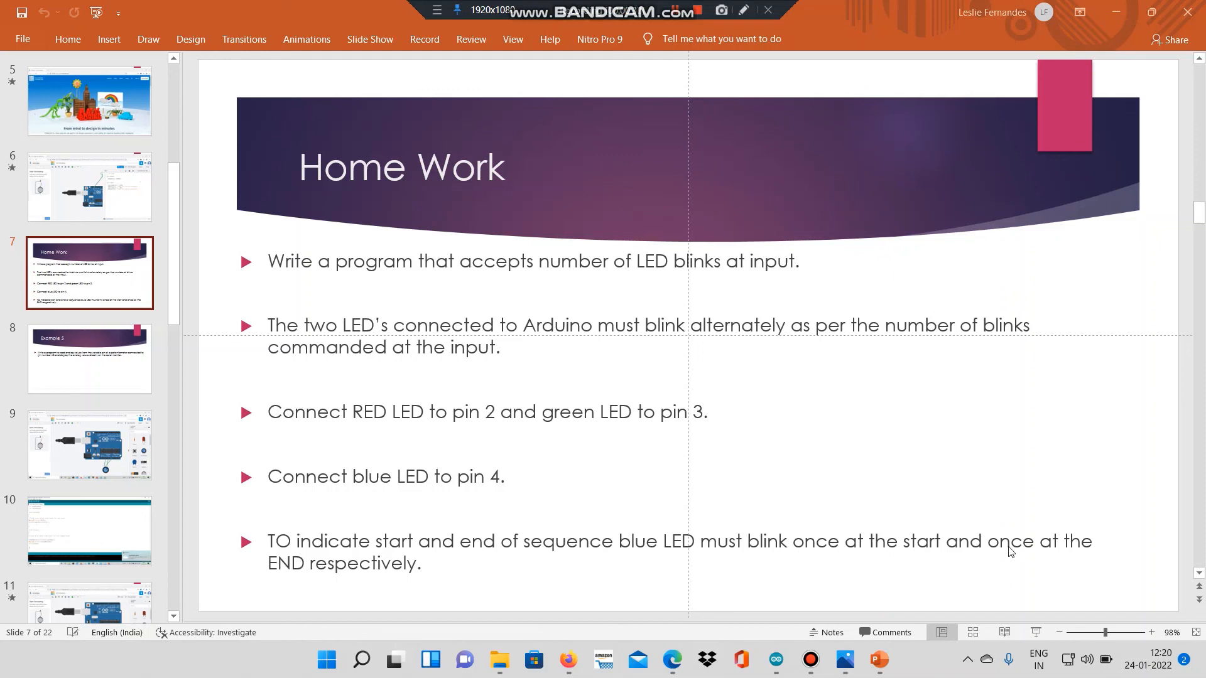
mouse_move(392, 594)
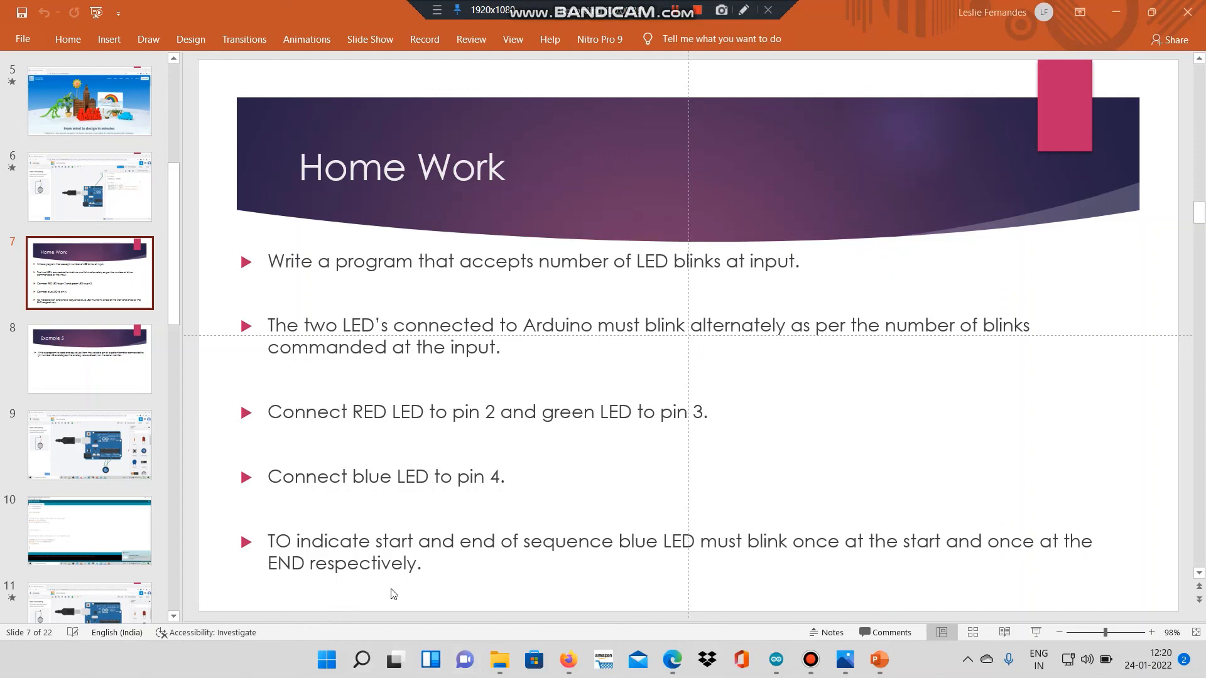
mouse_move(787, 614)
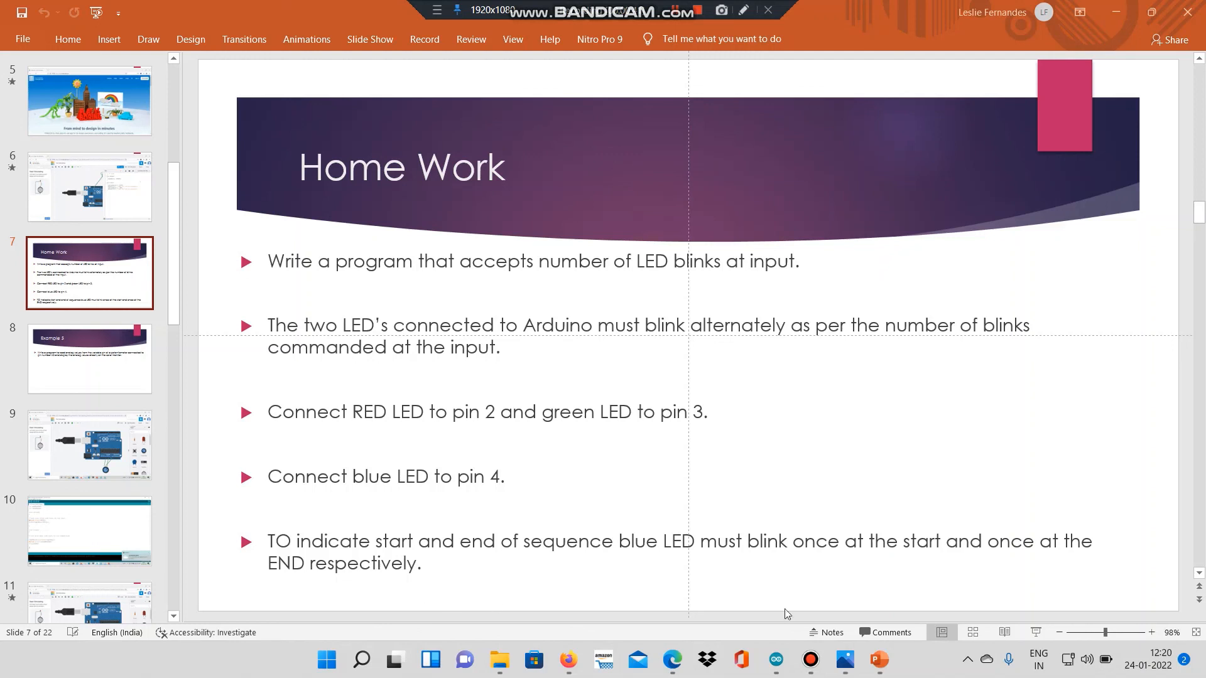
mouse_move(751, 80)
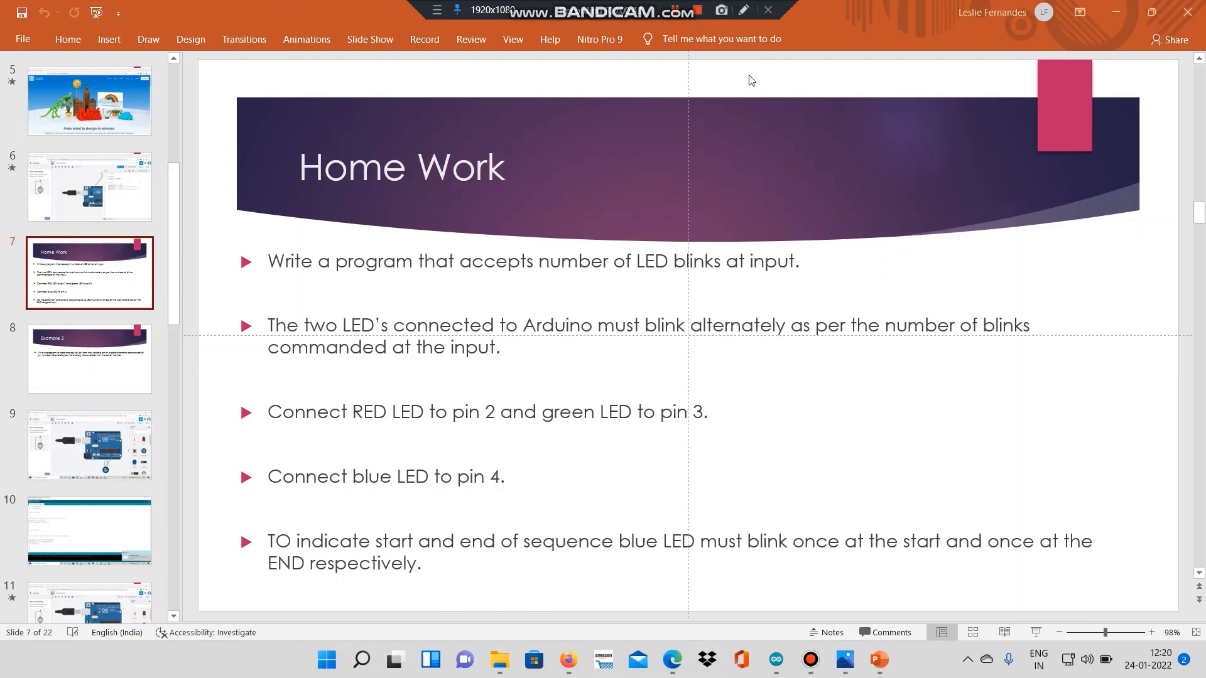